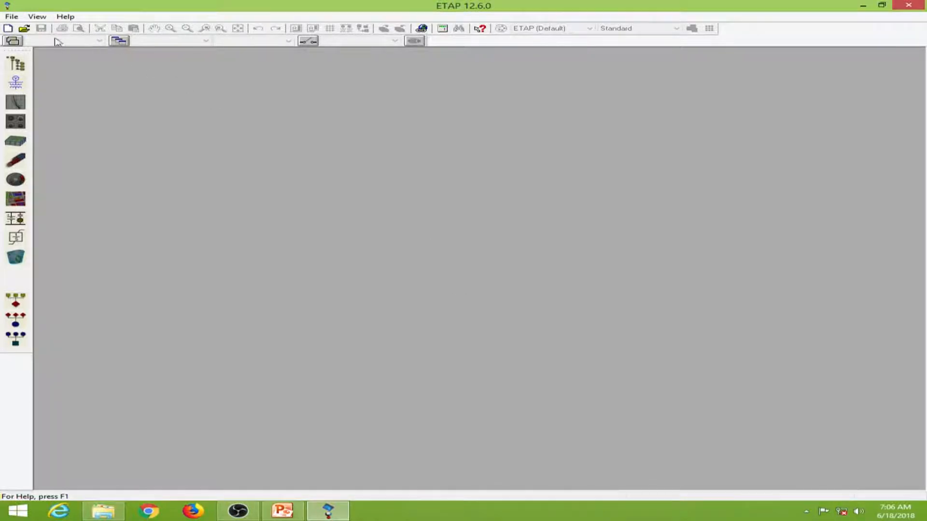
- Start opening a project and browse to the ETAP folder on drive D
{"action": "left_click", "coordinate": [11, 17]}
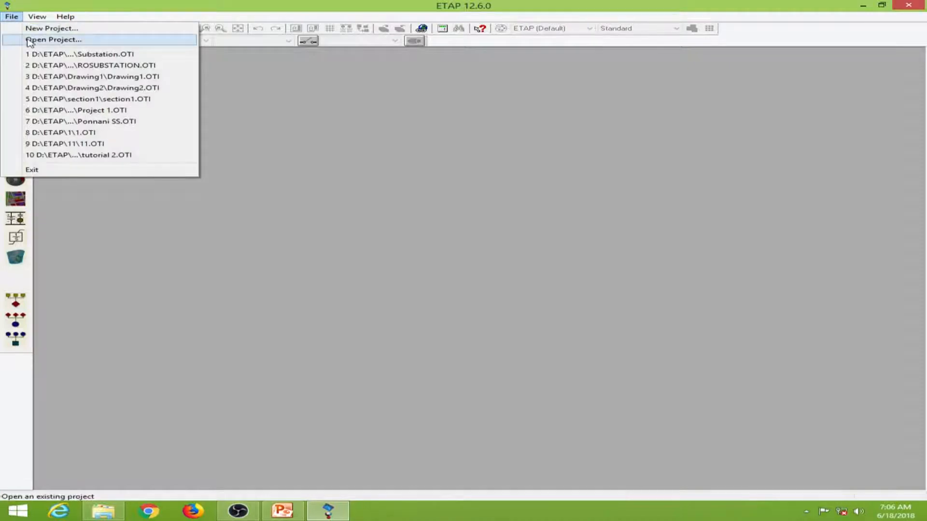
{"action": "left_click", "coordinate": [53, 39]}
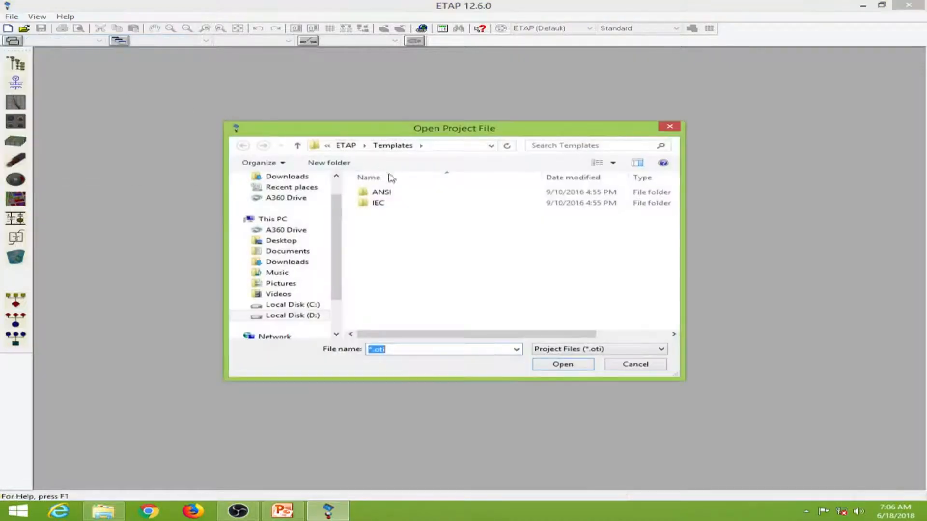
{"action": "left_click", "coordinate": [292, 315]}
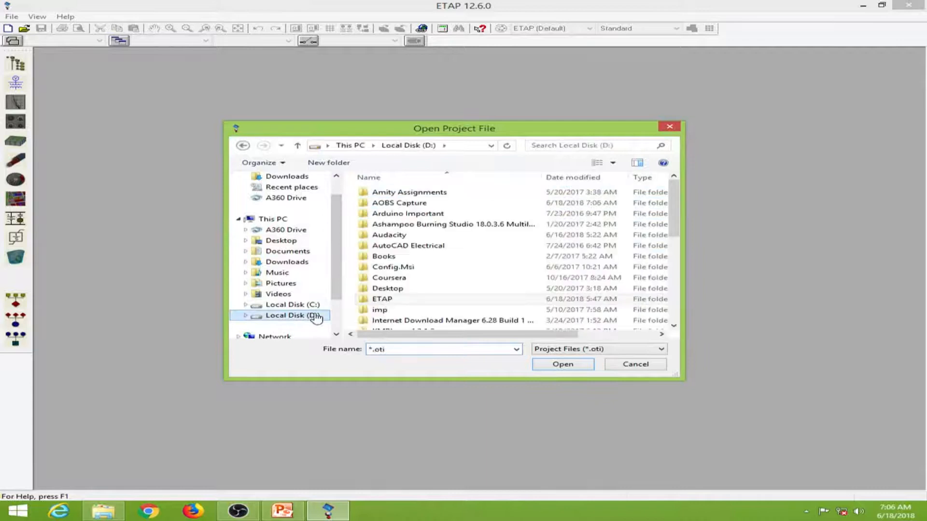
{"action": "double_click", "coordinate": [382, 298]}
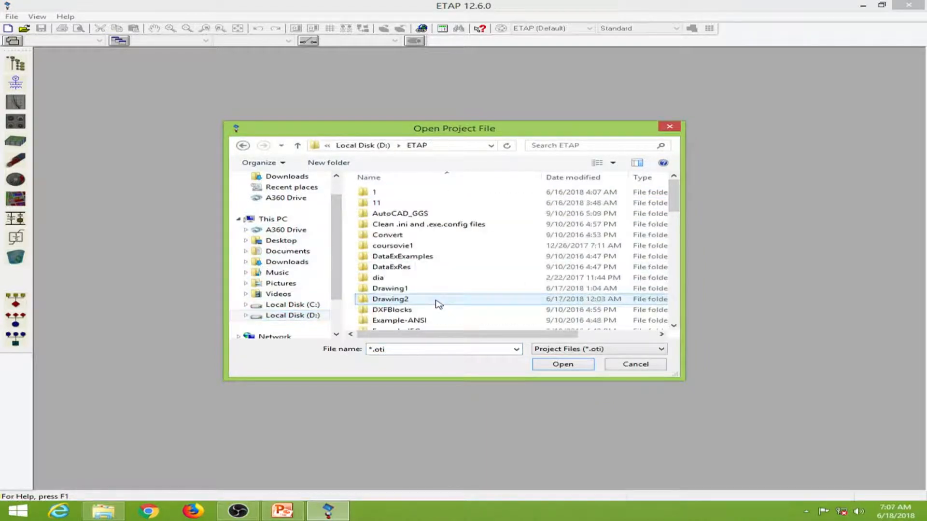
- Scroll the ETAP folder listing down toward the Substation project file
{"action": "scroll", "scroll_direction": "down", "scroll_amount": 3}
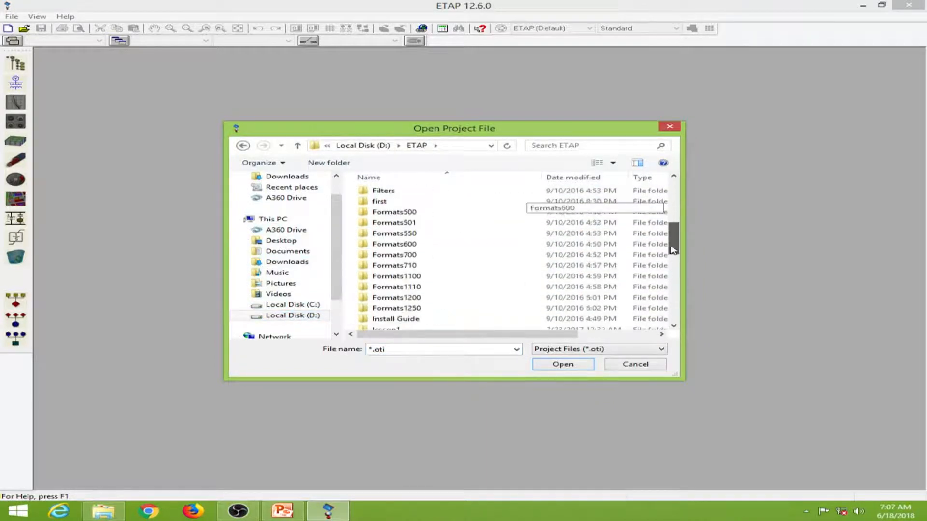
{"action": "scroll", "scroll_direction": "down", "scroll_amount": 3}
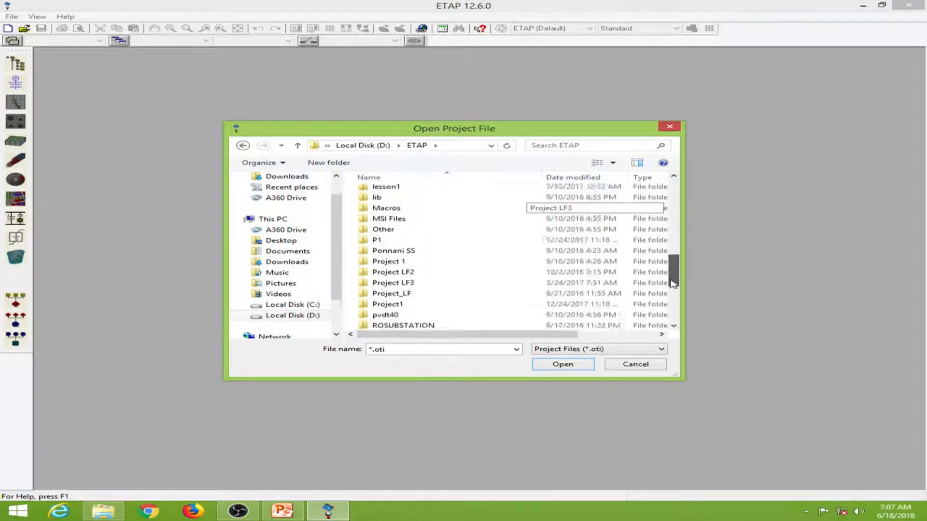
{"action": "scroll", "scroll_direction": "down", "scroll_amount": 3}
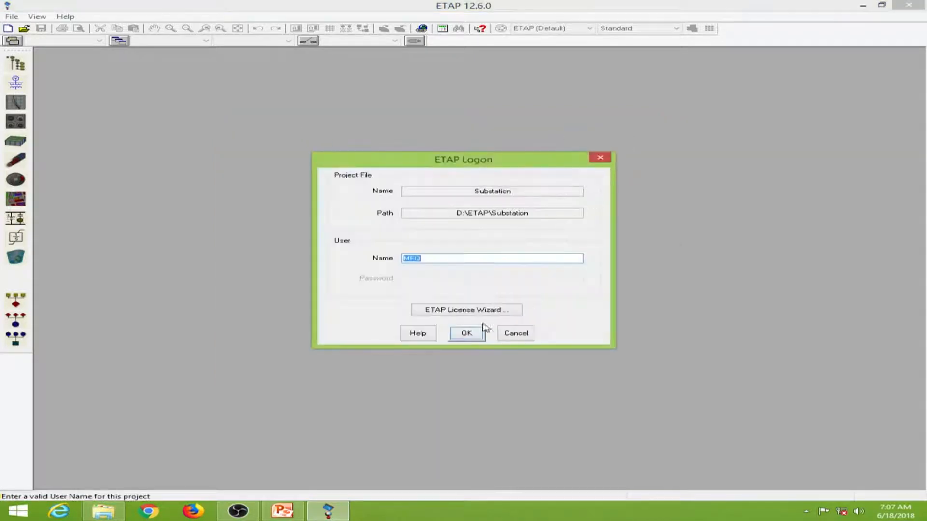
- Log on as Project Editor and dismiss the parameter error message
{"action": "left_click", "coordinate": [465, 333]}
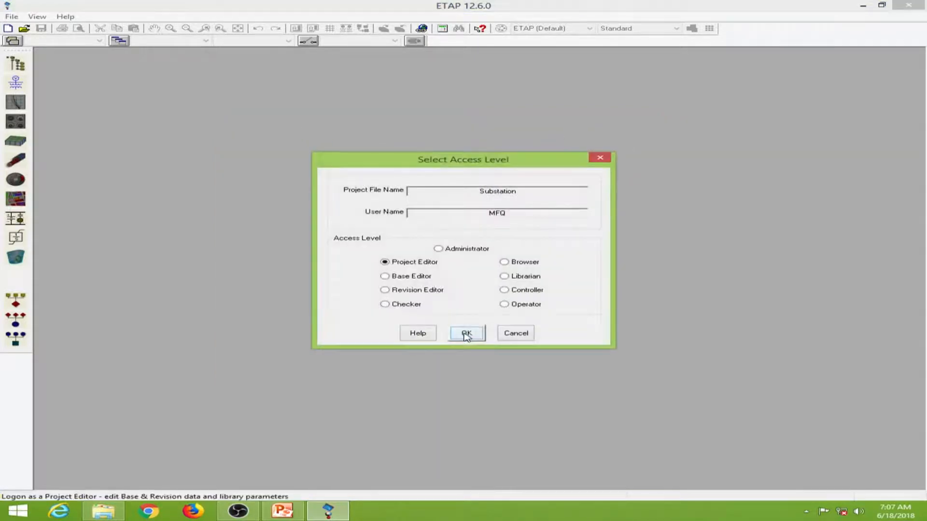
{"action": "left_click", "coordinate": [466, 334]}
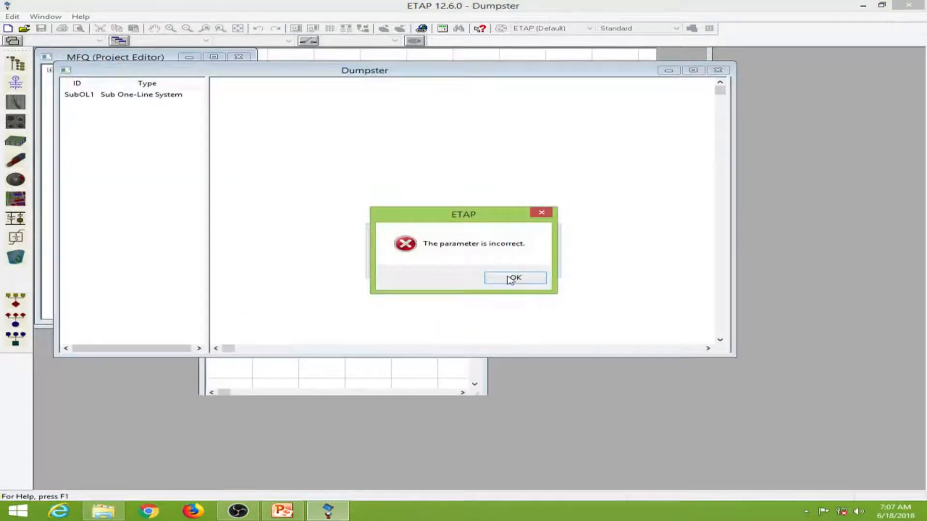
{"action": "left_click", "coordinate": [513, 278]}
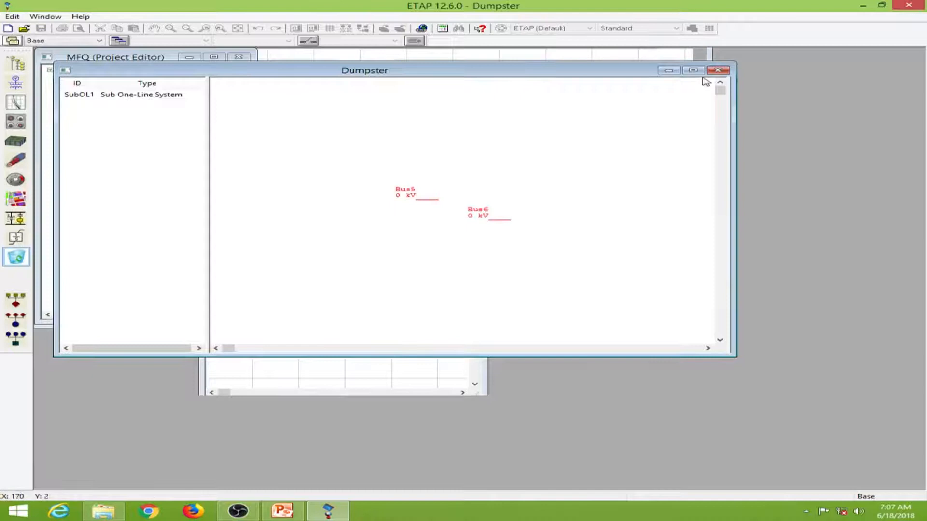
{"action": "mouse_move", "coordinate": [626, 76]}
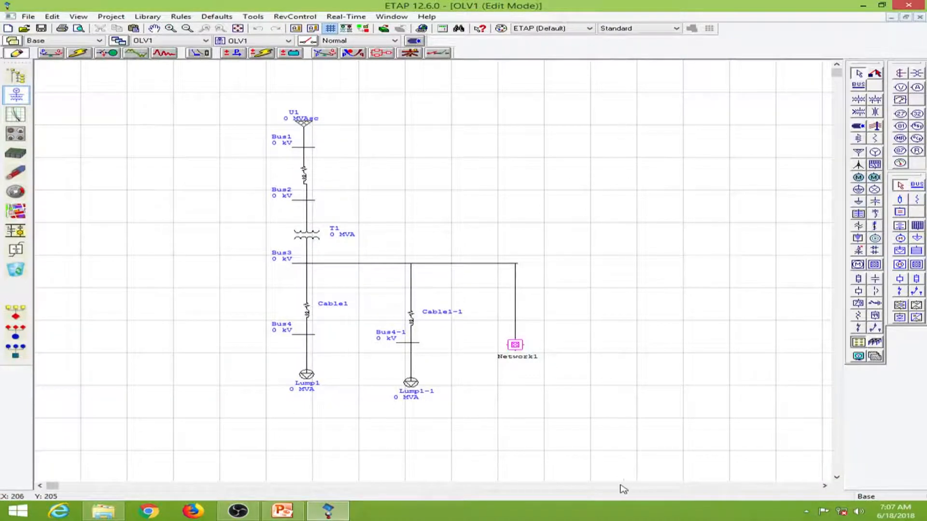
{"action": "mouse_move", "coordinate": [236, 114]}
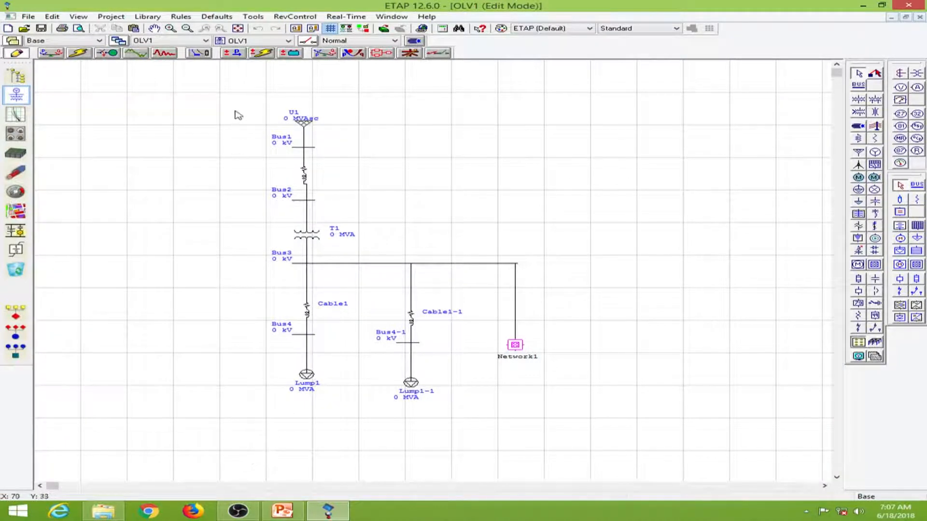
{"action": "mouse_move", "coordinate": [591, 407]}
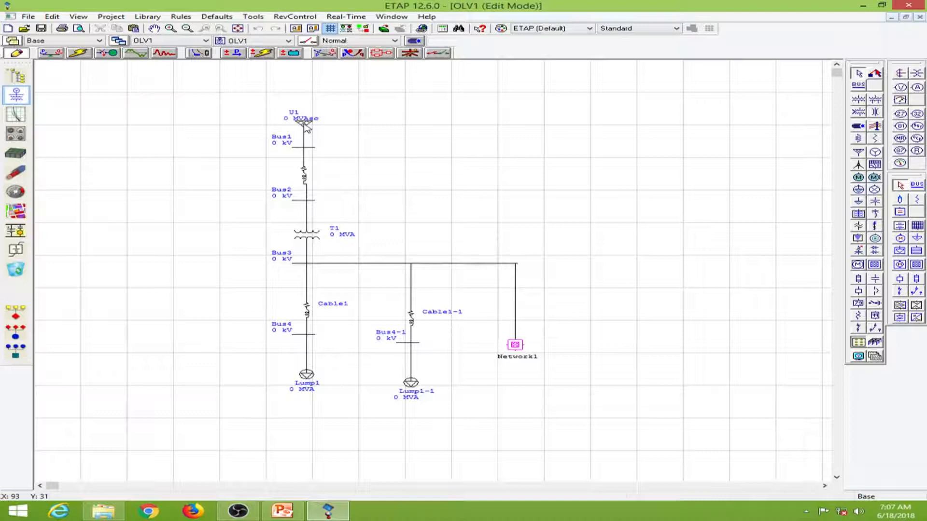
- Bring up U1's Power Grid Editor, move it aside and show its Remarks page
{"action": "double_click", "coordinate": [306, 129]}
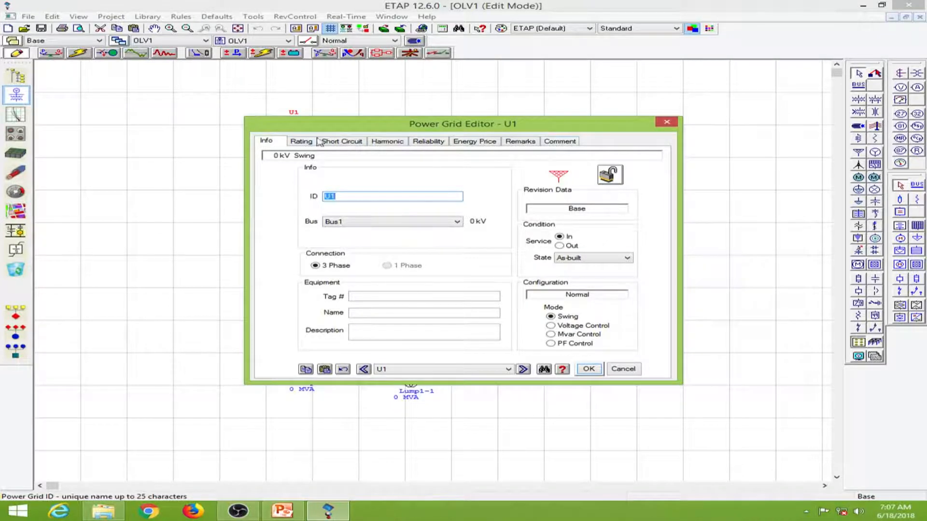
{"action": "left_click_drag", "start_coordinate": [463, 124], "coordinate": [598, 103]}
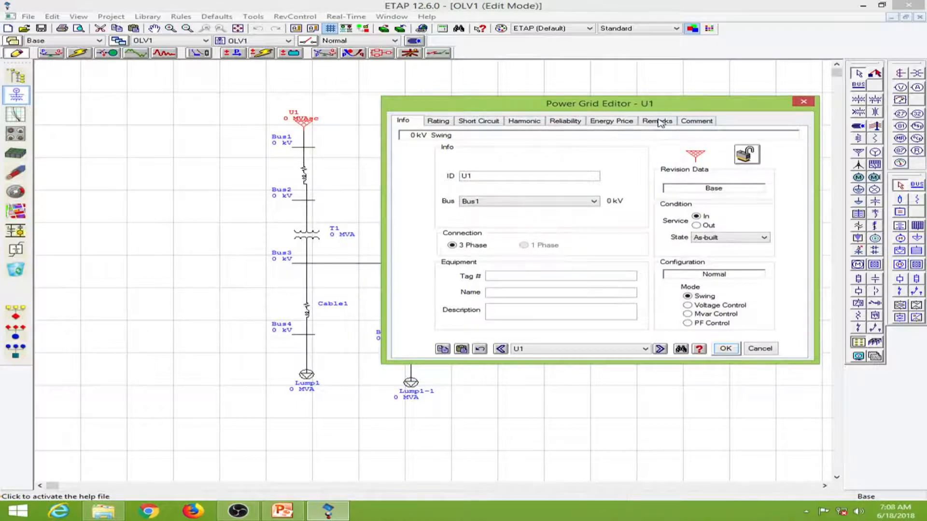
{"action": "left_click", "coordinate": [656, 120]}
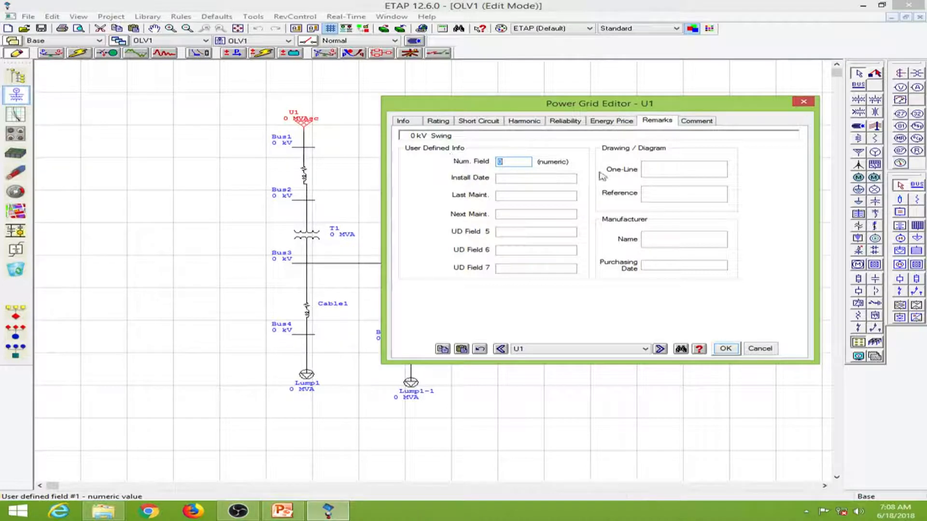
{"action": "mouse_move", "coordinate": [559, 208]}
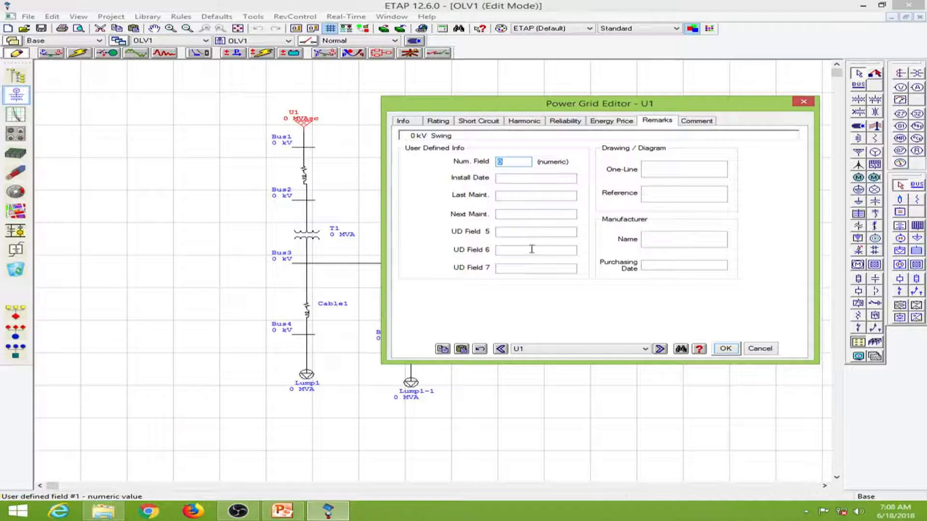
- Browse the manufacturer field and Comment page, then return to the Info page
{"action": "left_click", "coordinate": [684, 238]}
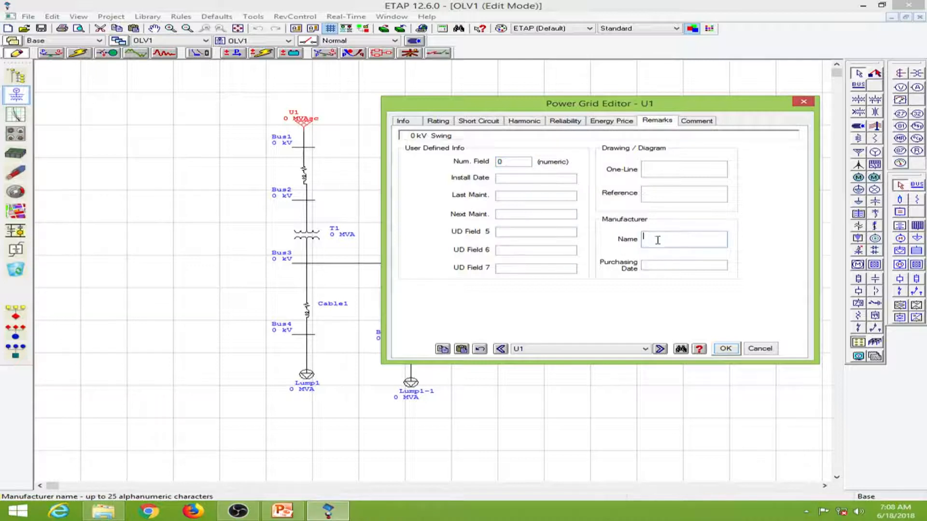
{"action": "left_click", "coordinate": [696, 121]}
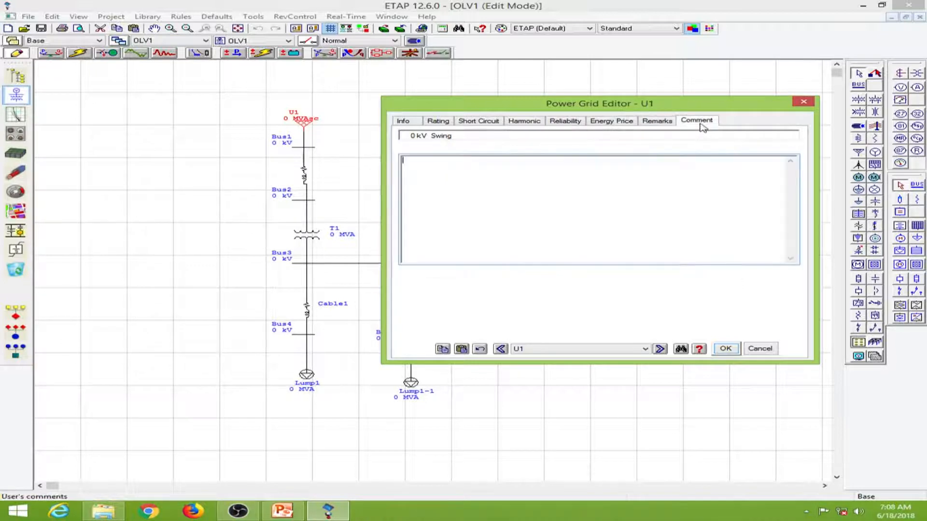
{"action": "mouse_move", "coordinate": [728, 172]}
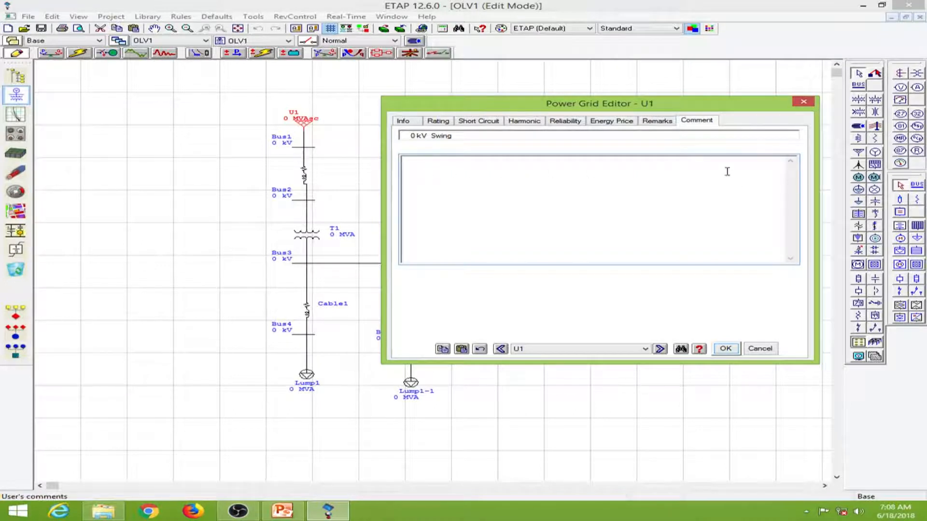
{"action": "left_click", "coordinate": [404, 121]}
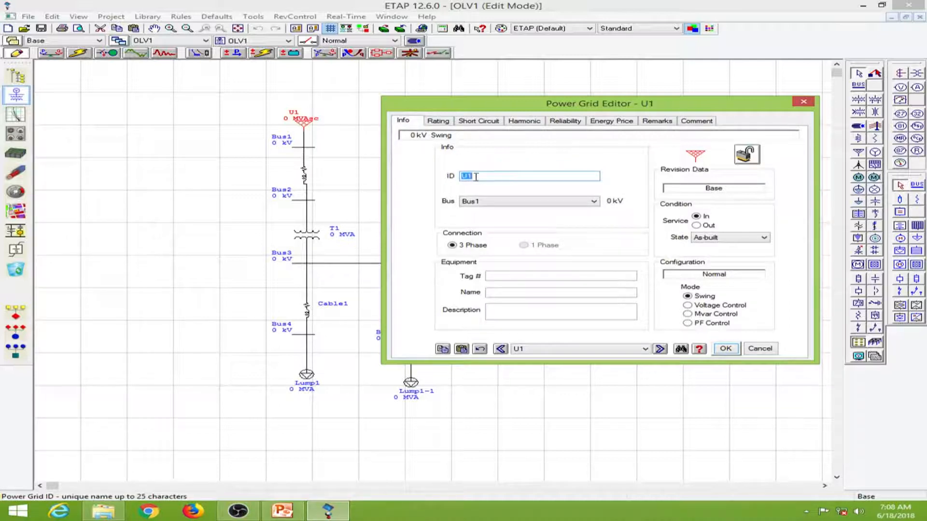
- Review U1's ID and keep the grid connected to Bus1
{"action": "left_click", "coordinate": [529, 176]}
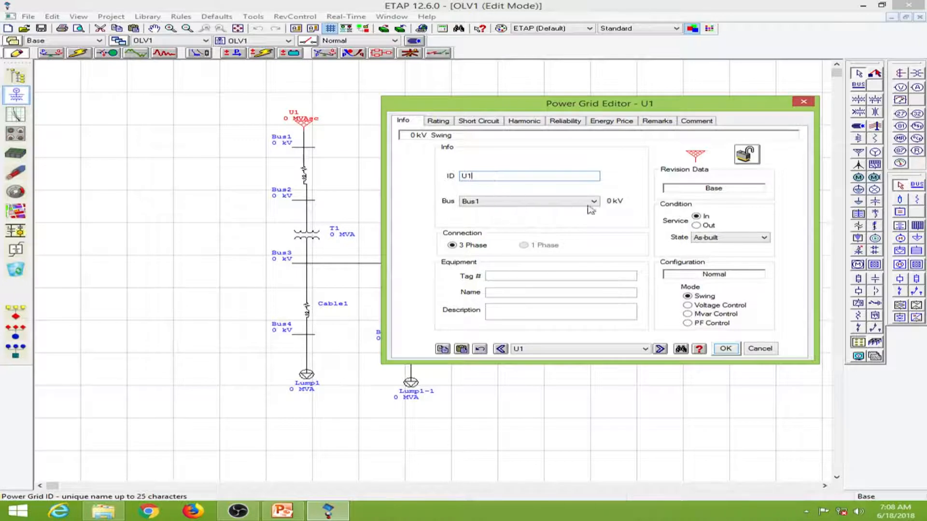
{"action": "left_click", "coordinate": [594, 201]}
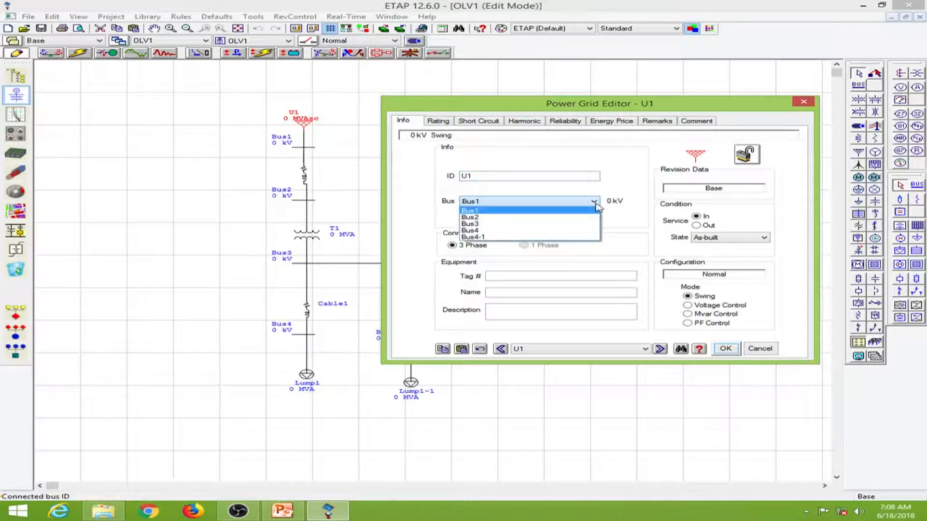
{"action": "left_click", "coordinate": [471, 210]}
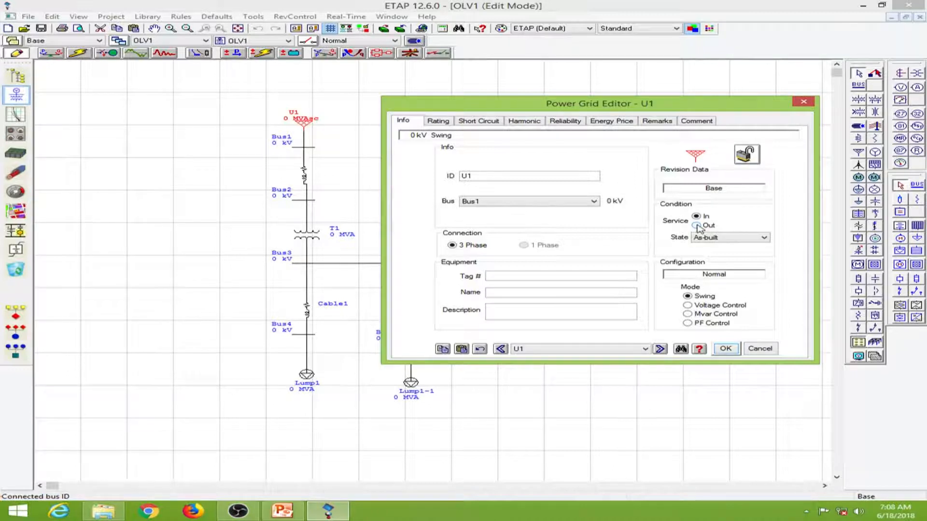
- Toggle U1 out of and back into service, keeping its state As-built
{"action": "left_click", "coordinate": [697, 226]}
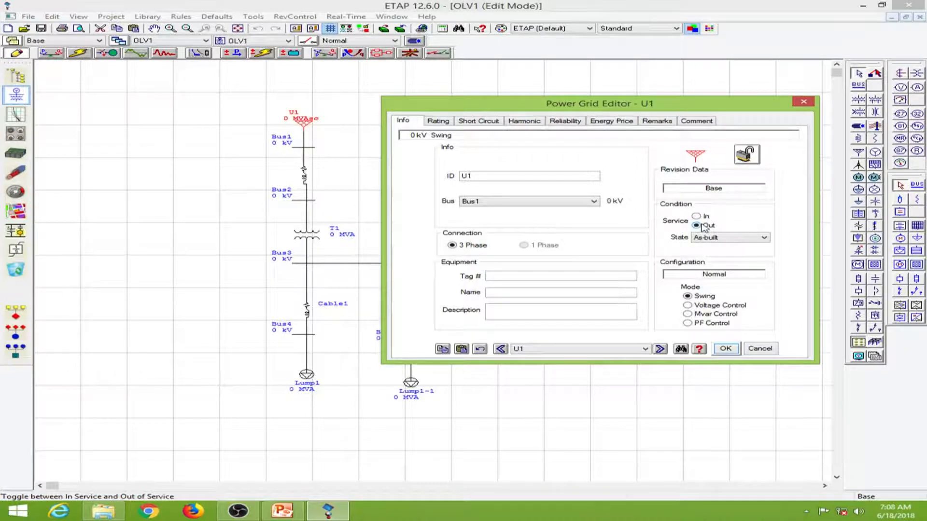
{"action": "left_click", "coordinate": [697, 217]}
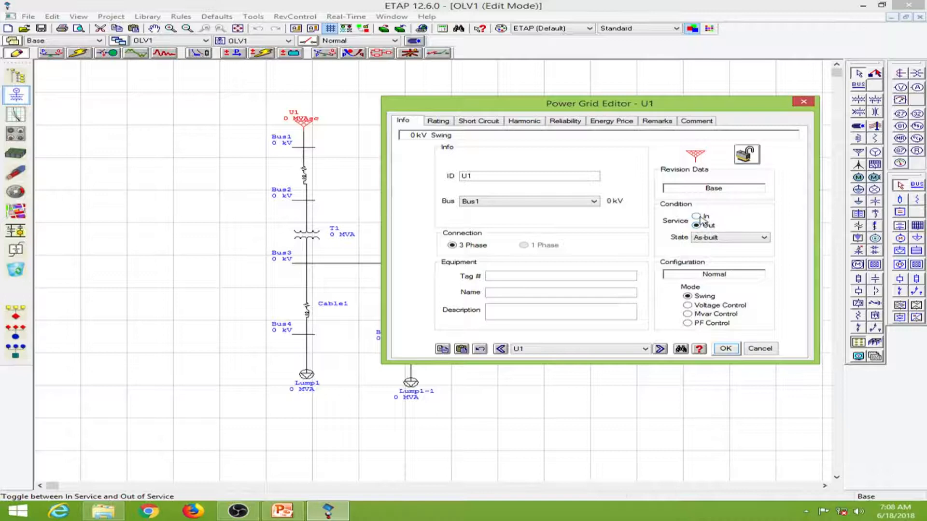
{"action": "left_click", "coordinate": [698, 215]}
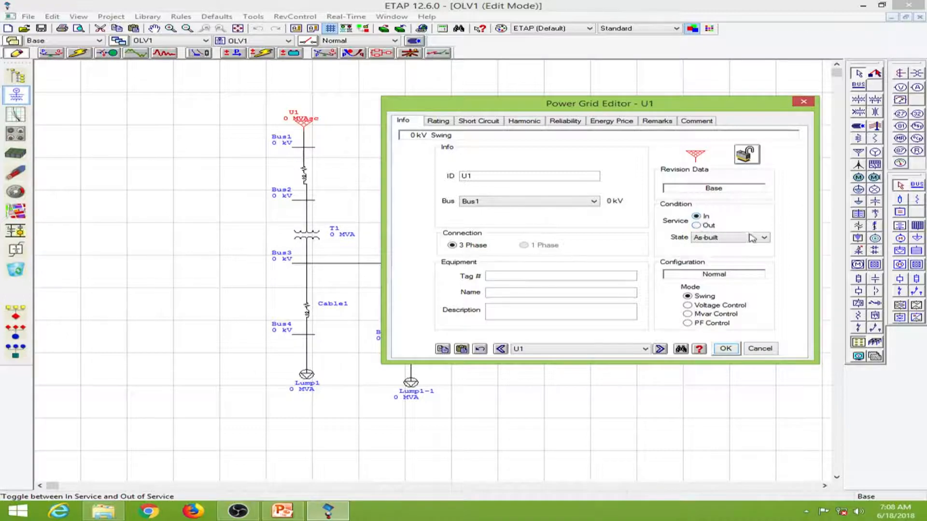
{"action": "left_click", "coordinate": [763, 238]}
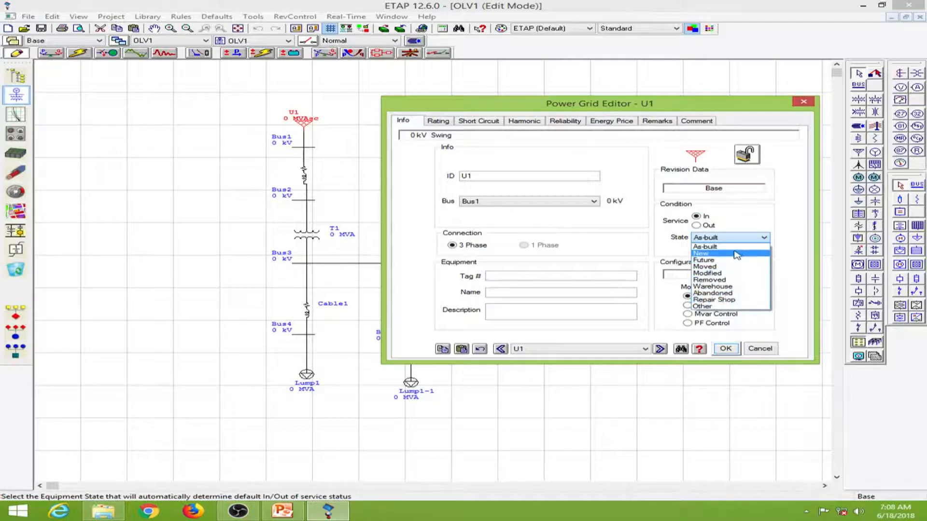
{"action": "mouse_move", "coordinate": [727, 260]}
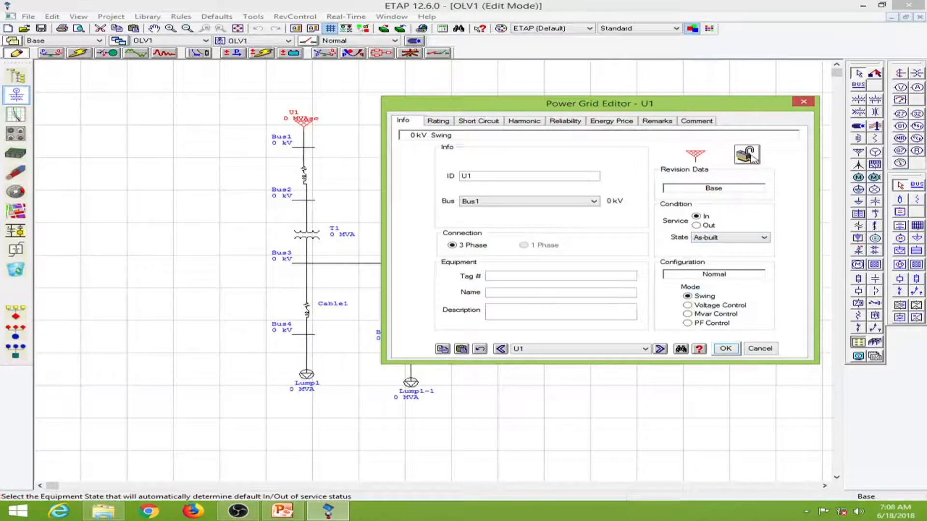
- Lock U1's properties, glance at the Rating page, then unlock them again
{"action": "left_click", "coordinate": [747, 154]}
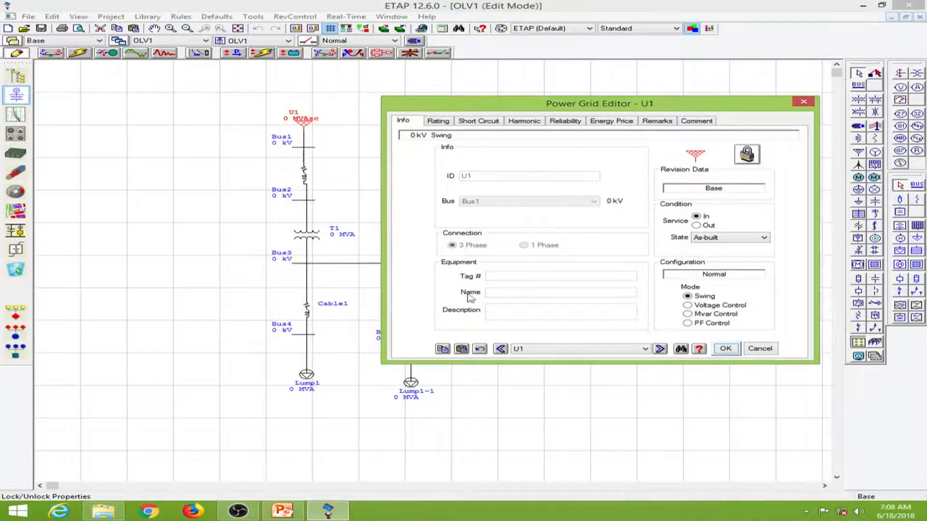
{"action": "left_click", "coordinate": [438, 121]}
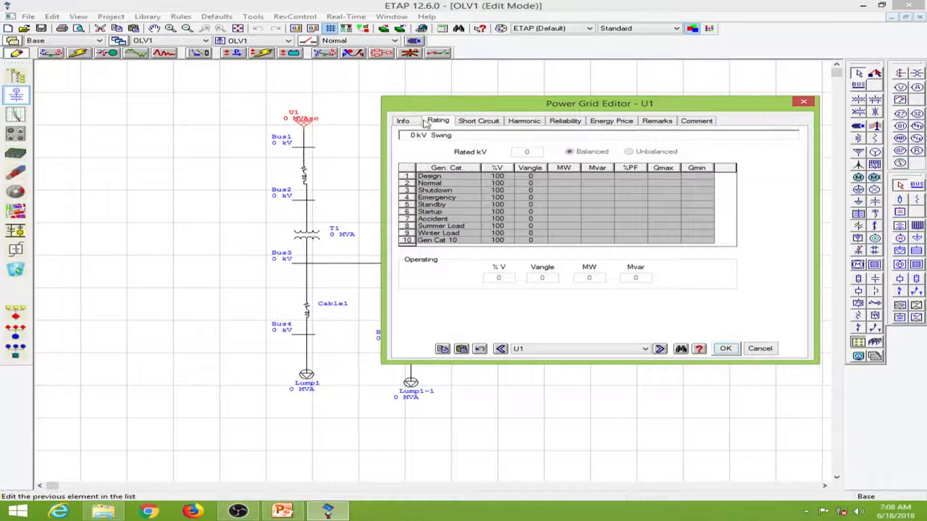
{"action": "left_click", "coordinate": [403, 121]}
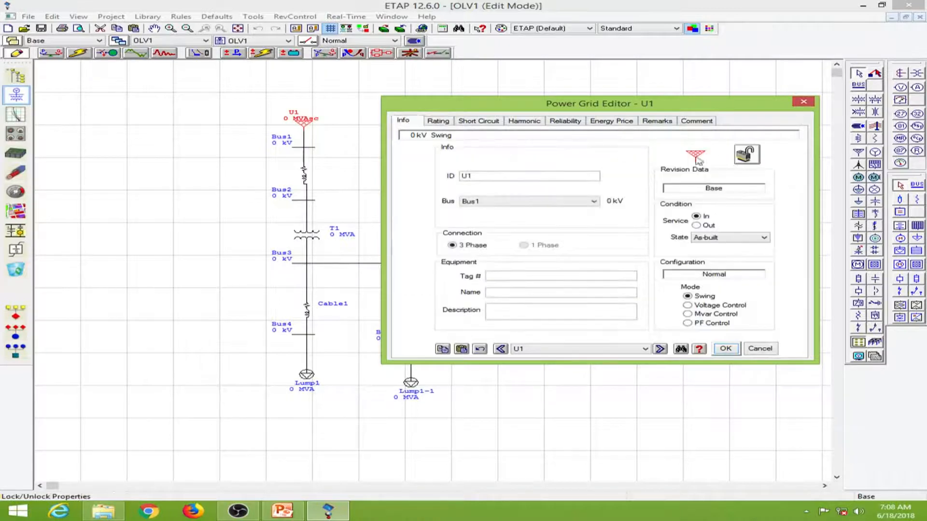
- Set U1's rated voltage to 110 kV on the Rating page
{"action": "left_click", "coordinate": [438, 121]}
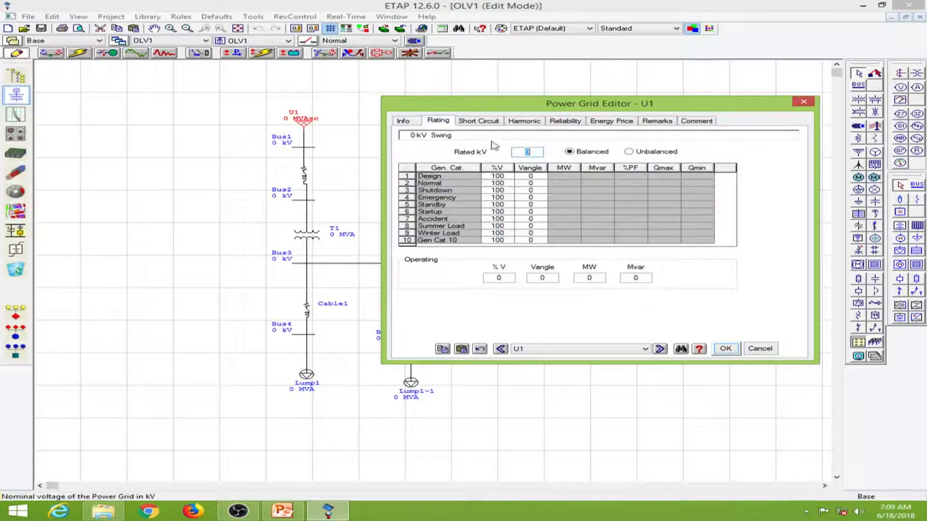
{"action": "left_click", "coordinate": [526, 152]}
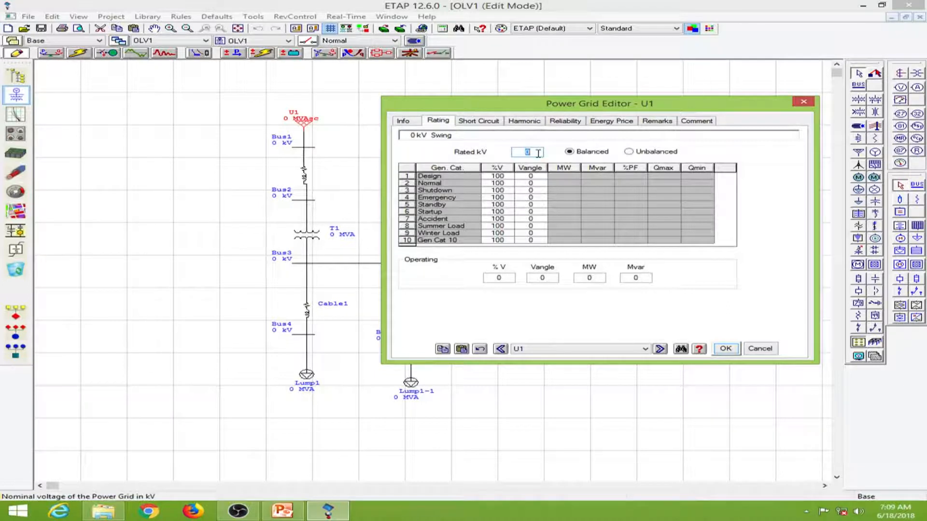
{"action": "type", "text": "11"}
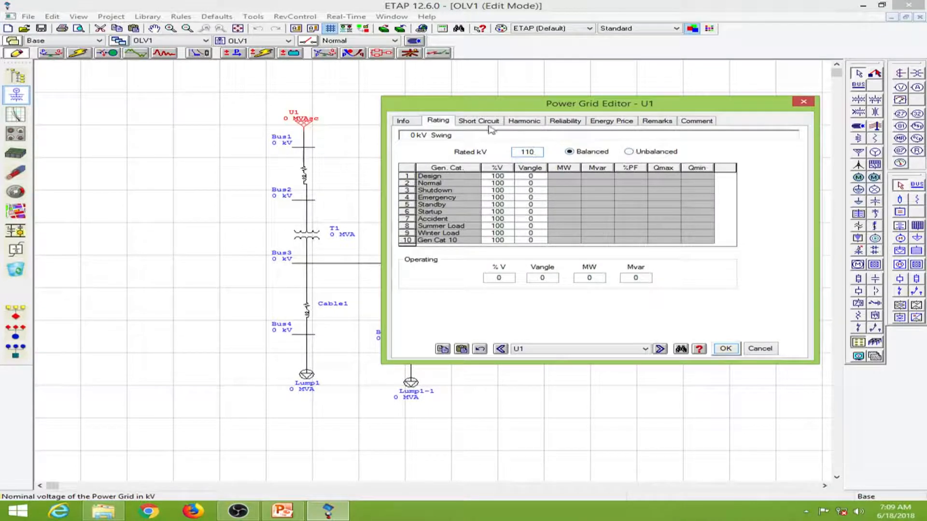
- Enter a 3-phase rating of 1000 MVAsc with X/R 7 for U1
{"action": "left_click", "coordinate": [478, 120]}
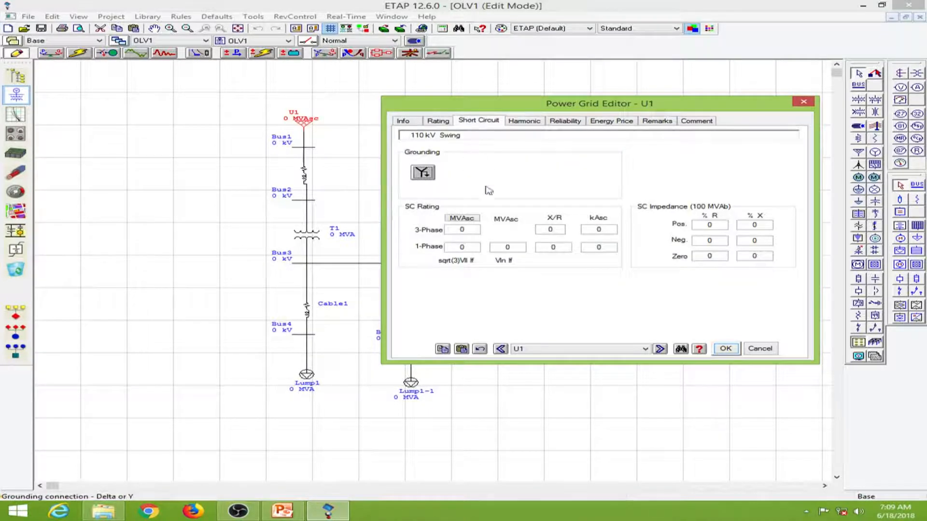
{"action": "left_click", "coordinate": [463, 230]}
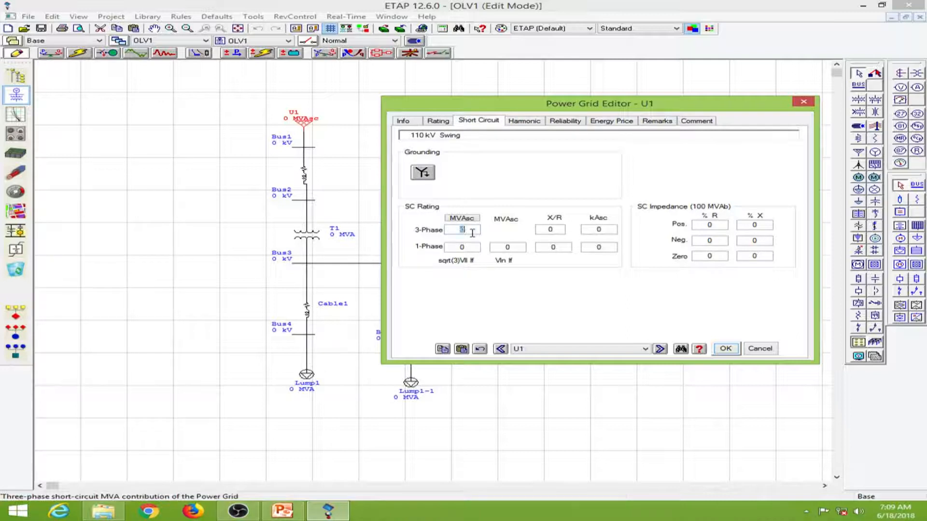
{"action": "type", "text": "1"}
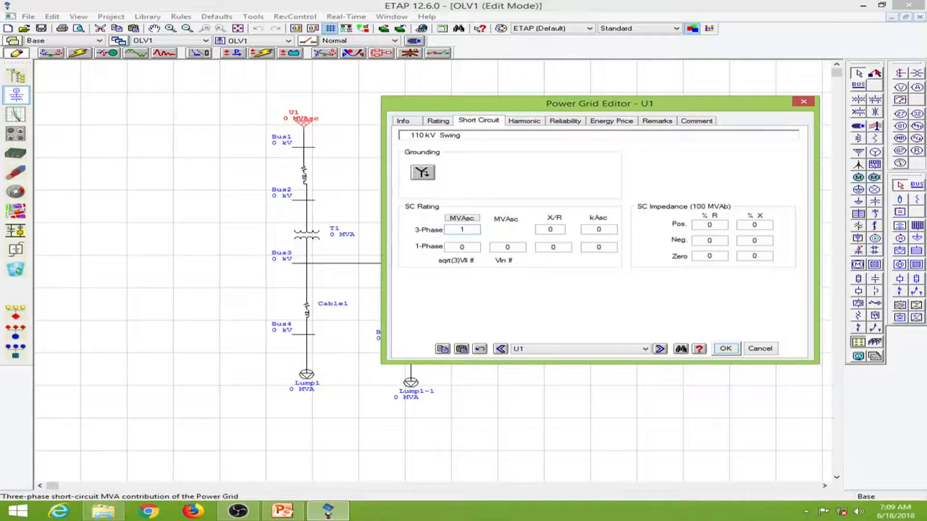
{"action": "type", "text": "1000"}
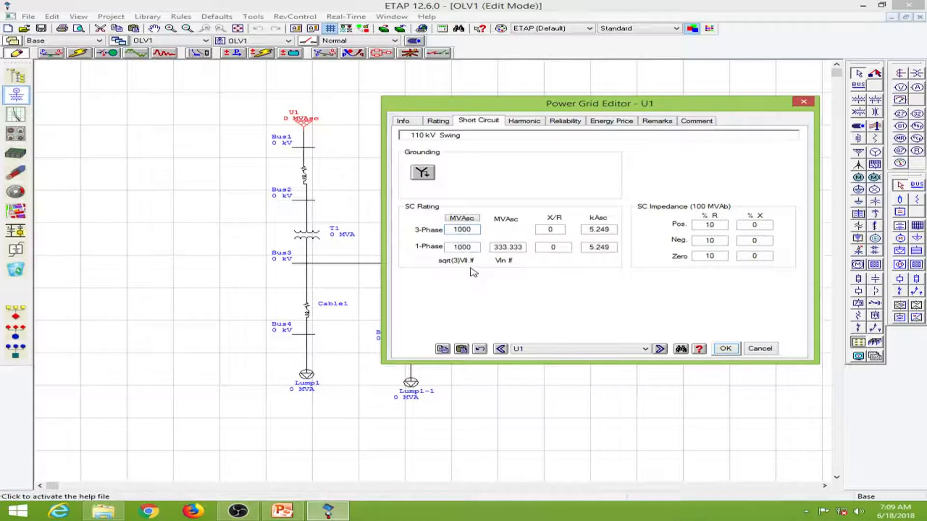
{"action": "left_click", "coordinate": [549, 230]}
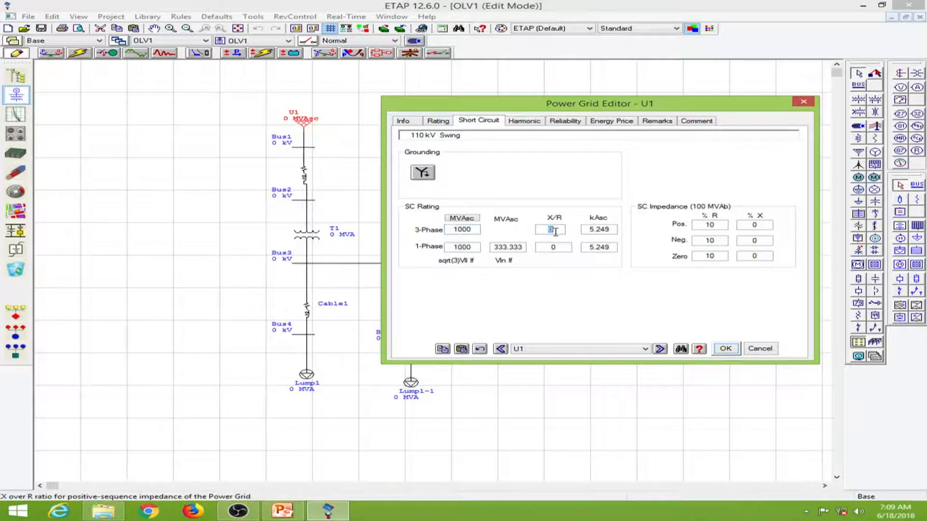
{"action": "type", "text": "7"}
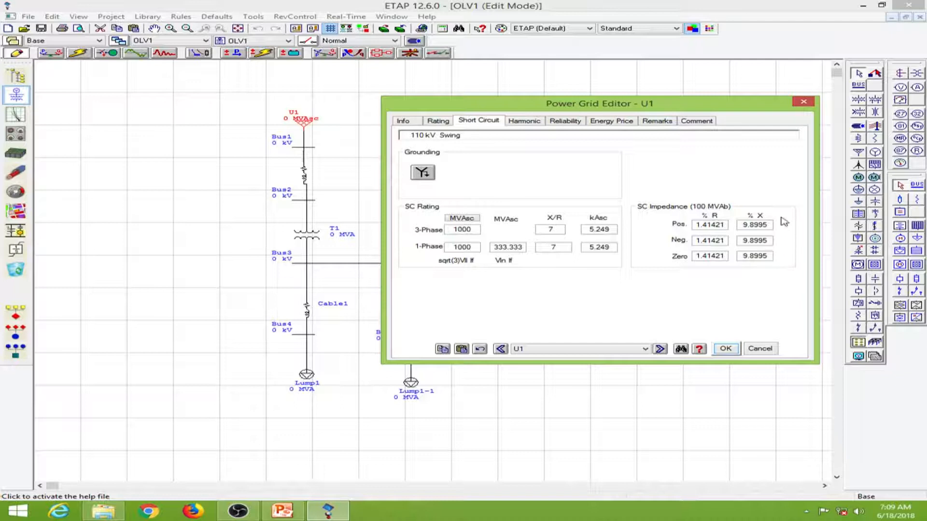
{"action": "mouse_move", "coordinate": [798, 220]}
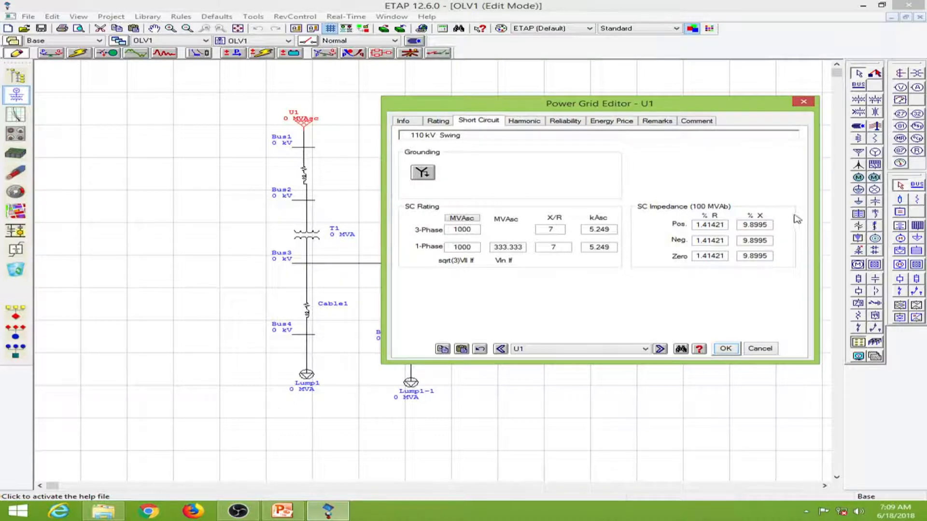
{"action": "mouse_move", "coordinate": [650, 211]}
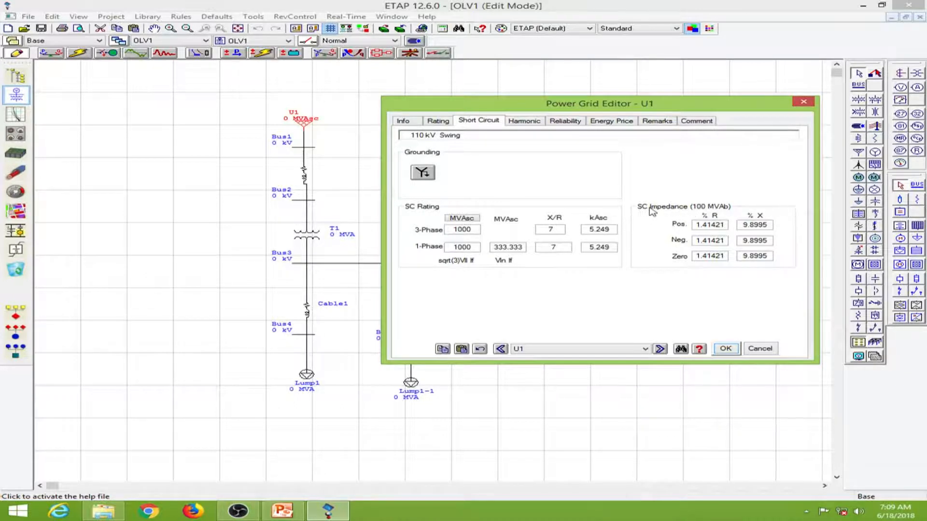
{"action": "mouse_move", "coordinate": [734, 279]}
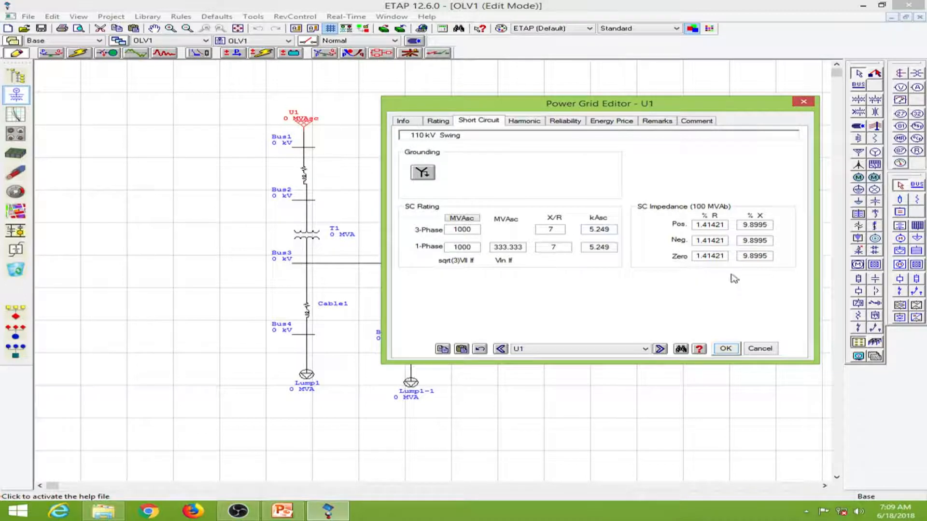
{"action": "mouse_move", "coordinate": [809, 252]}
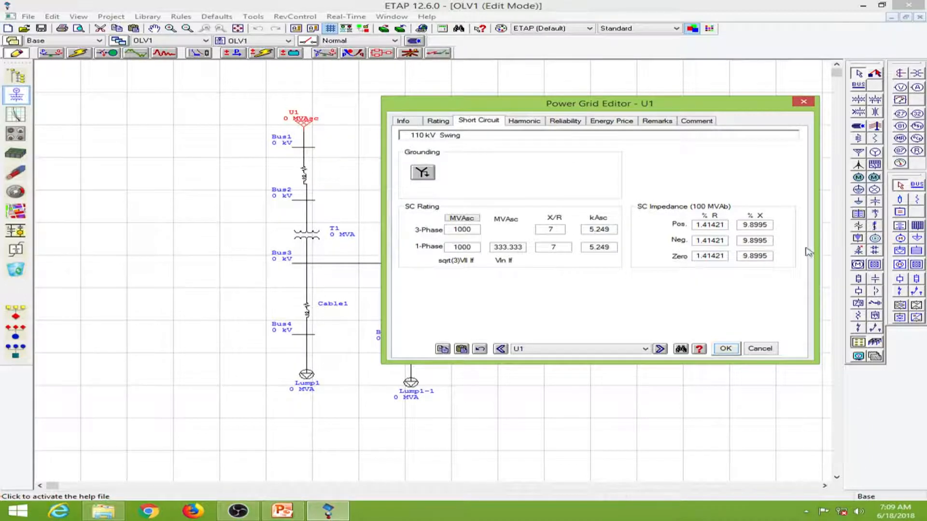
{"action": "mouse_move", "coordinate": [682, 215]}
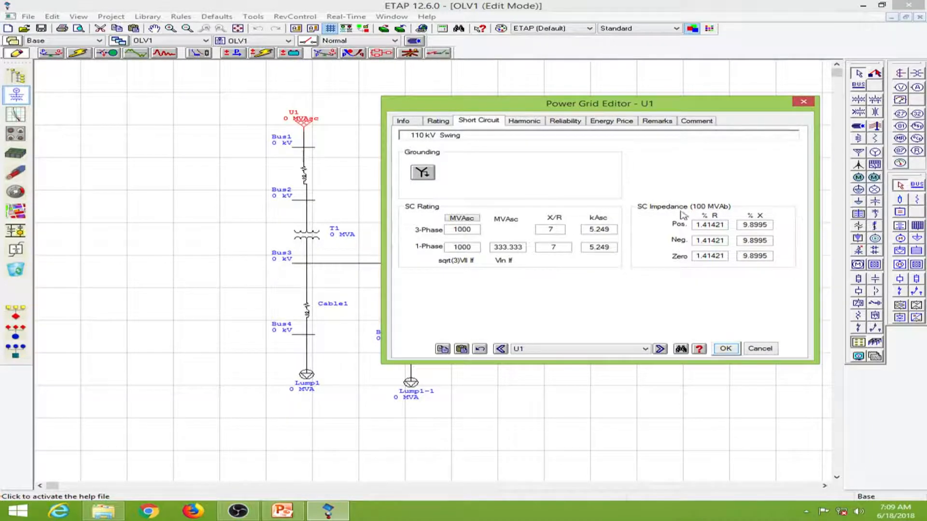
{"action": "mouse_move", "coordinate": [650, 230]}
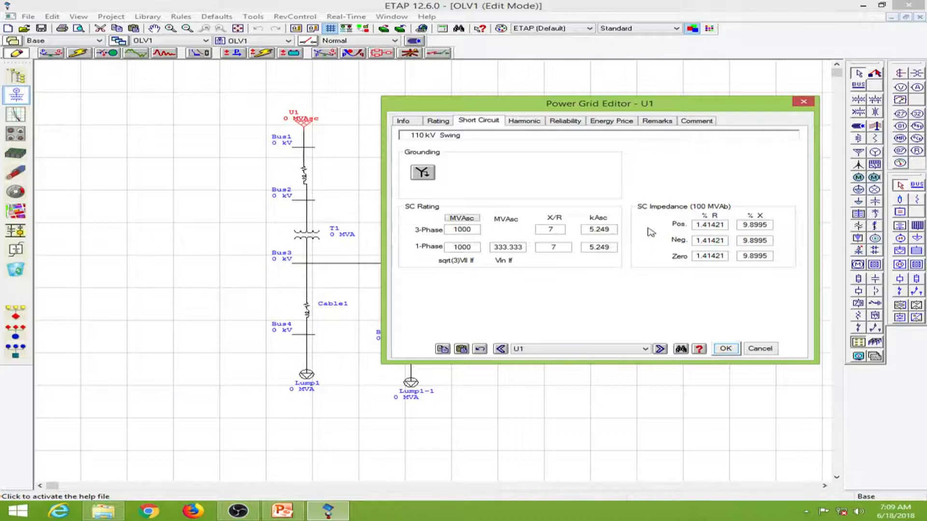
{"action": "mouse_move", "coordinate": [593, 163]}
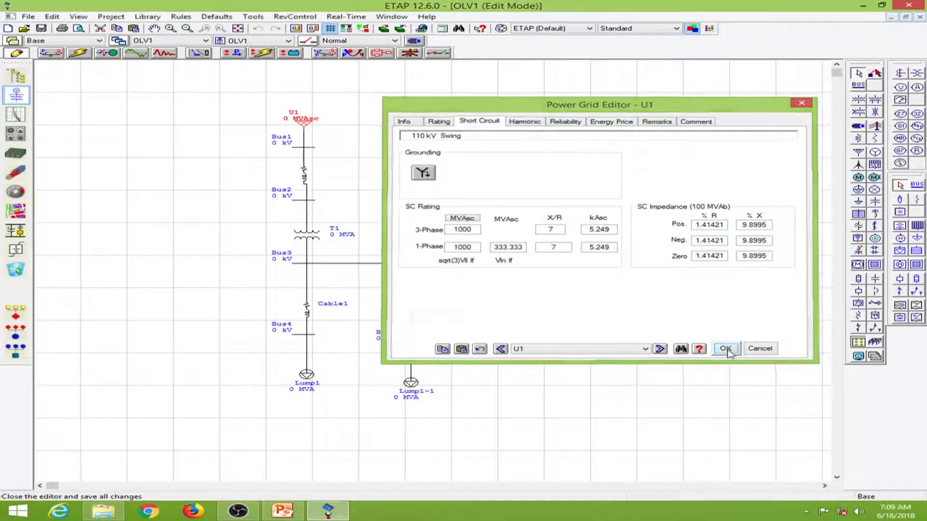
- Accept the grid settings so U1 shows 1000 MVAsc and the buses read 110 kV
{"action": "left_click", "coordinate": [725, 349]}
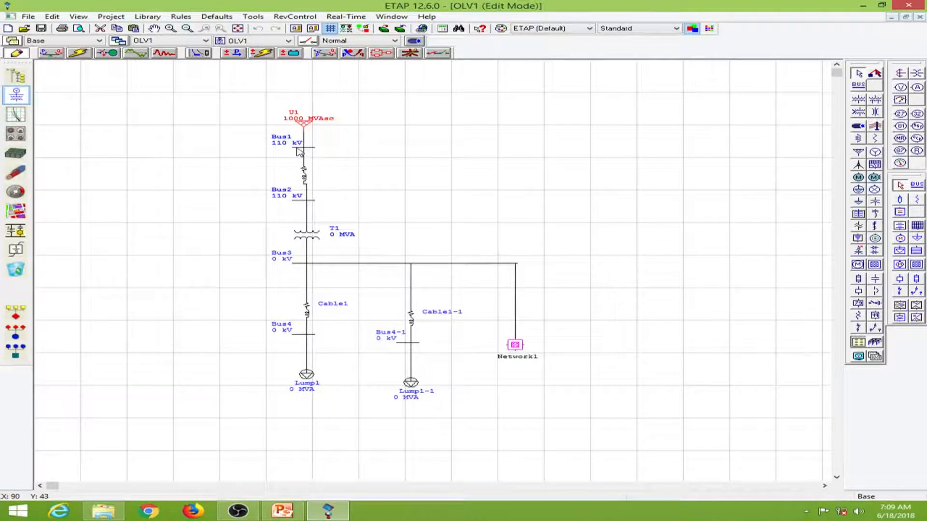
{"action": "mouse_move", "coordinate": [284, 201]}
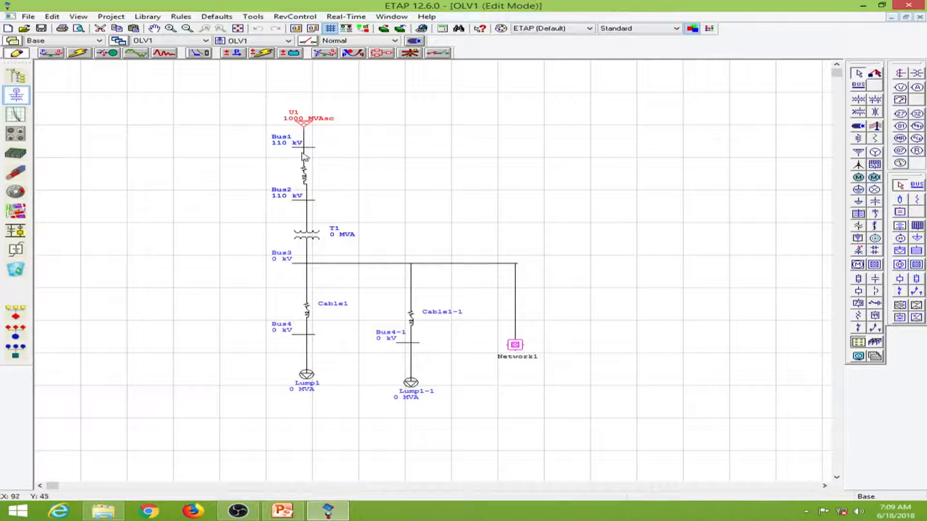
{"action": "mouse_move", "coordinate": [305, 178]}
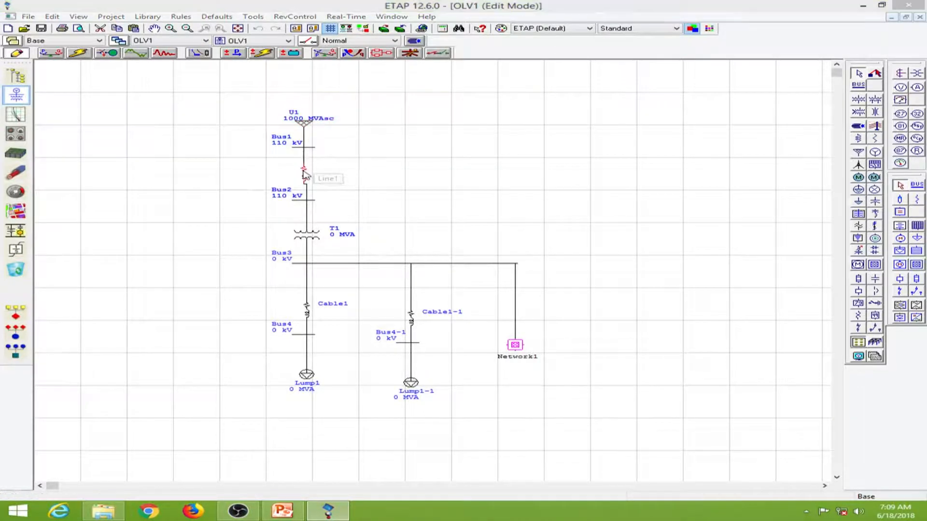
- Bring up Line1's Transmission Line Editor and glance through its Parameter and Configuration pages
{"action": "double_click", "coordinate": [304, 172]}
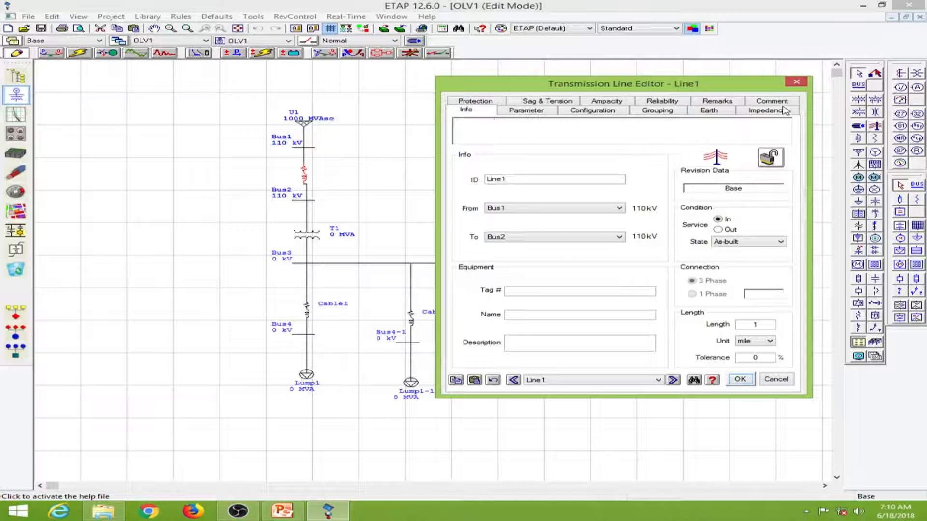
{"action": "left_click", "coordinate": [525, 110]}
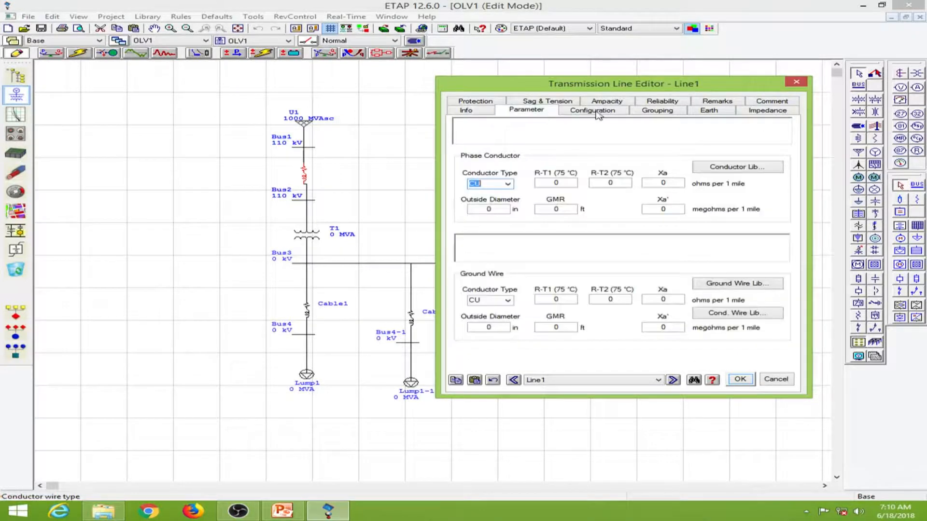
{"action": "left_click", "coordinate": [592, 110]}
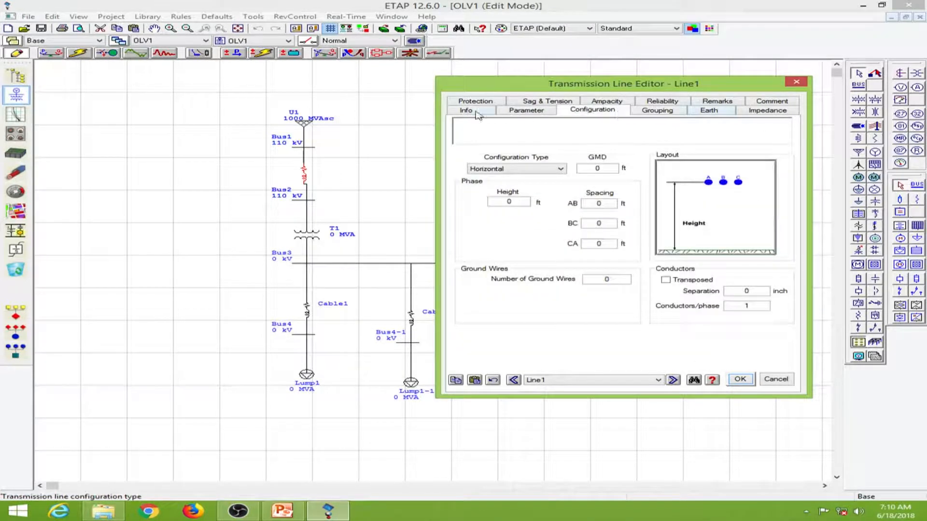
{"action": "left_click", "coordinate": [465, 110]}
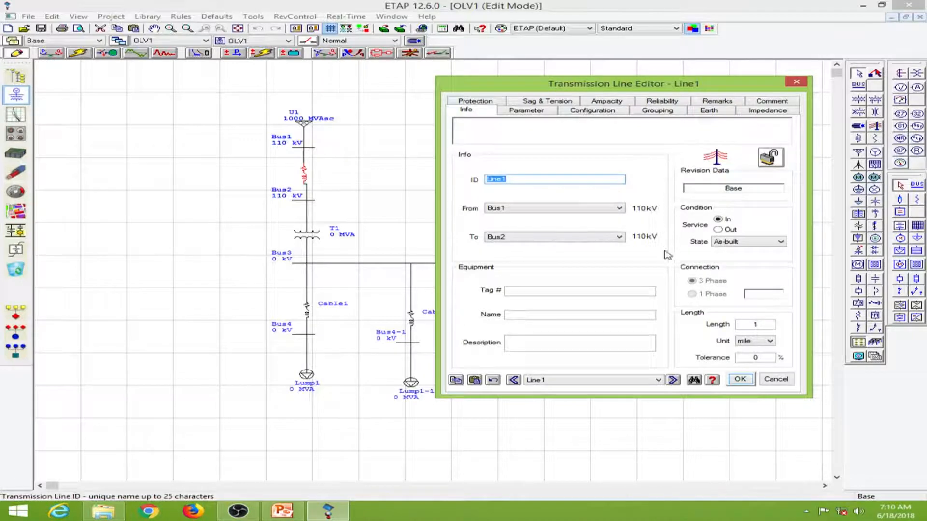
{"action": "mouse_move", "coordinate": [461, 159]}
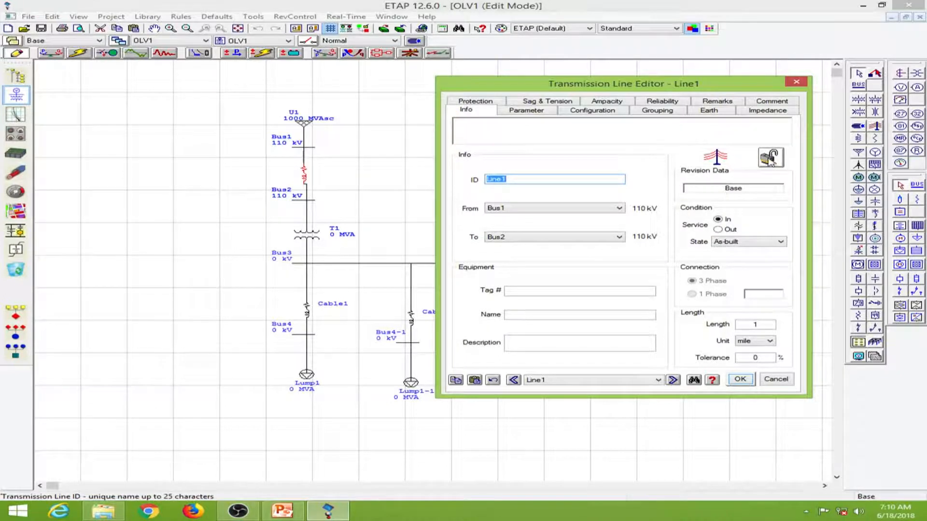
{"action": "mouse_move", "coordinate": [738, 333]}
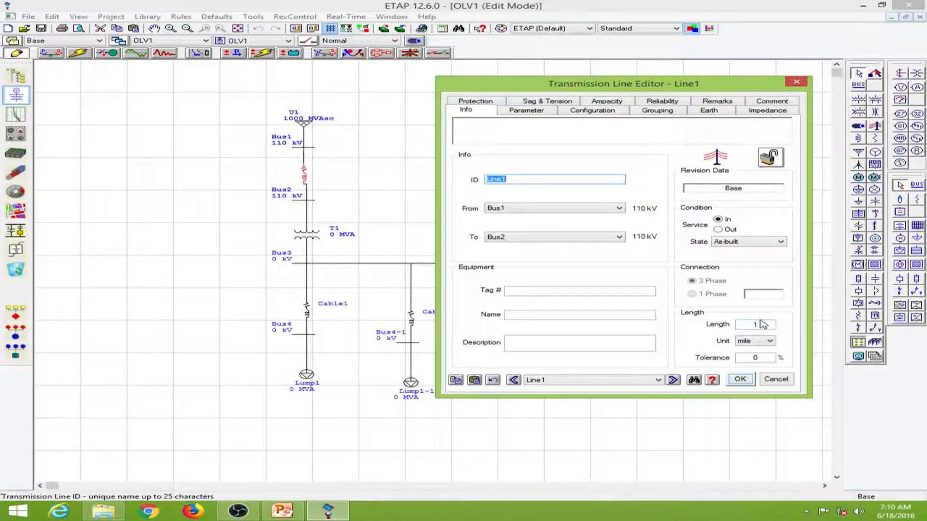
- Set Line1's length to 5 km with a 5% tolerance
{"action": "left_click", "coordinate": [754, 324]}
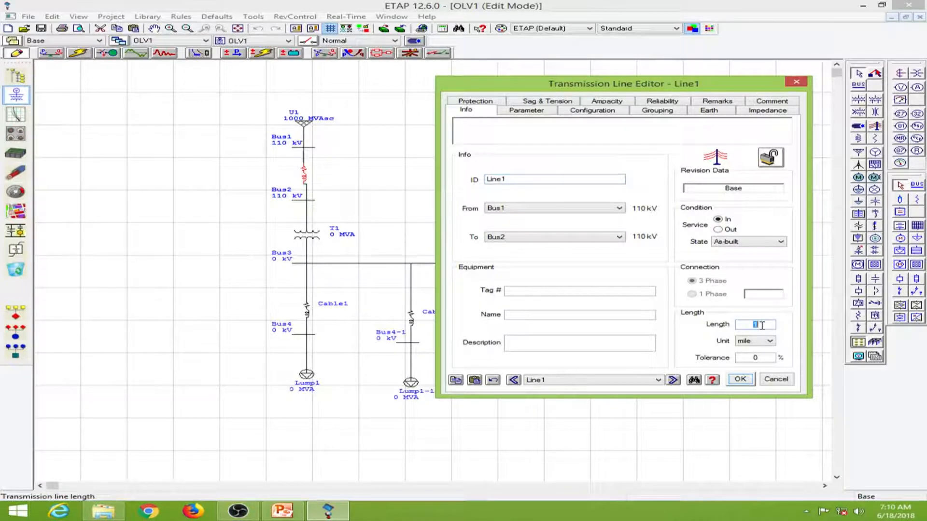
{"action": "type", "text": "5"}
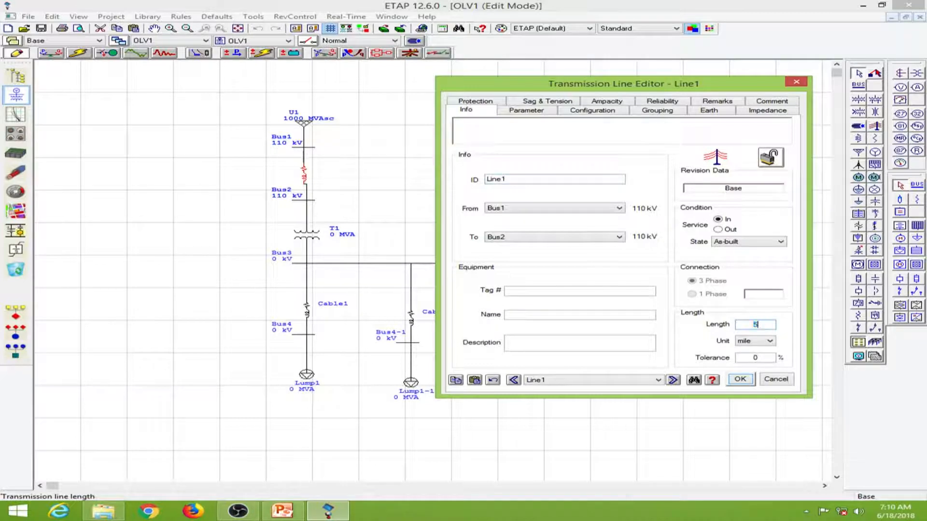
{"action": "left_click", "coordinate": [771, 340]}
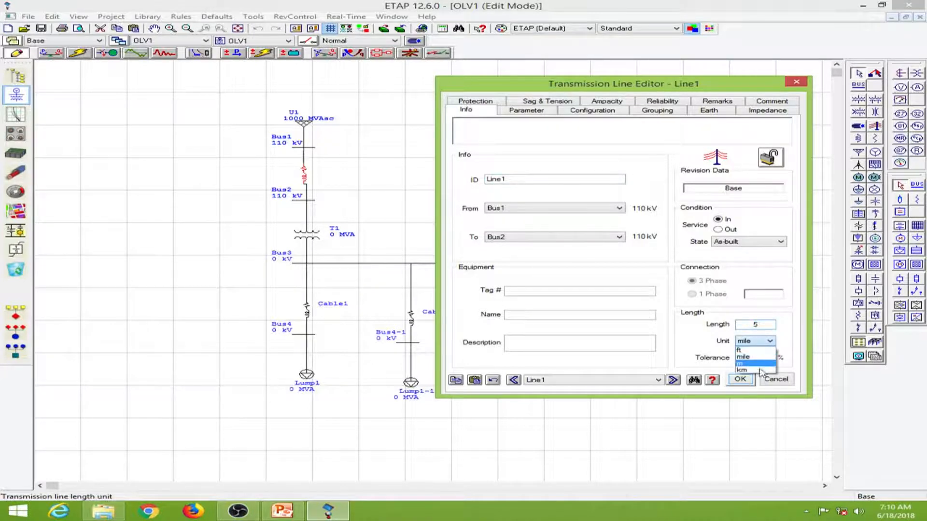
{"action": "left_click", "coordinate": [743, 370]}
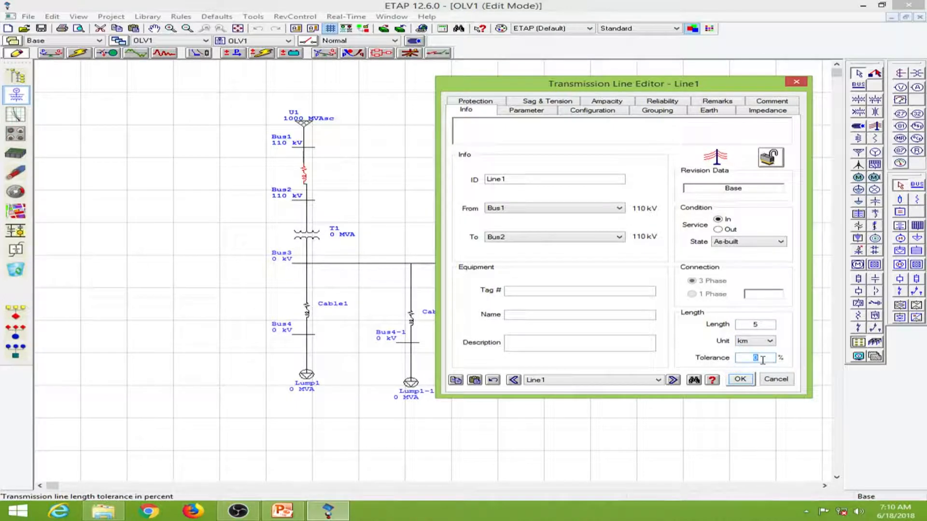
{"action": "type", "text": "5"}
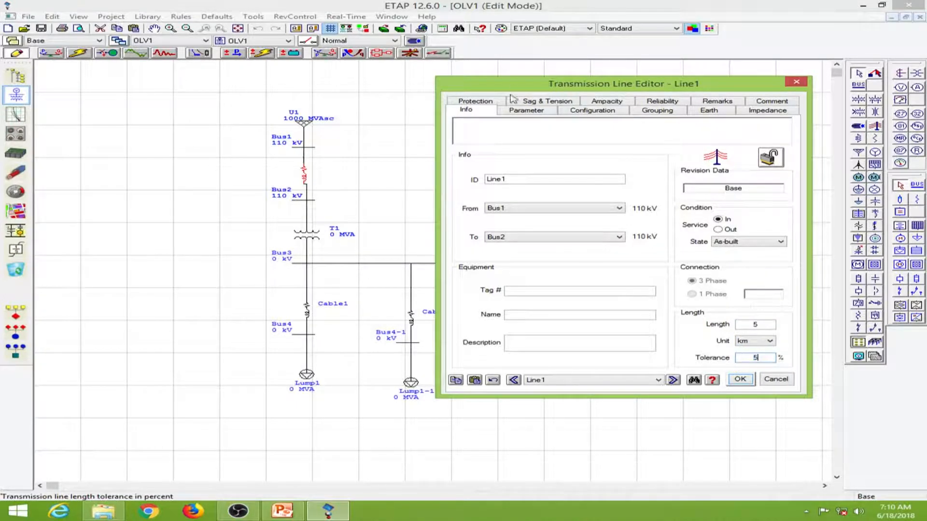
{"action": "mouse_move", "coordinate": [531, 112]}
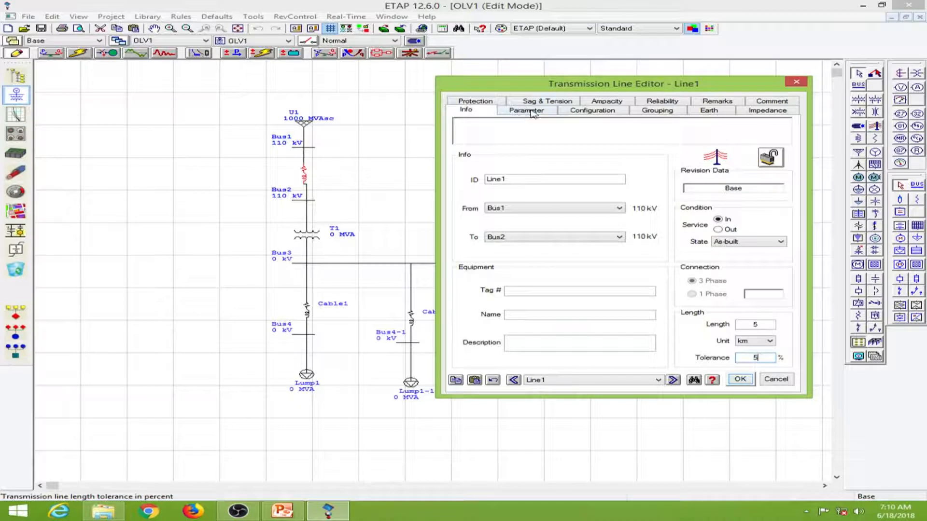
- Pick Pigeon 3/0 ACSR phase conductors and a library ground wire for Line1
{"action": "left_click", "coordinate": [525, 110]}
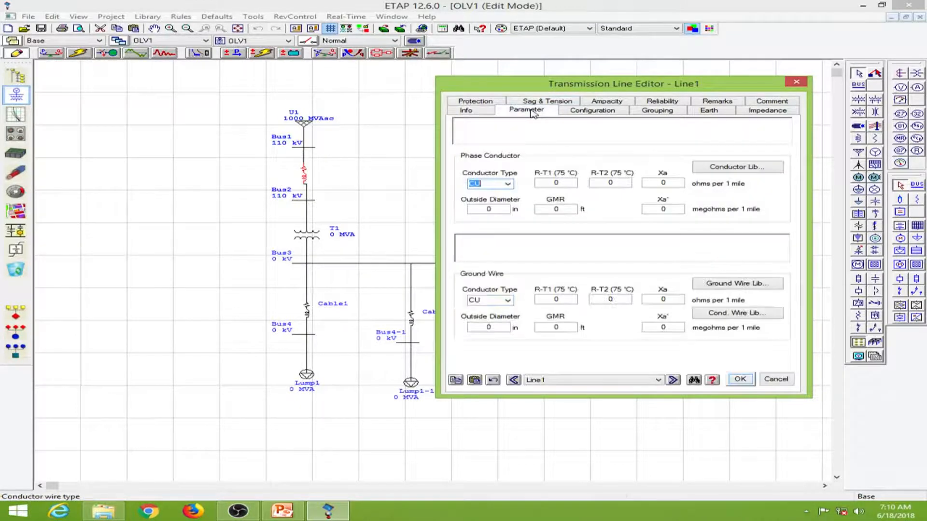
{"action": "mouse_move", "coordinate": [531, 155]}
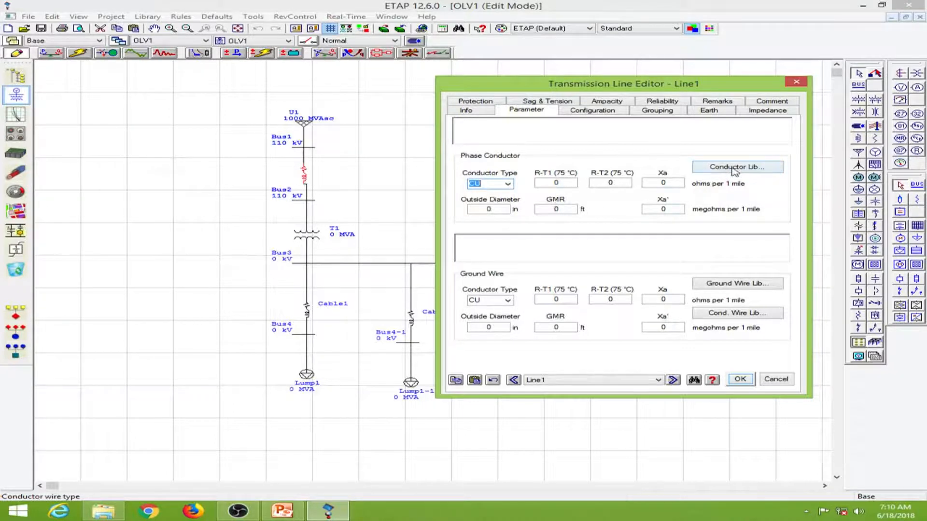
{"action": "left_click", "coordinate": [737, 167]}
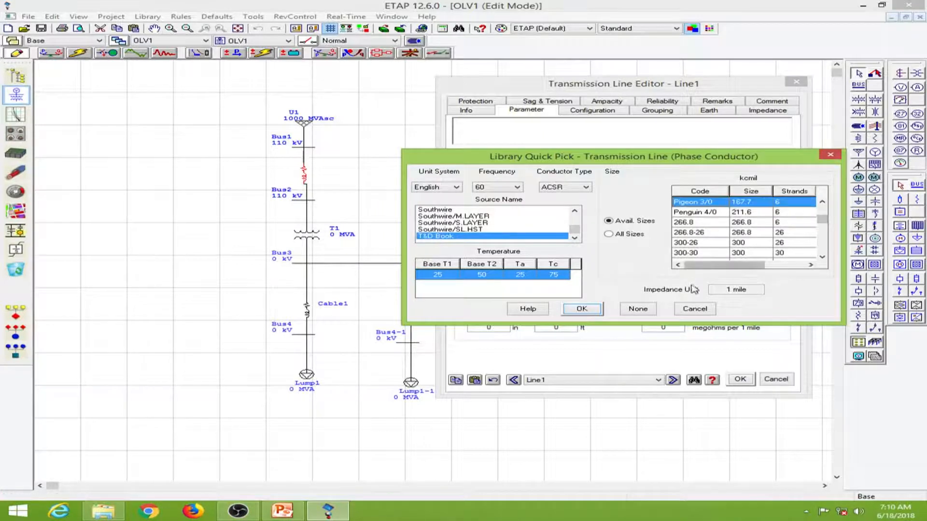
{"action": "left_click", "coordinate": [581, 309]}
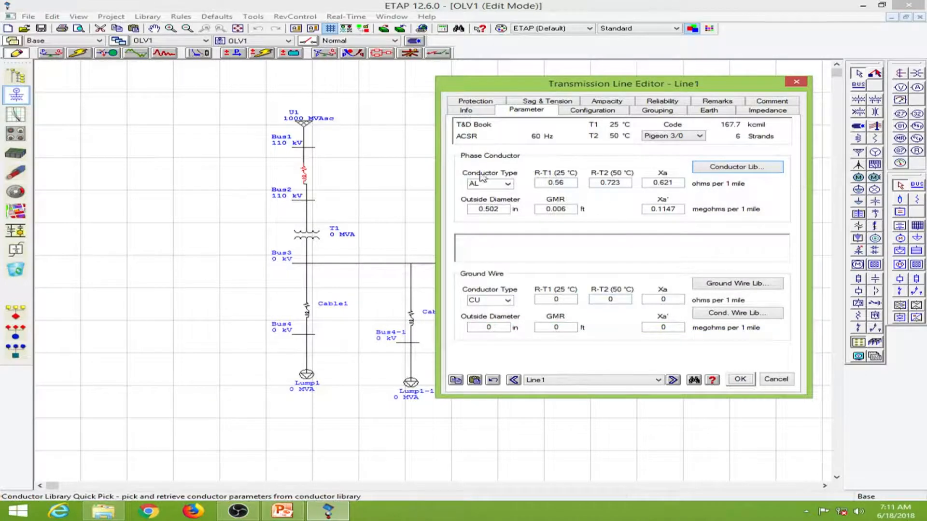
{"action": "left_click", "coordinate": [737, 283]}
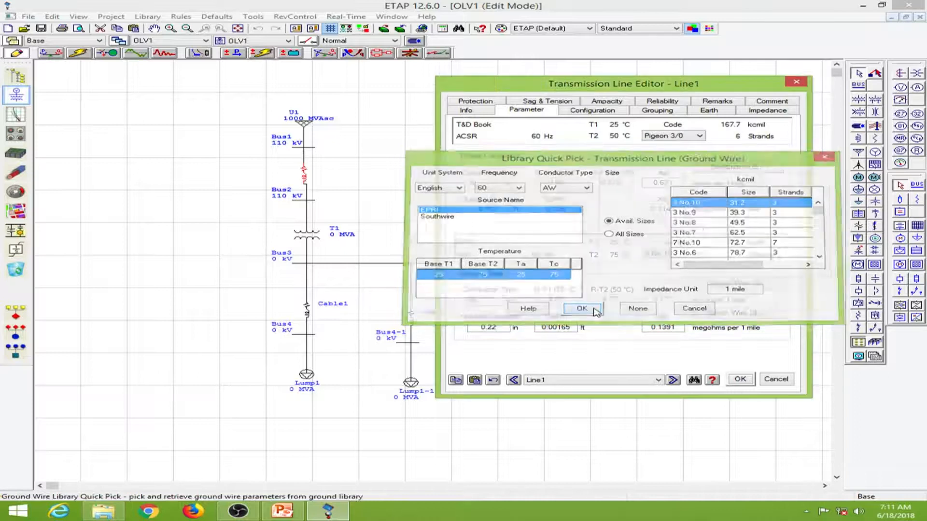
{"action": "left_click", "coordinate": [580, 308]}
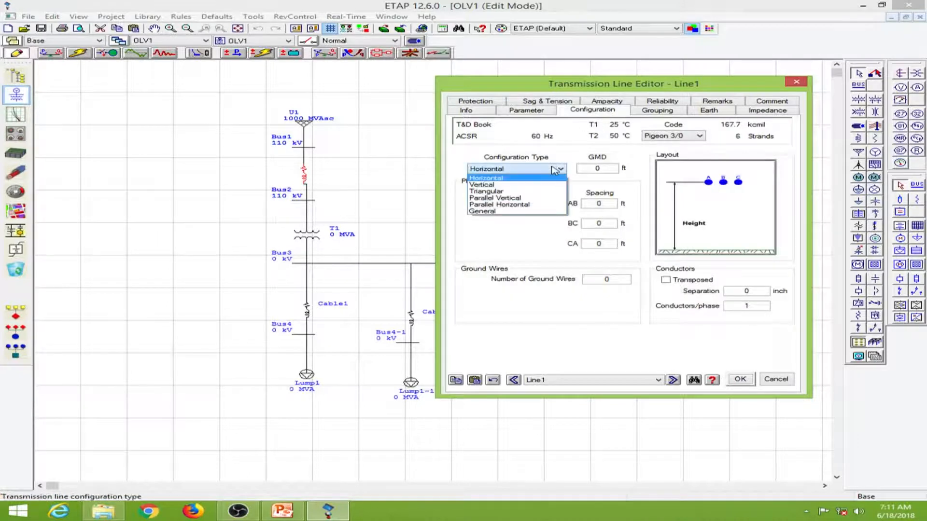
{"action": "mouse_move", "coordinate": [516, 191]}
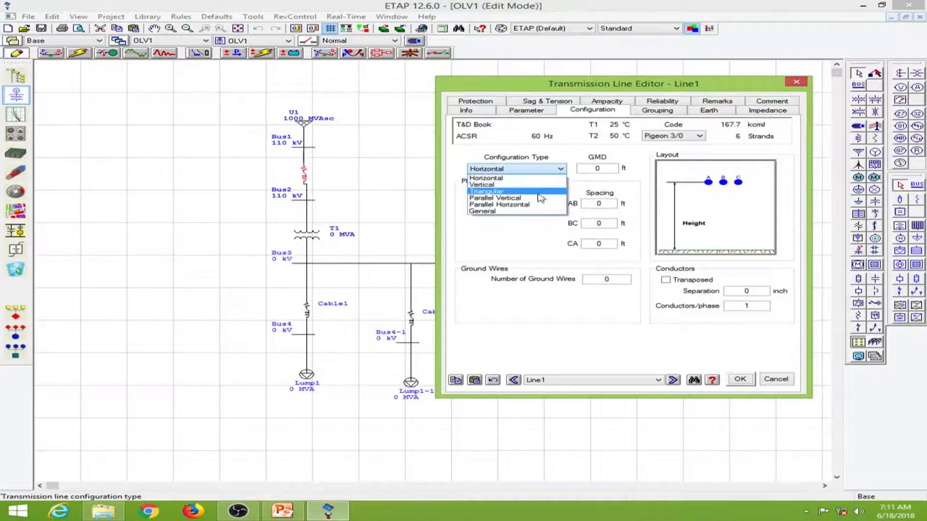
- Keep horizontal layout with 30 ft height, 3 ft spacing and one ground wire 4 ft above
{"action": "left_click", "coordinate": [485, 177]}
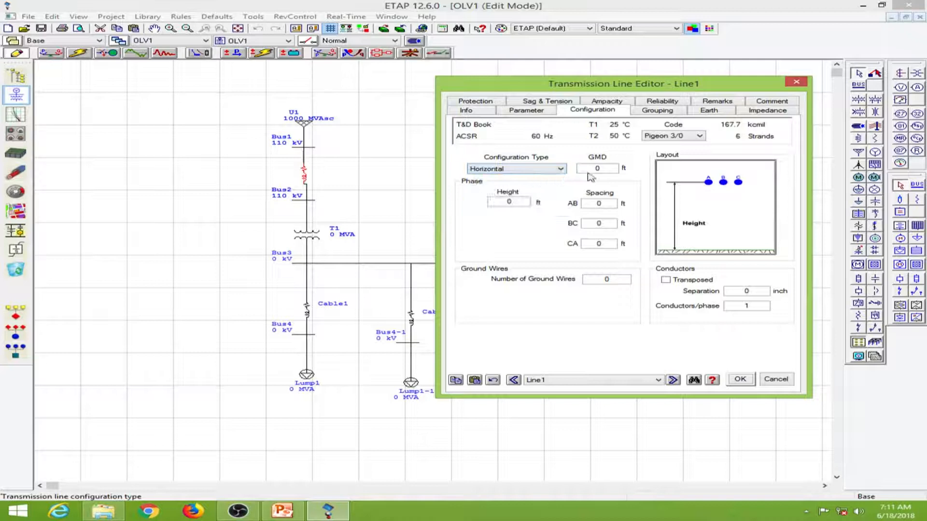
{"action": "left_click", "coordinate": [509, 202]}
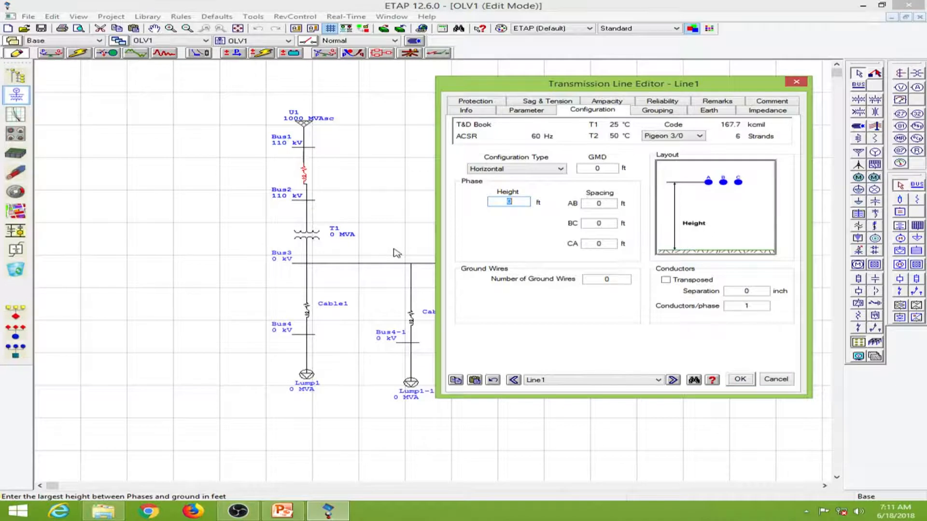
{"action": "type", "text": "30"}
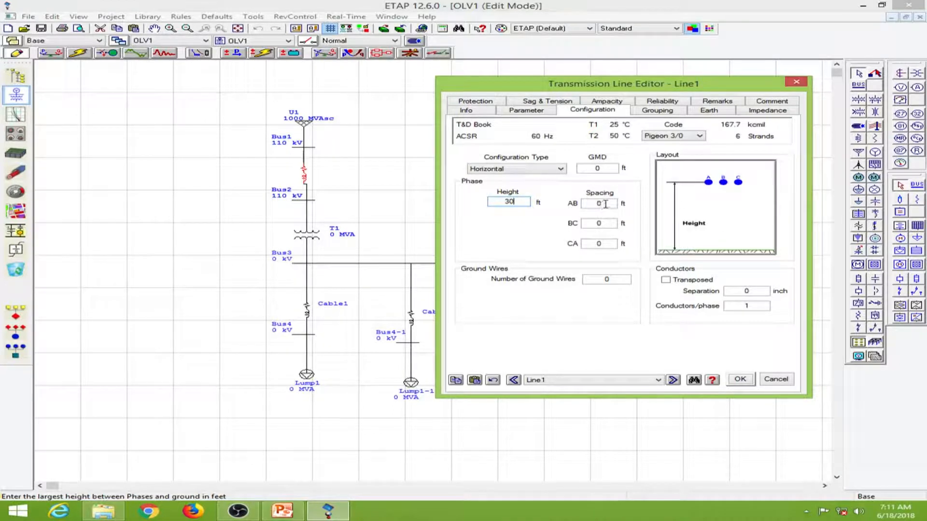
{"action": "type", "text": "3"}
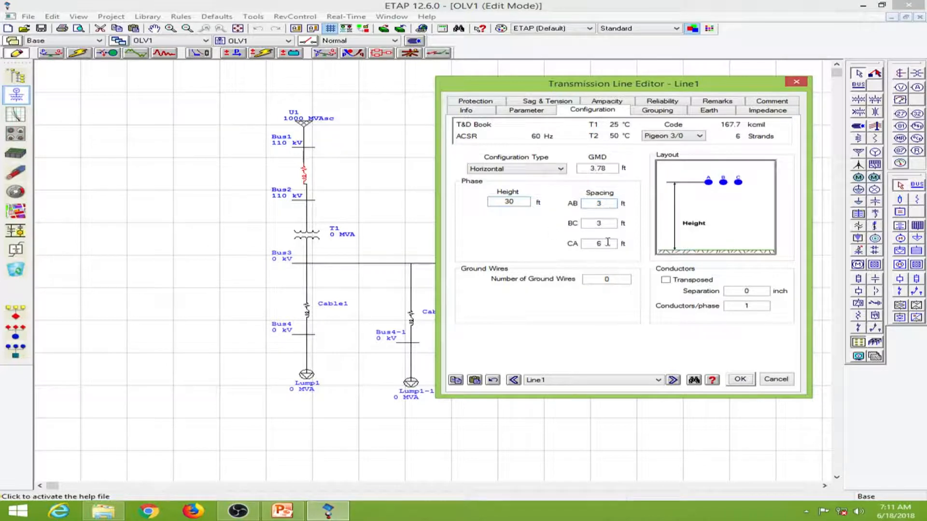
{"action": "left_click", "coordinate": [606, 279]}
{"action": "type", "text": "1"}
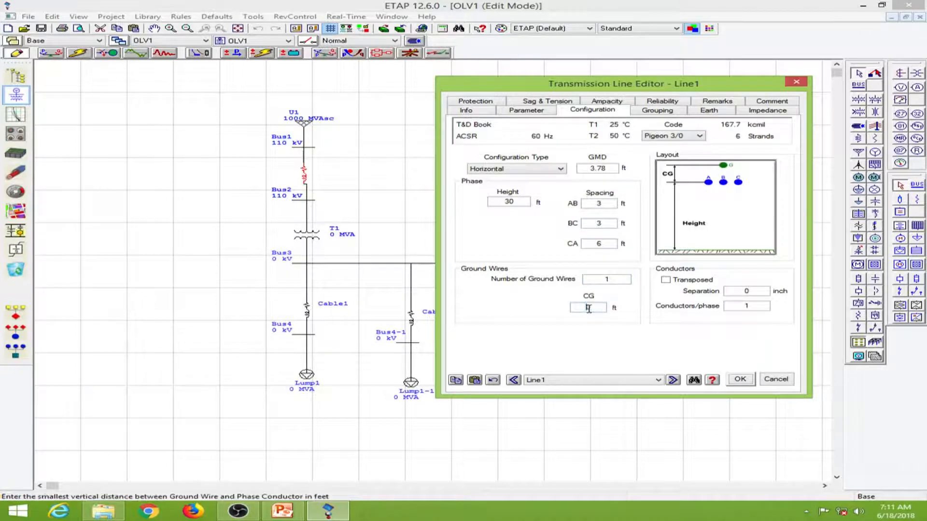
{"action": "type", "text": "4"}
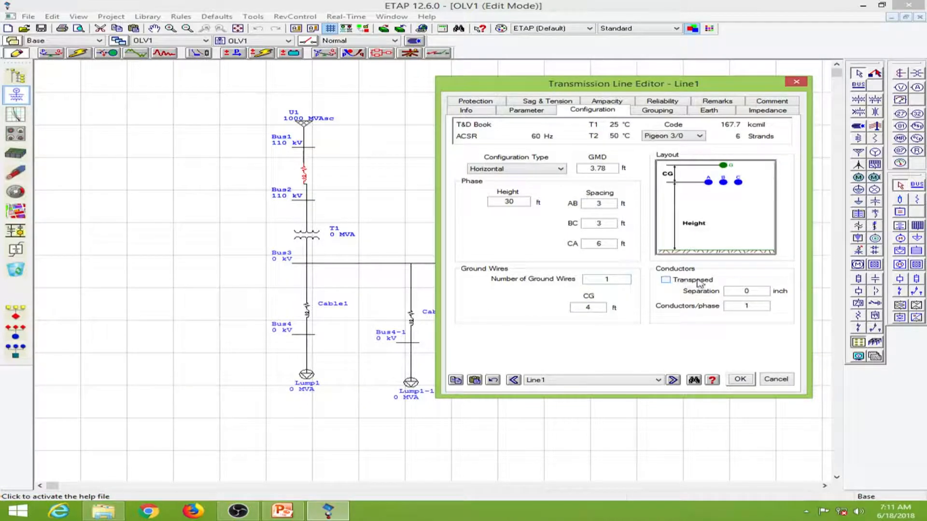
- Toggle transposition, glance at the grouping page and close the line editor
{"action": "left_click", "coordinate": [665, 280]}
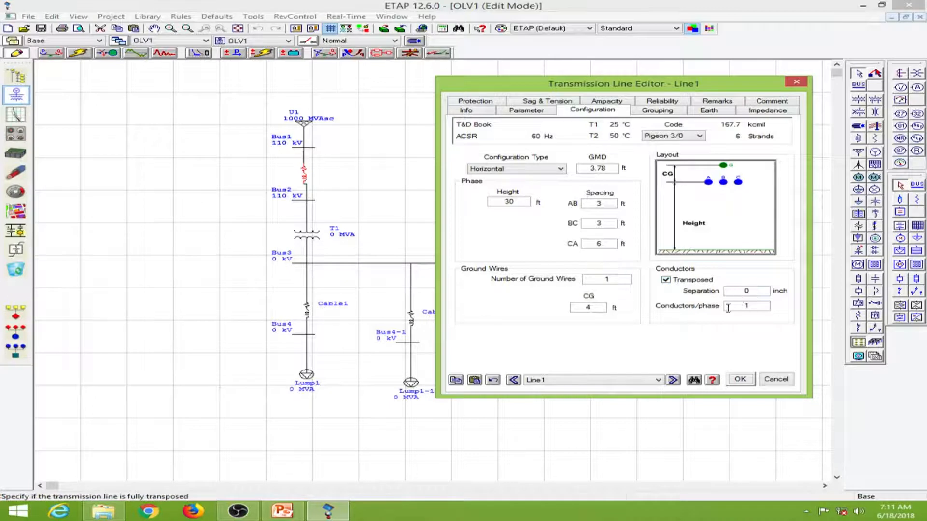
{"action": "left_click", "coordinate": [666, 280]}
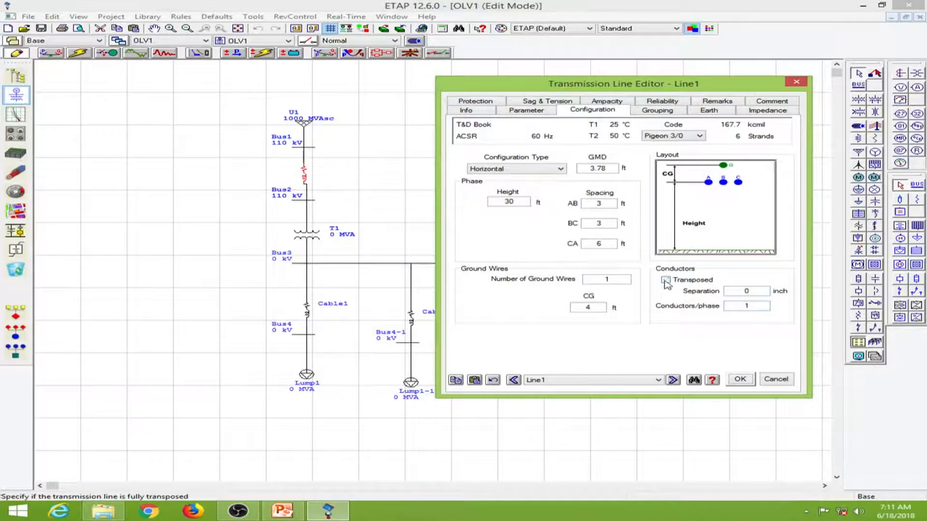
{"action": "left_click", "coordinate": [665, 280]}
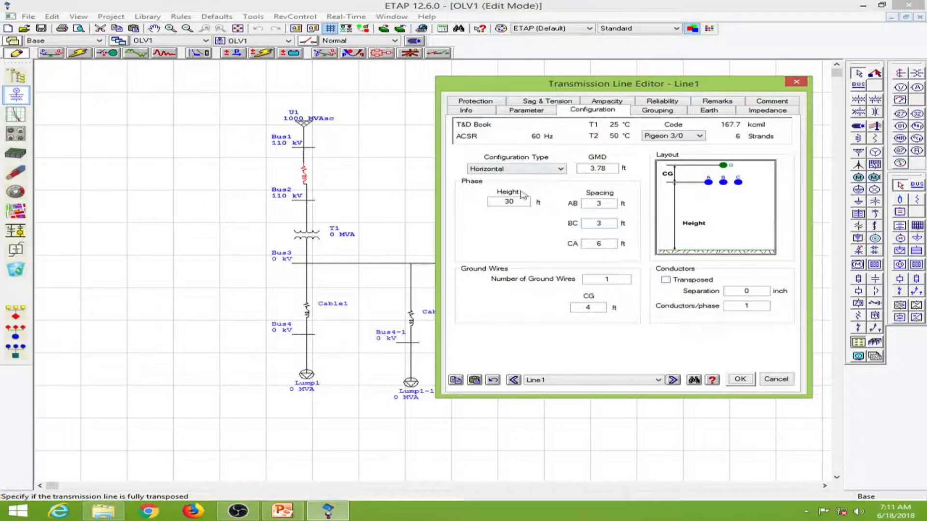
{"action": "left_click", "coordinate": [657, 110]}
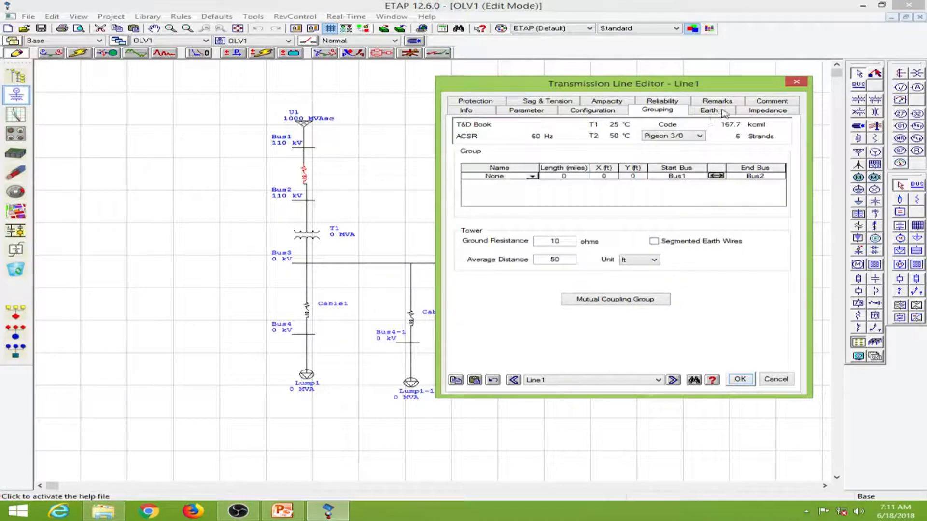
{"action": "left_click", "coordinate": [591, 110]}
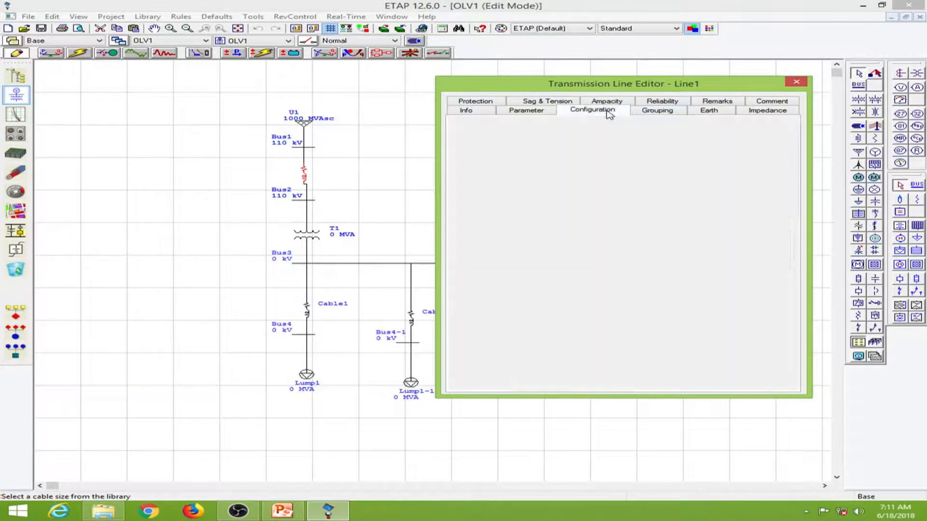
{"action": "left_click", "coordinate": [466, 110]}
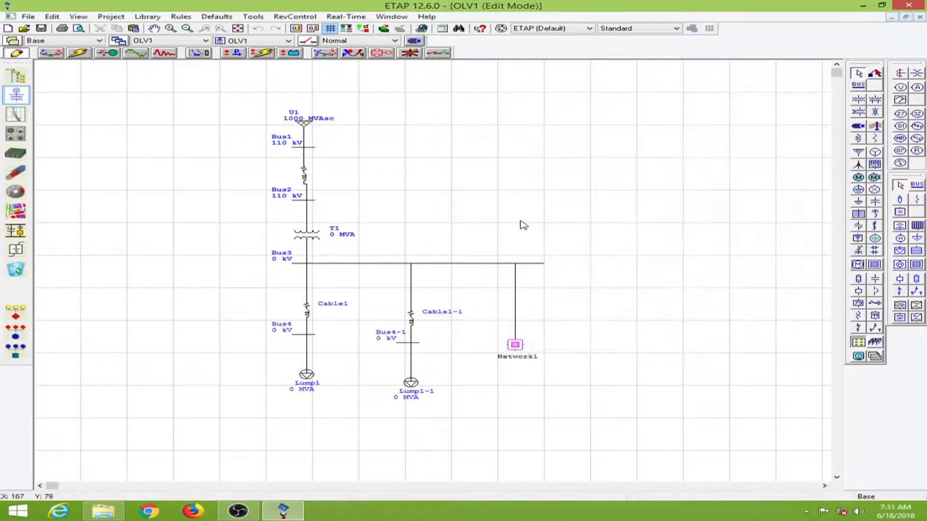
{"action": "mouse_move", "coordinate": [520, 217]}
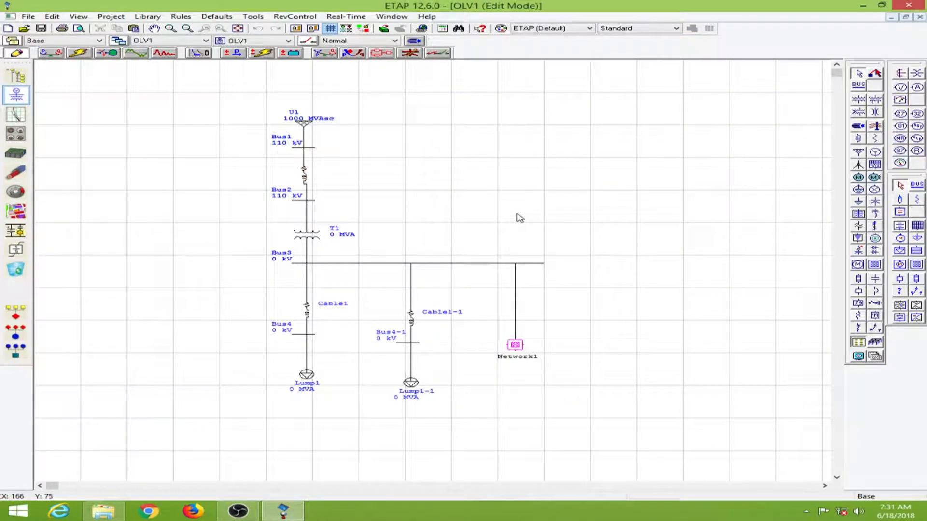
{"action": "mouse_move", "coordinate": [404, 228]}
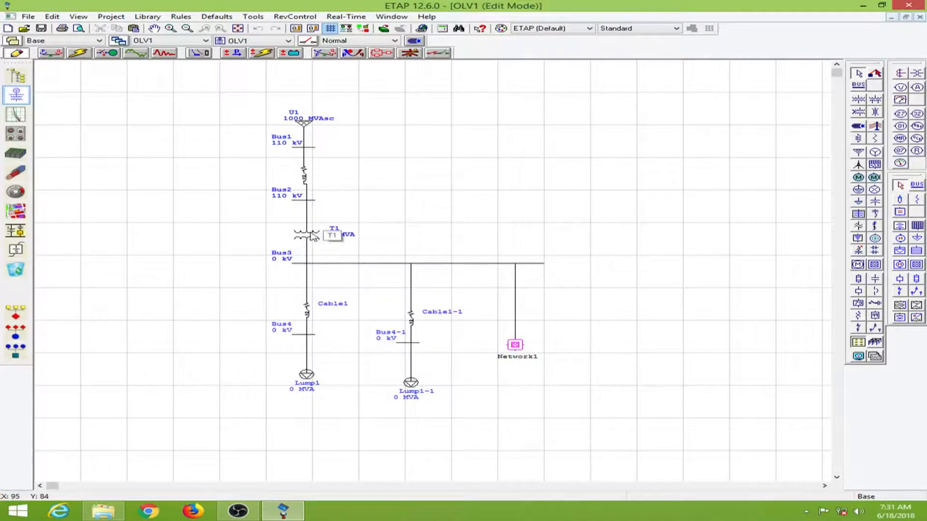
- Review T1's connection types in the 2-Winding Transformer Editor and keep Shell
{"action": "double_click", "coordinate": [307, 234]}
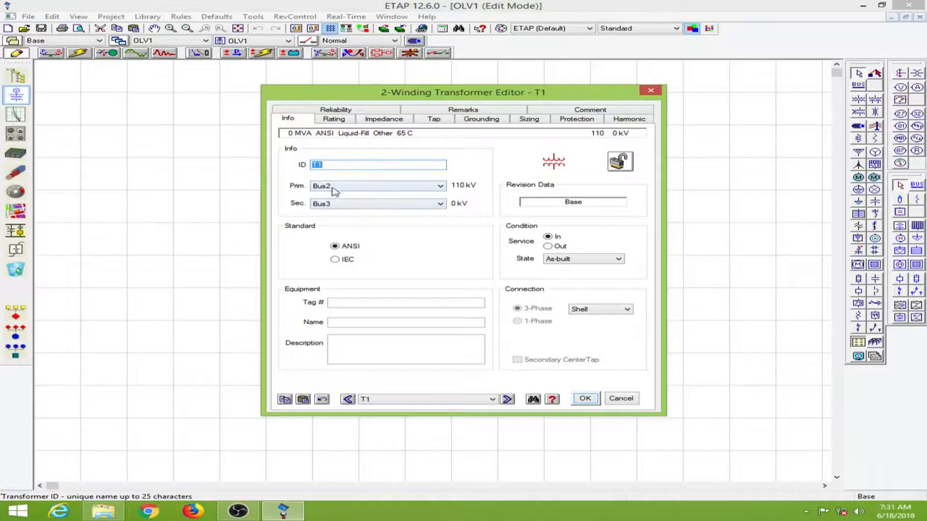
{"action": "mouse_move", "coordinate": [345, 283]}
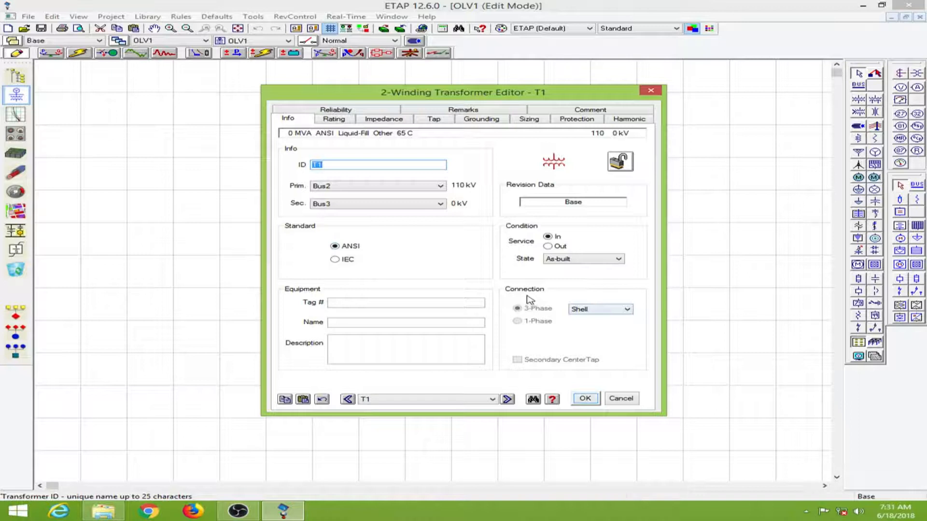
{"action": "left_click", "coordinate": [627, 309]}
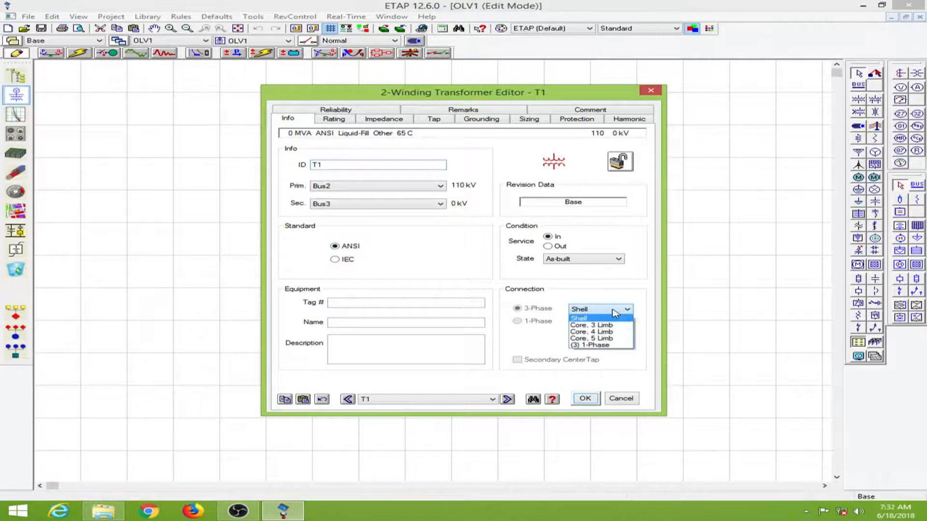
{"action": "left_click", "coordinate": [578, 318]}
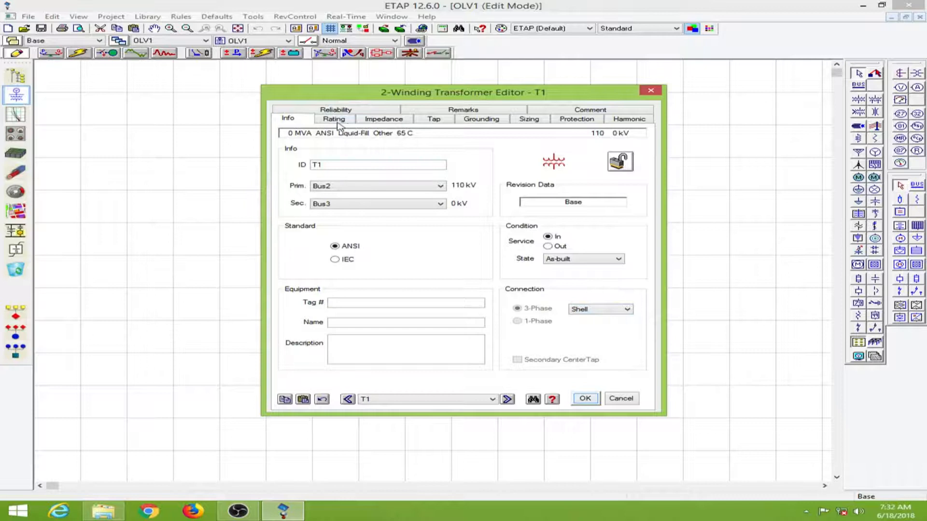
- Enter a secondary voltage of 11 kV and a rated power of 12.5 MVA for T1
{"action": "left_click", "coordinate": [333, 119]}
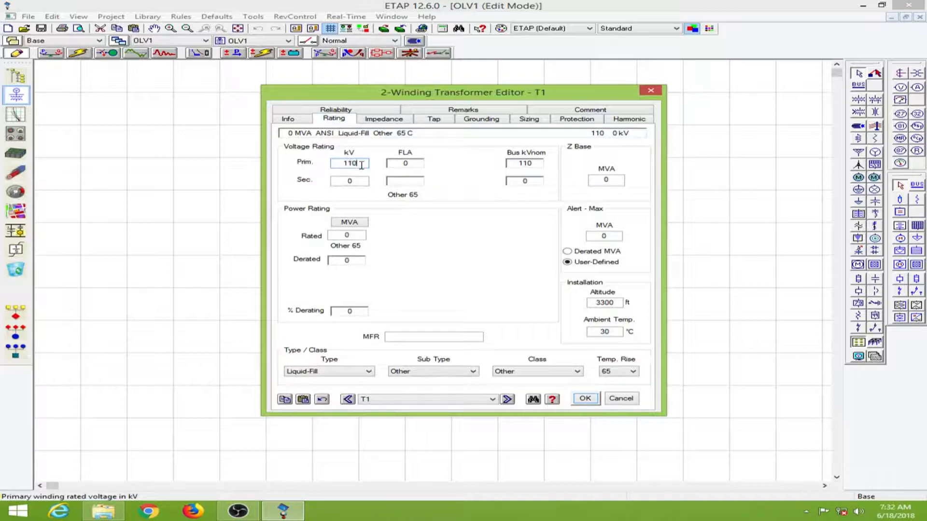
{"action": "type", "text": "11"}
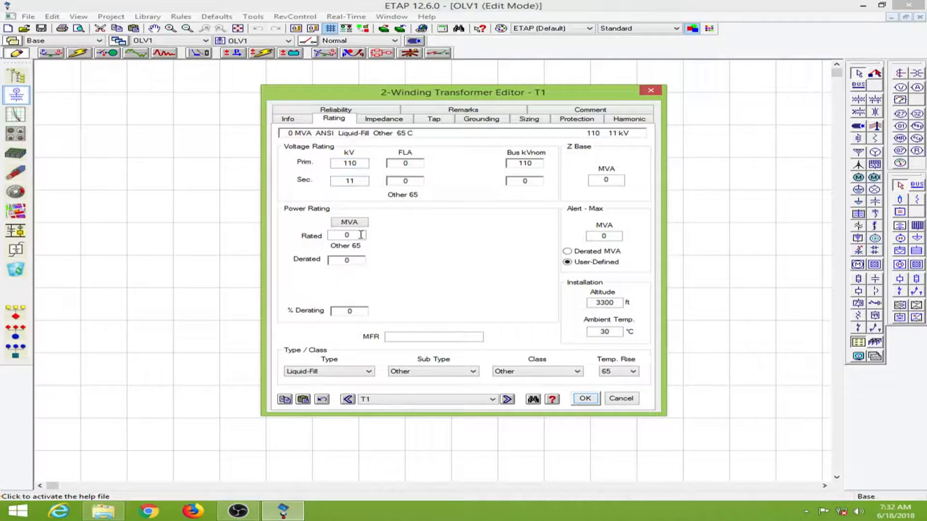
{"action": "left_click", "coordinate": [347, 235]}
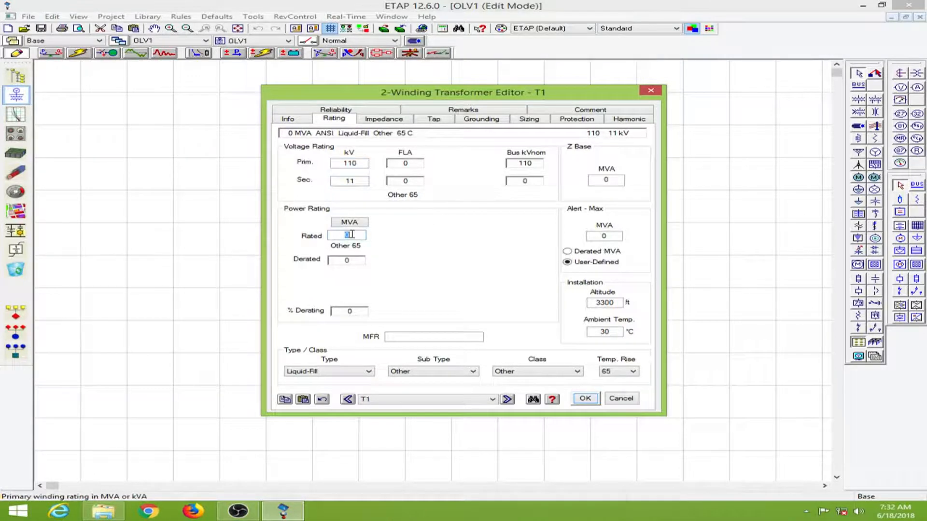
{"action": "type", "text": "12.5"}
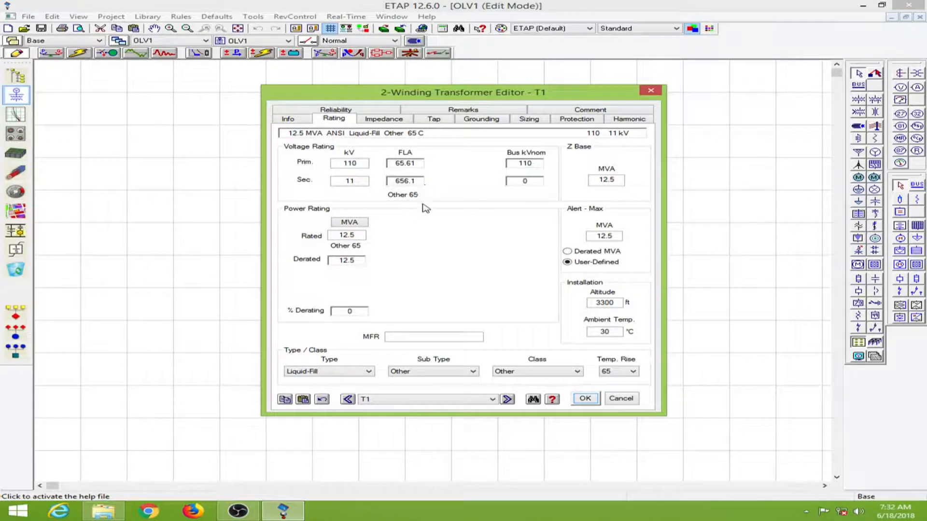
{"action": "mouse_move", "coordinate": [615, 257]}
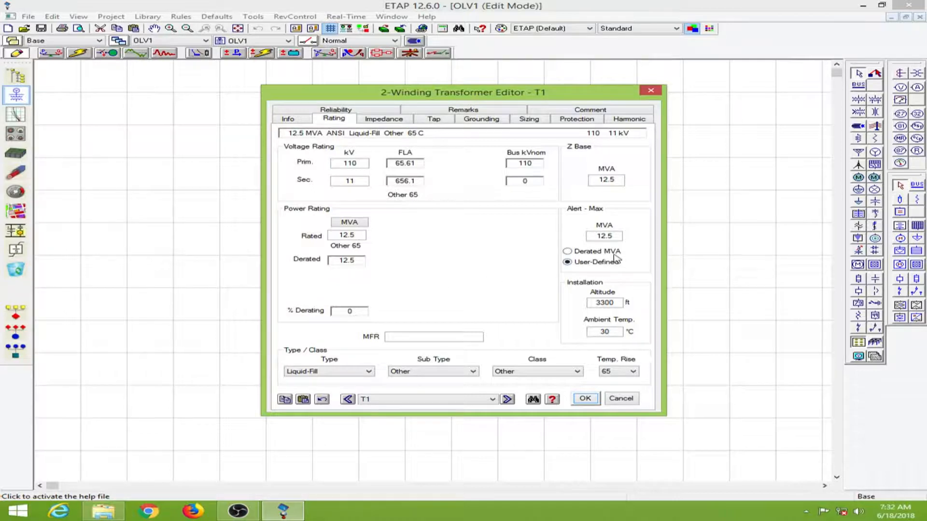
{"action": "mouse_move", "coordinate": [534, 297]}
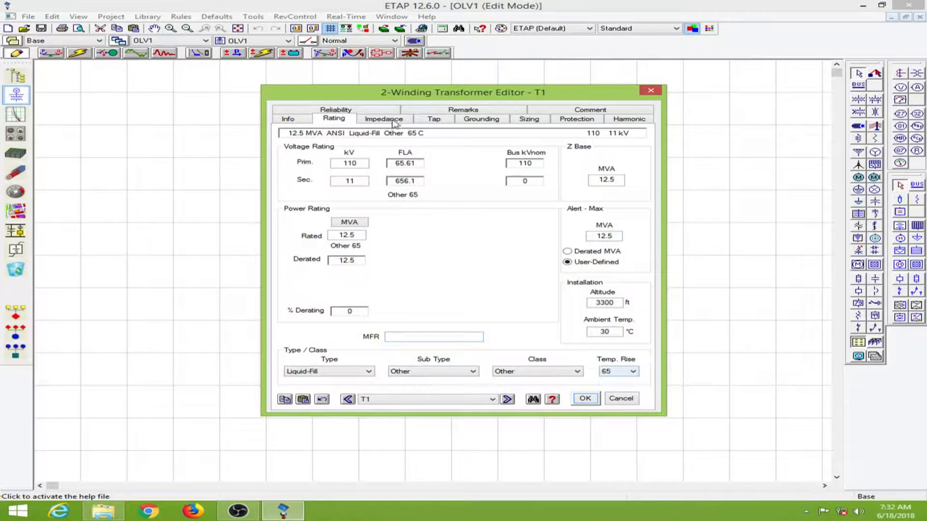
- Fill T1 with typical Z & X/R (8.5 %Z, X/R 18.6) and typical no-load test data
{"action": "left_click", "coordinate": [383, 118]}
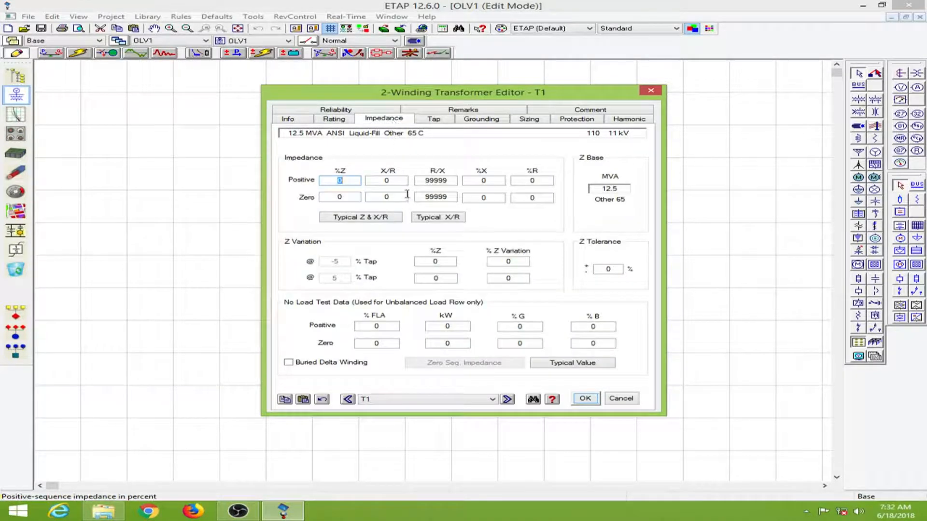
{"action": "mouse_move", "coordinate": [539, 183]}
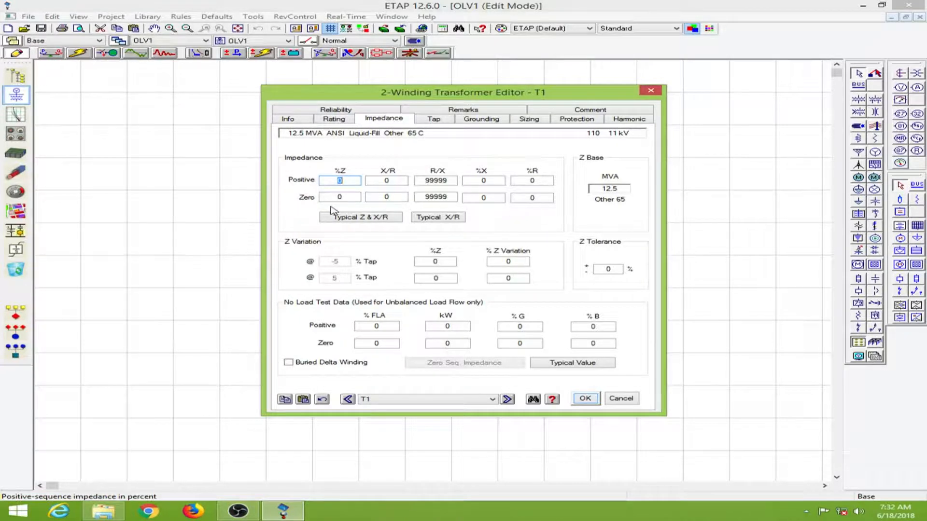
{"action": "mouse_move", "coordinate": [365, 222]}
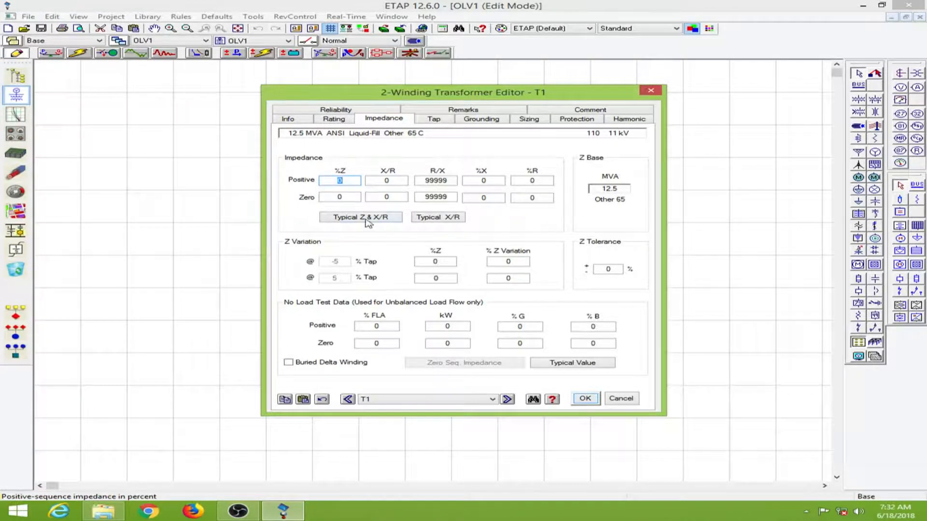
{"action": "left_click", "coordinate": [360, 217]}
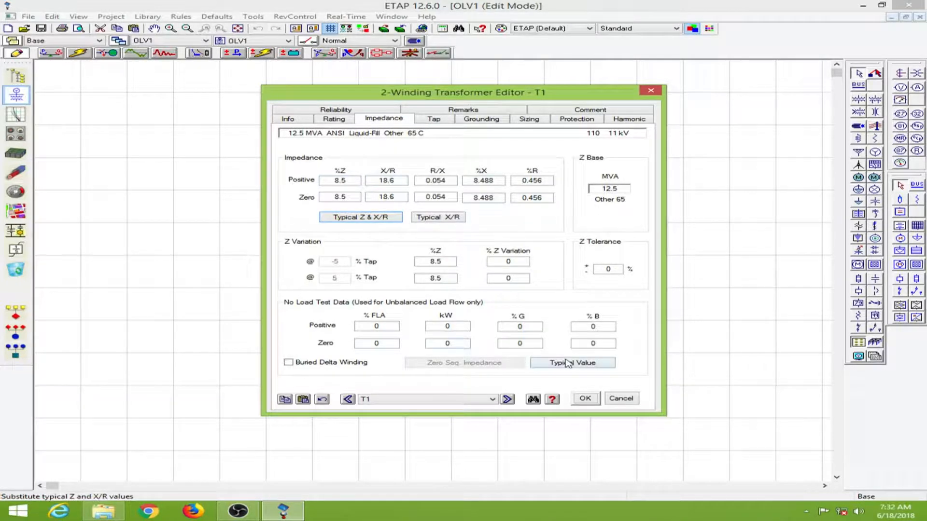
{"action": "left_click", "coordinate": [572, 363]}
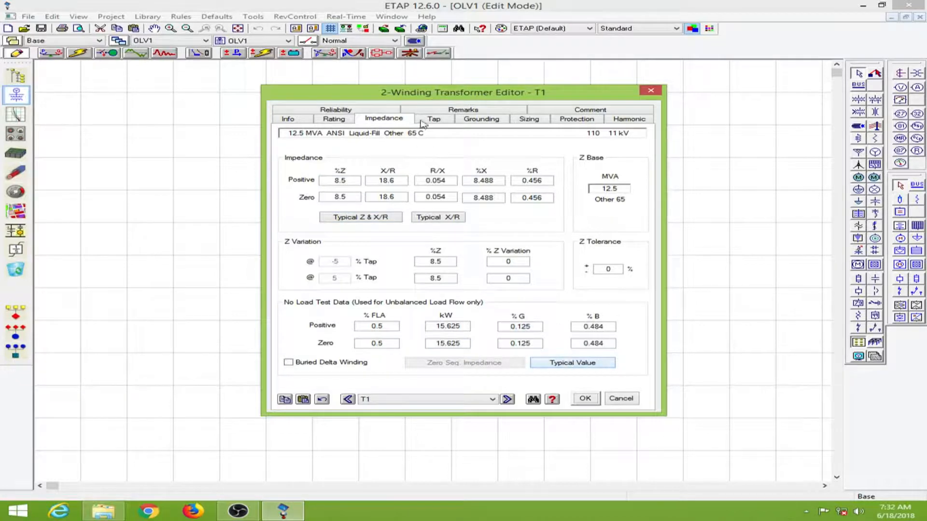
{"action": "left_click", "coordinate": [434, 119]}
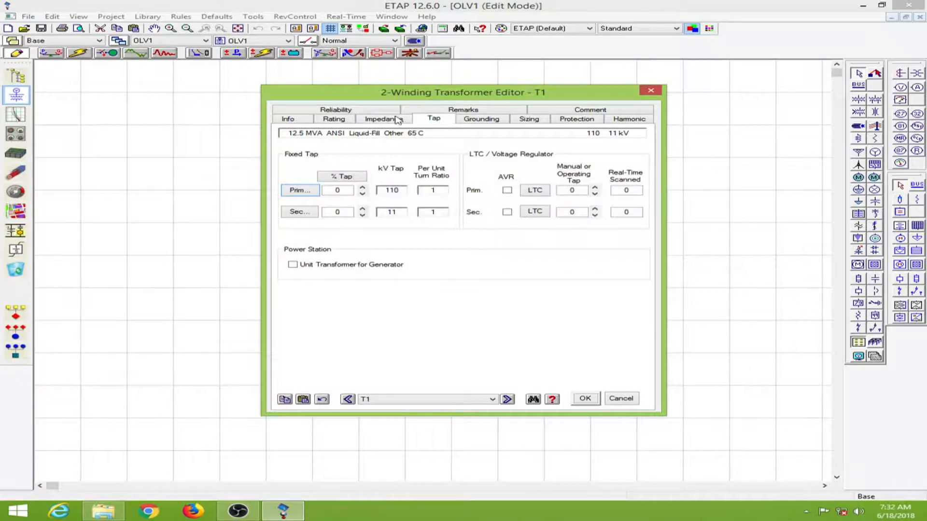
{"action": "left_click", "coordinate": [383, 119]}
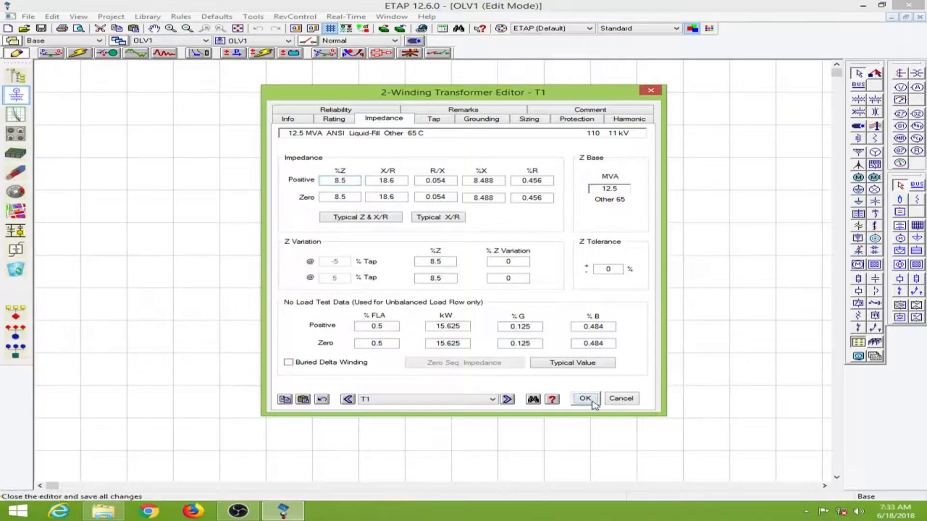
- Confirm T1's settings with OK and select Cable1 on the diagram
{"action": "left_click", "coordinate": [584, 398]}
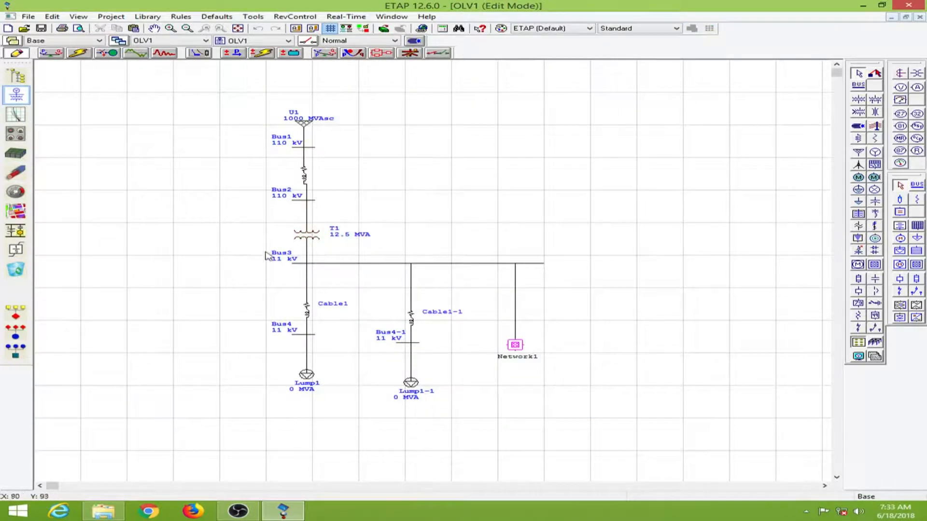
{"action": "mouse_move", "coordinate": [513, 273]}
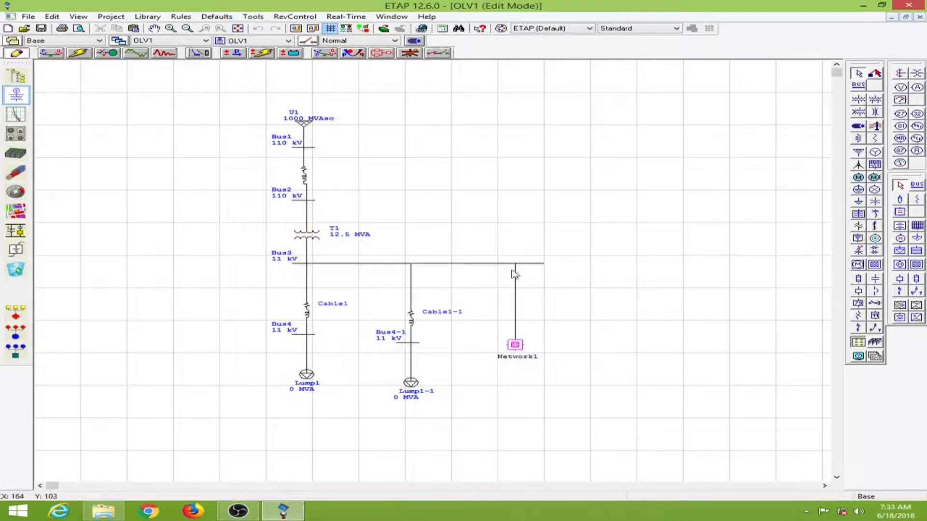
{"action": "mouse_move", "coordinate": [329, 304]}
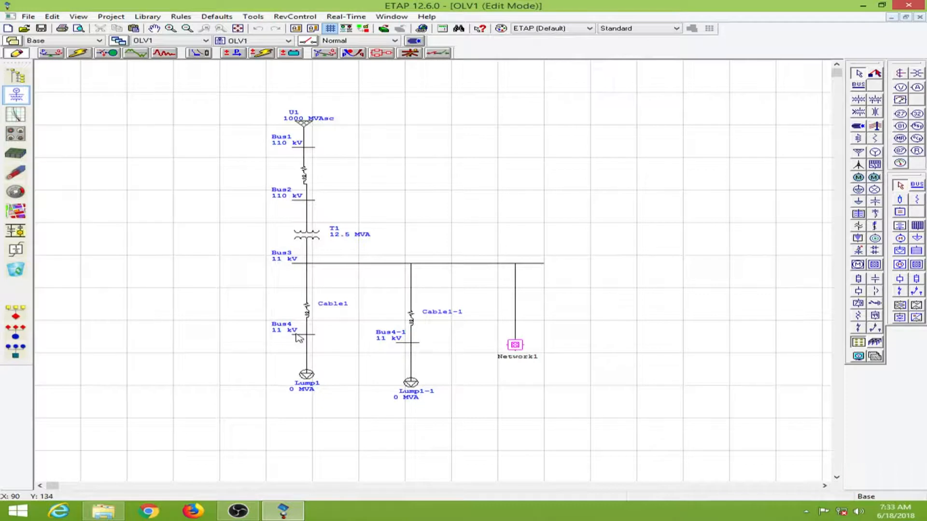
{"action": "mouse_move", "coordinate": [406, 349]}
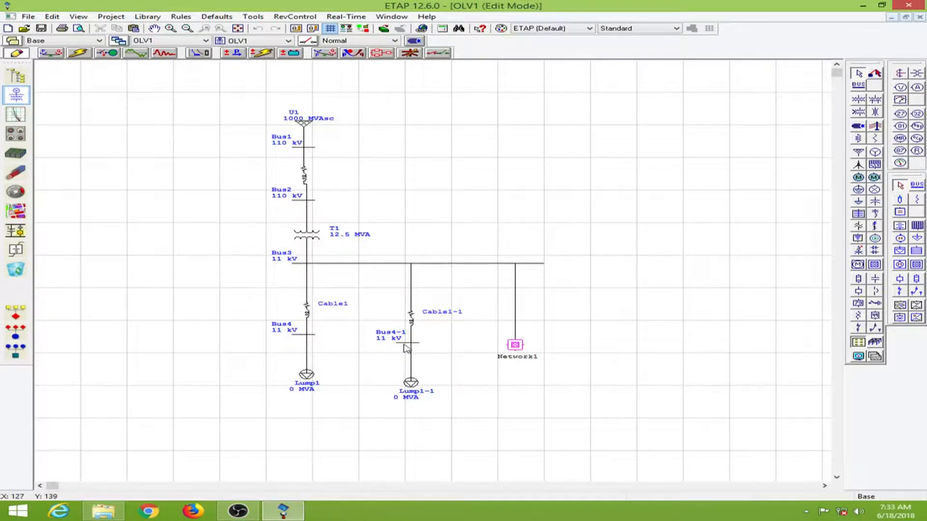
{"action": "mouse_move", "coordinate": [306, 312]}
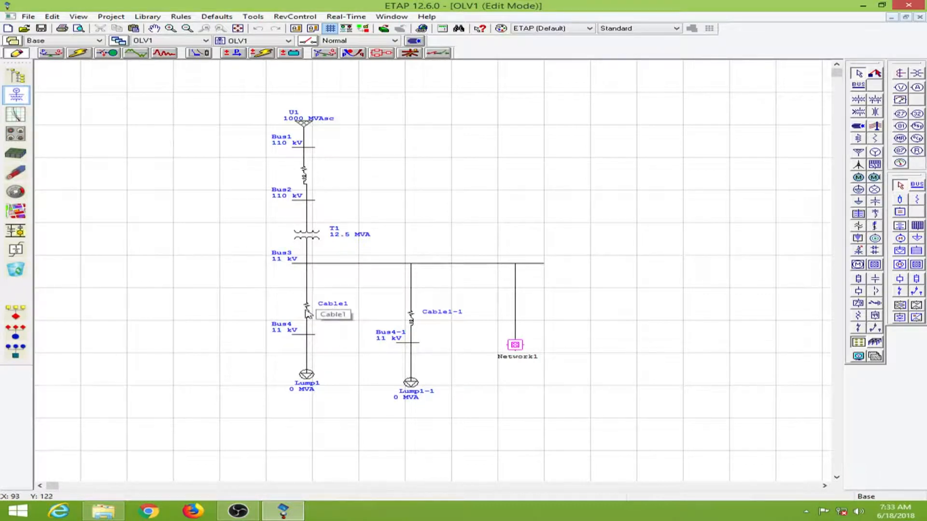
{"action": "mouse_move", "coordinate": [308, 313]}
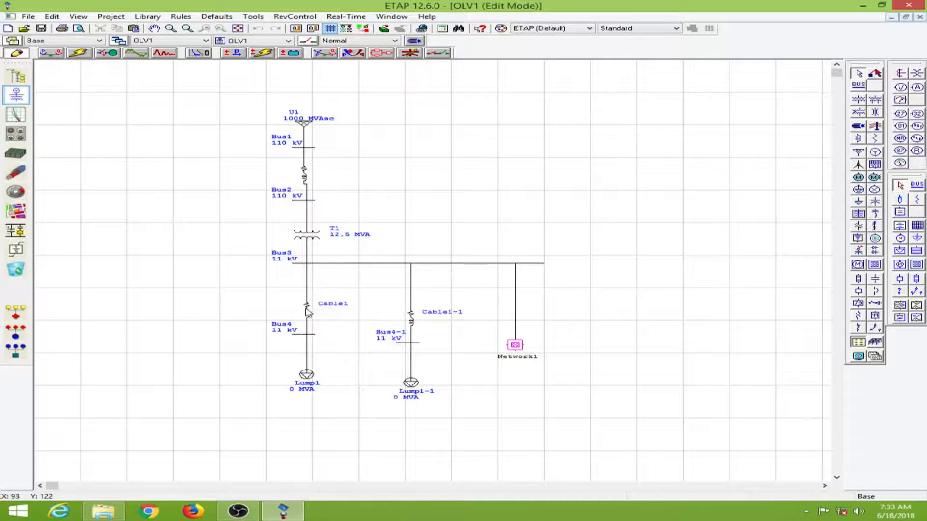
{"action": "left_click", "coordinate": [306, 304]}
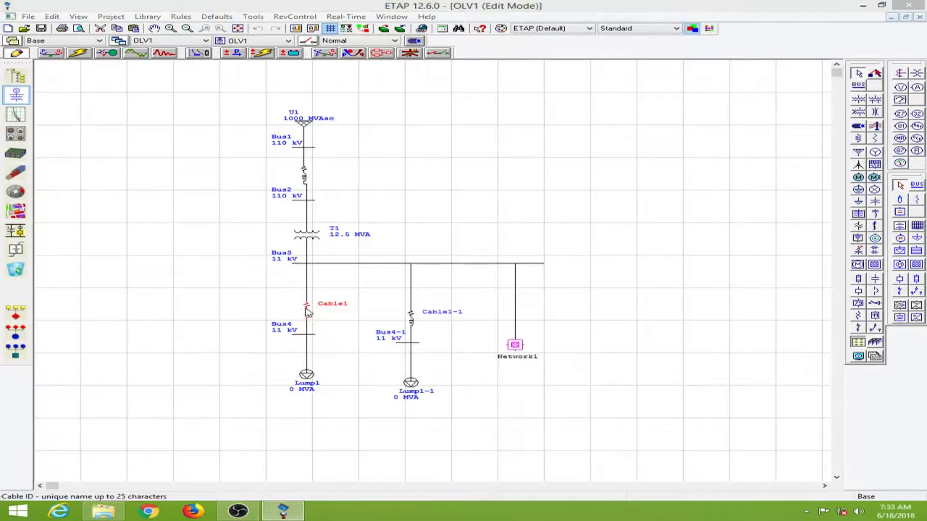
- Enter a length of 10 ft for Cable1 in the Cable Editor's Info tab
{"action": "double_click", "coordinate": [306, 305]}
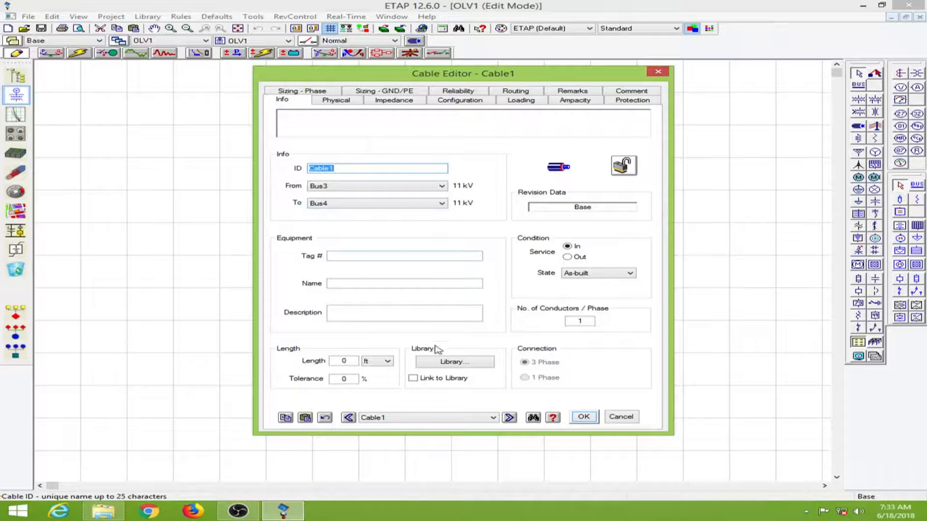
{"action": "left_click", "coordinate": [343, 360]}
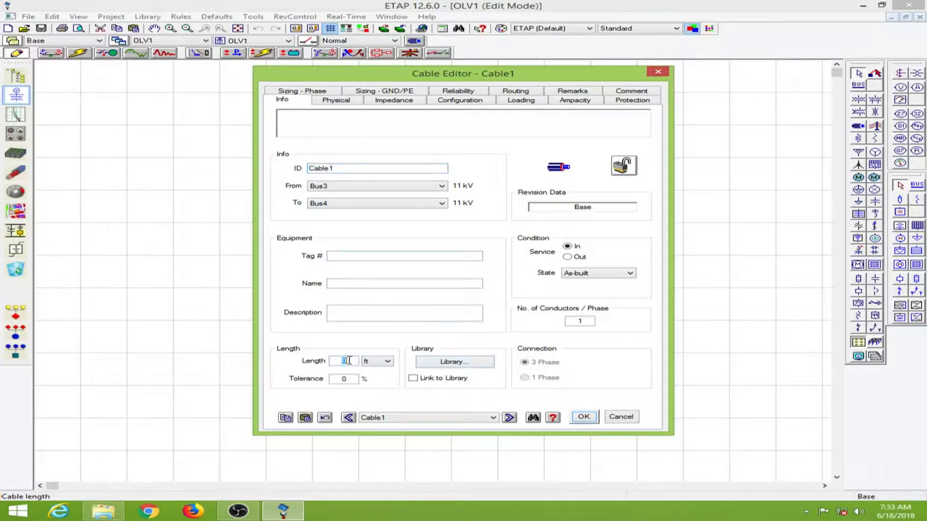
{"action": "type", "text": "10"}
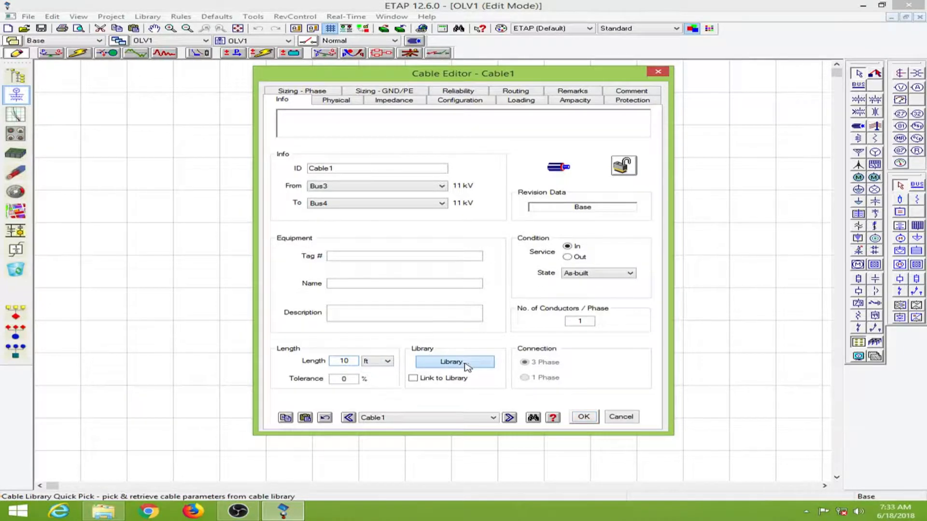
- Pick the 15 kV 1/C EPR library cable (row 343) in size 262 kcmil for Cable1
{"action": "left_click", "coordinate": [451, 361]}
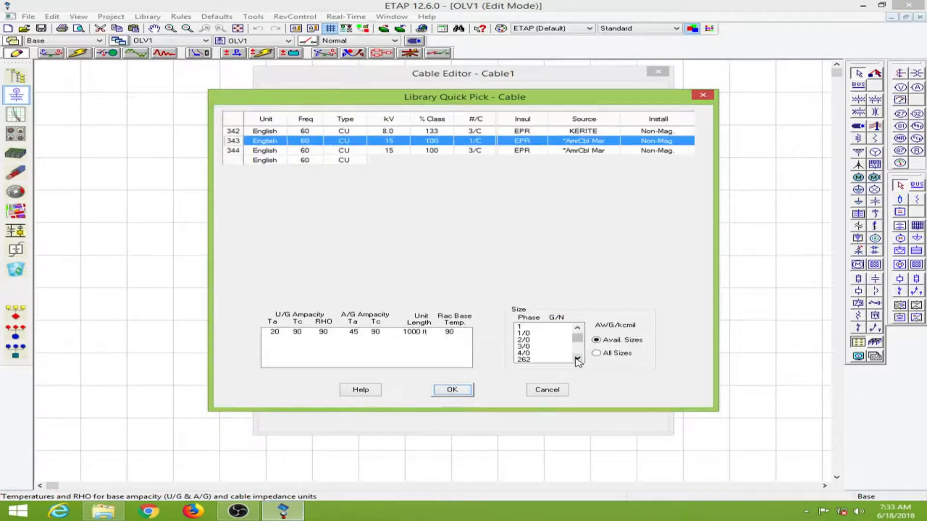
{"action": "scroll", "scroll_direction": "down", "scroll_amount": 3}
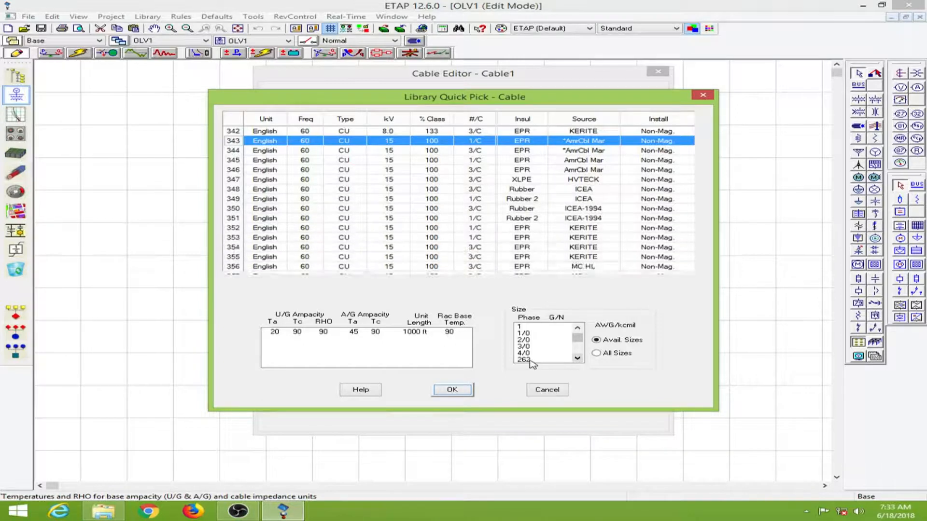
{"action": "left_click", "coordinate": [541, 352]}
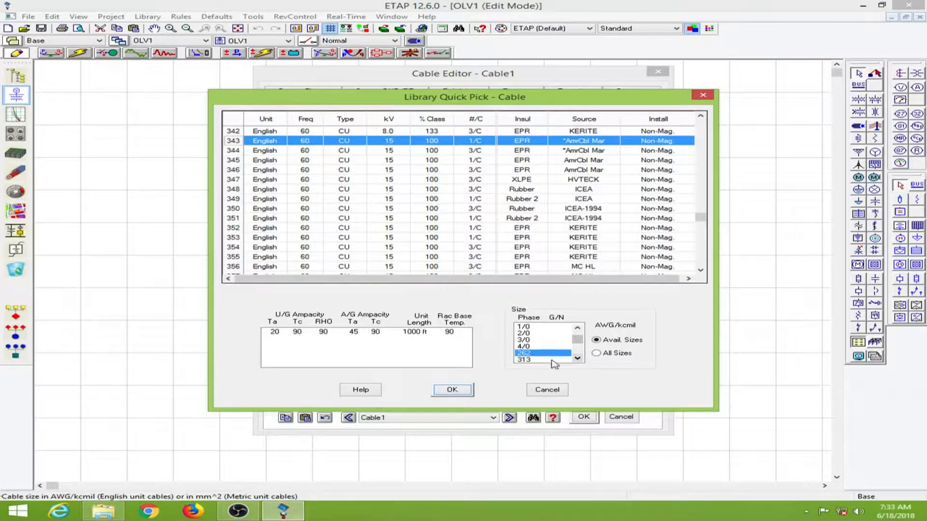
{"action": "mouse_move", "coordinate": [541, 368]}
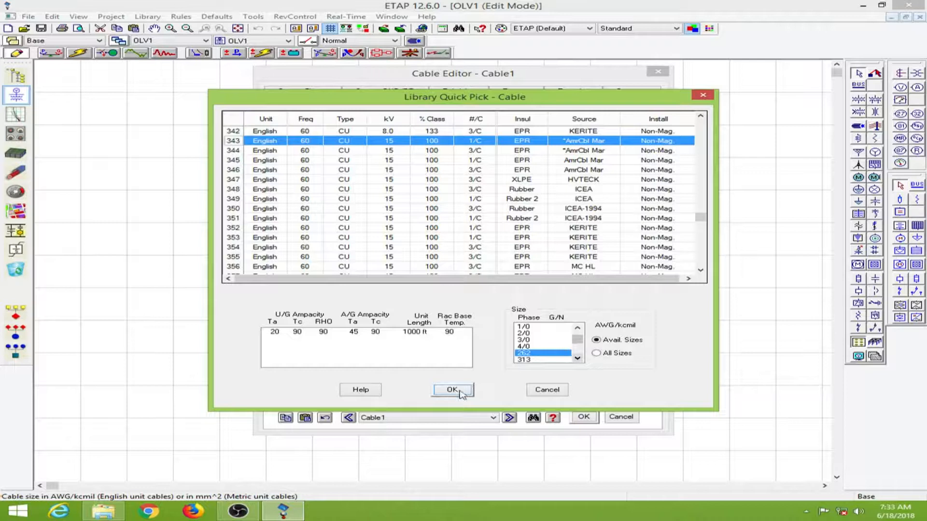
{"action": "left_click", "coordinate": [452, 389]}
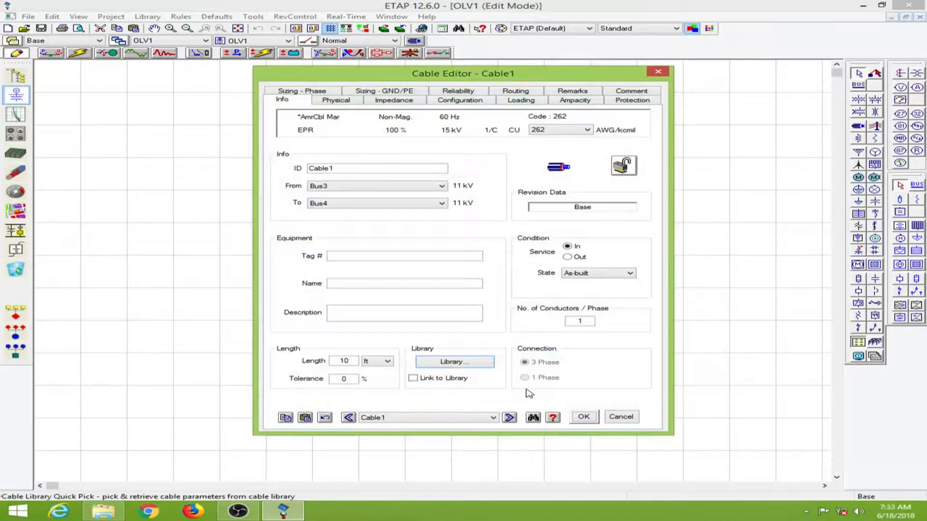
- Review Cable1's Physical data and confirm the editor with OK
{"action": "left_click", "coordinate": [336, 100]}
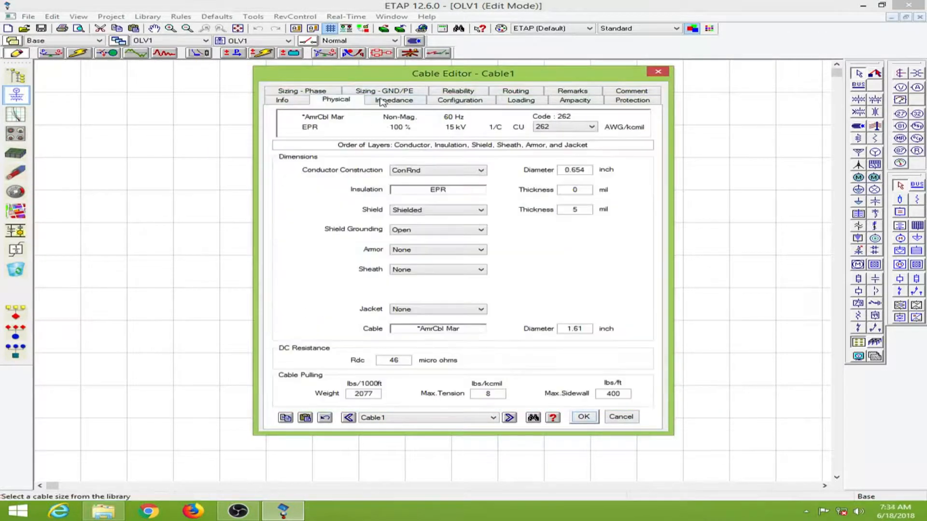
{"action": "left_click", "coordinate": [282, 100]}
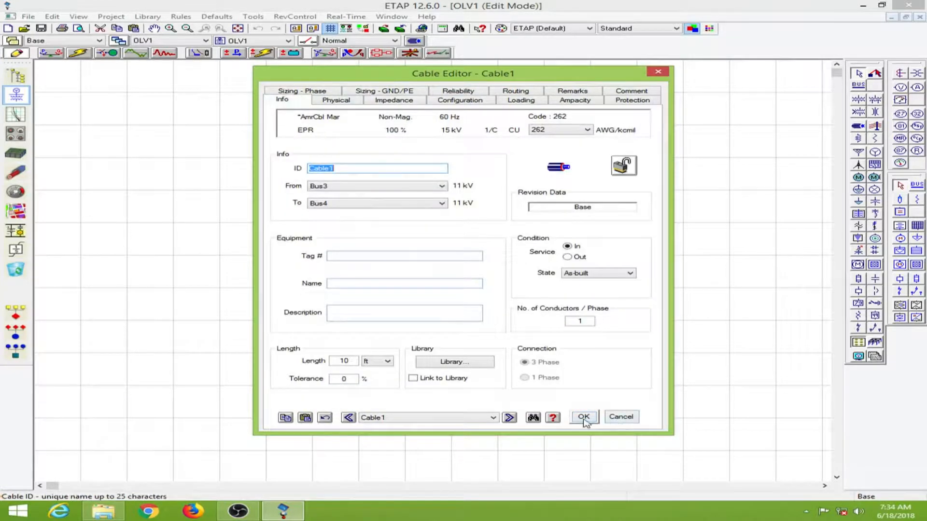
{"action": "left_click", "coordinate": [584, 418]}
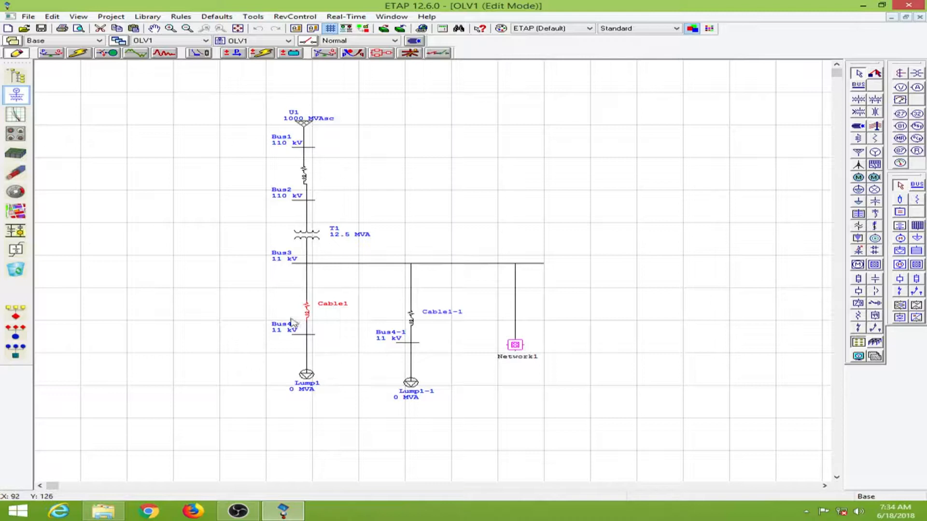
{"action": "mouse_move", "coordinate": [314, 292]}
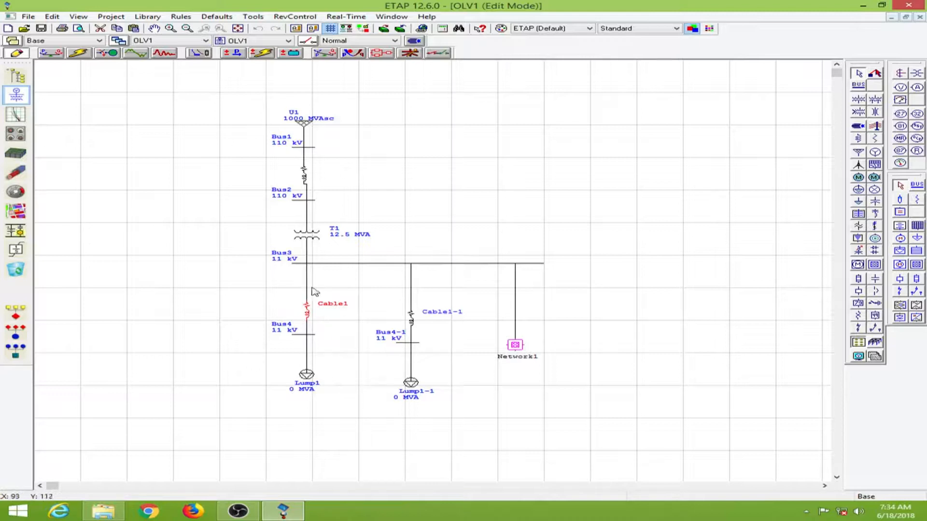
{"action": "mouse_move", "coordinate": [347, 301]}
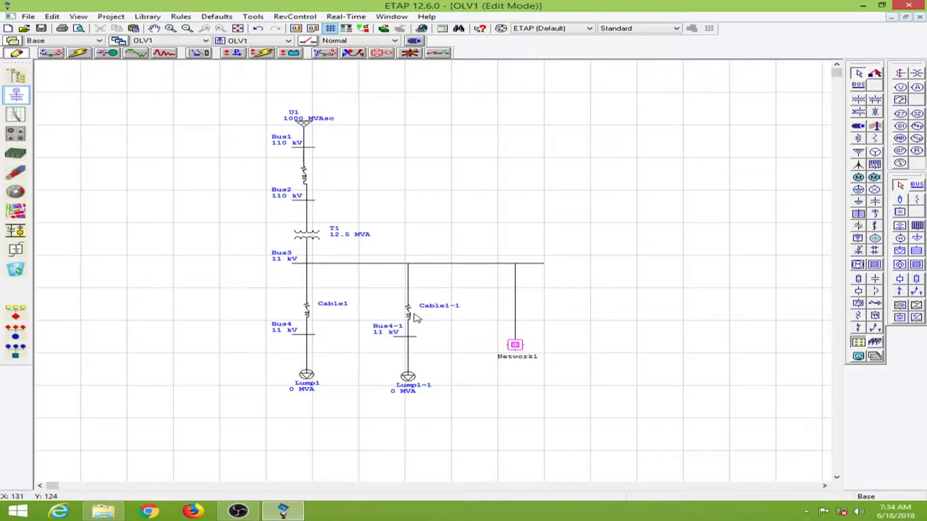
- Assign Cable1-1 the 15 kV EPR library cable in size 262 kcmil and confirm with OK
{"action": "double_click", "coordinate": [407, 310]}
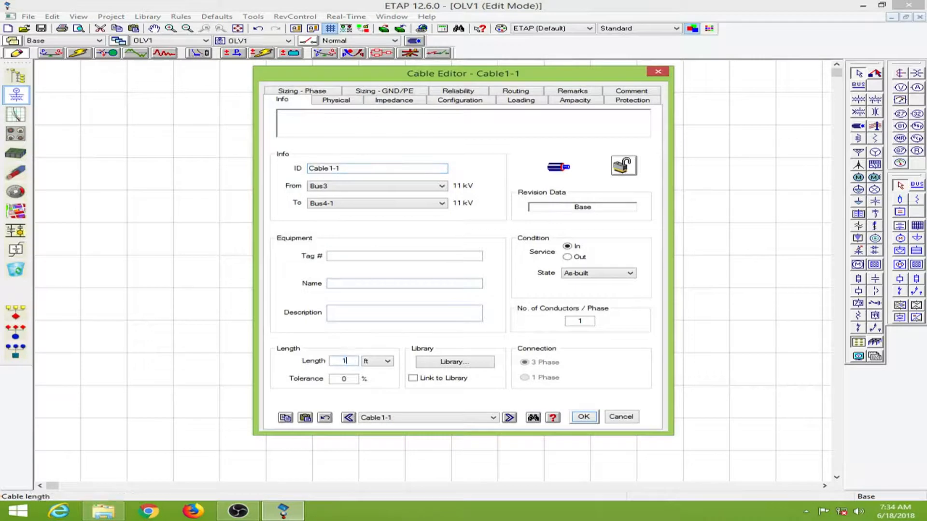
{"action": "left_click", "coordinate": [453, 361]}
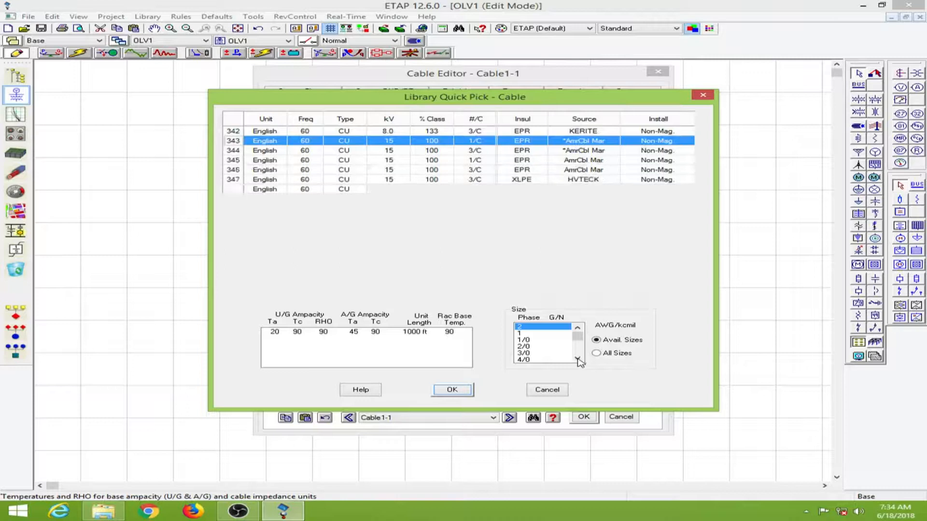
{"action": "scroll", "scroll_direction": "down", "scroll_amount": 3}
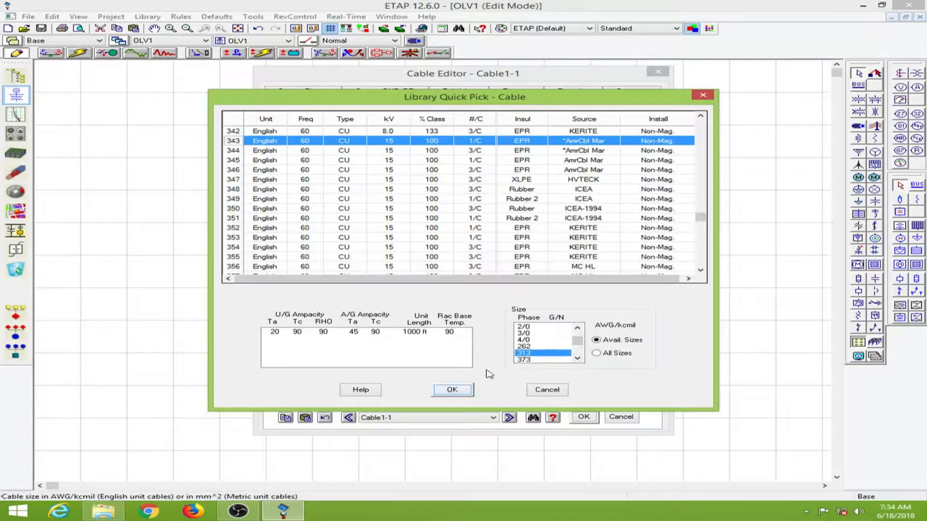
{"action": "left_click", "coordinate": [524, 347]}
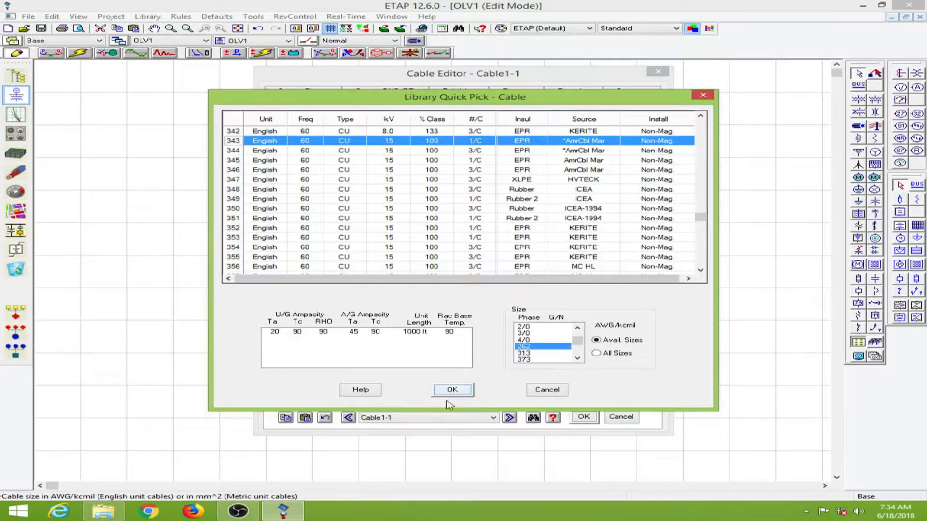
{"action": "left_click", "coordinate": [452, 389]}
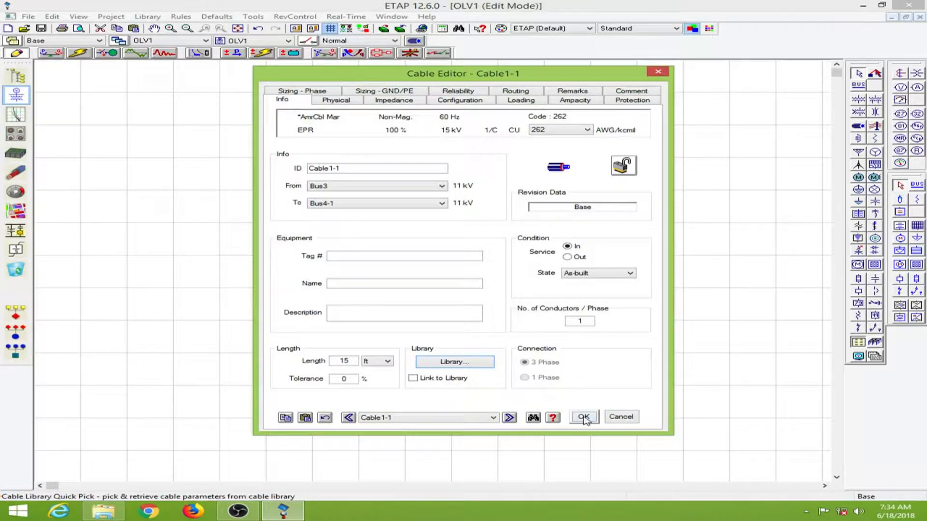
{"action": "left_click", "coordinate": [583, 417]}
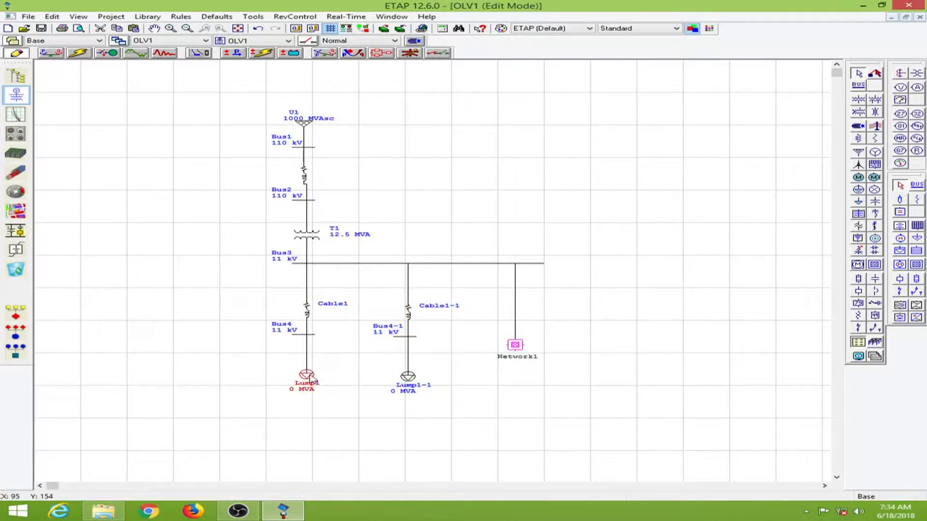
- Set Lump1's nameplate to 2 MW and 0.5 Mvar with the Conventional model and confirm
{"action": "double_click", "coordinate": [306, 378]}
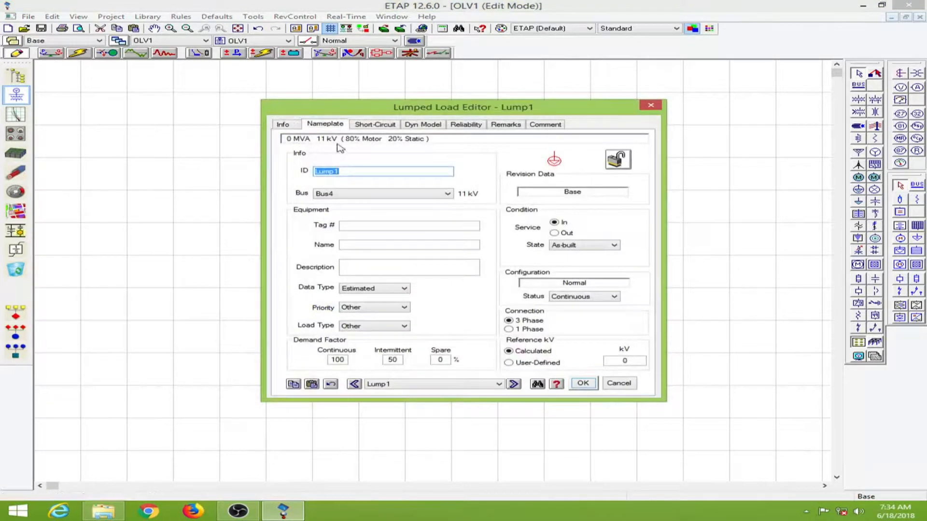
{"action": "left_click", "coordinate": [325, 124]}
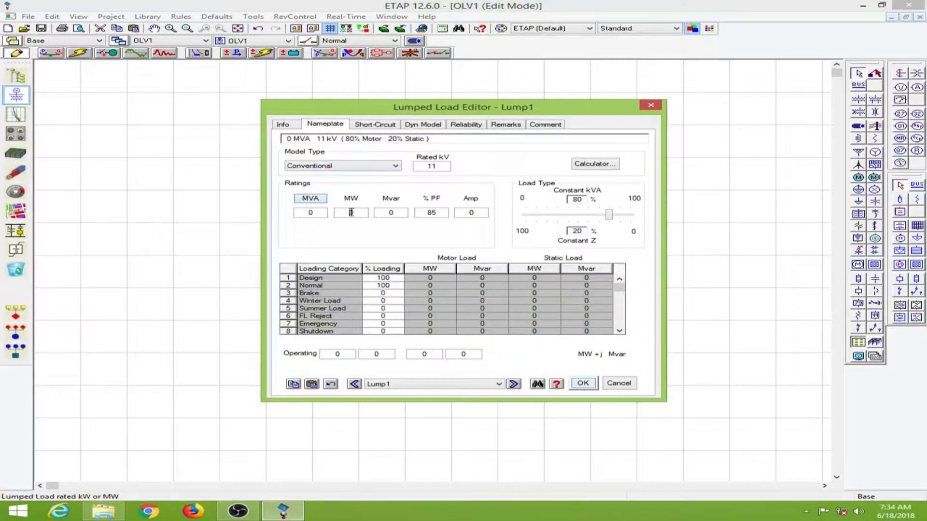
{"action": "type", "text": "2"}
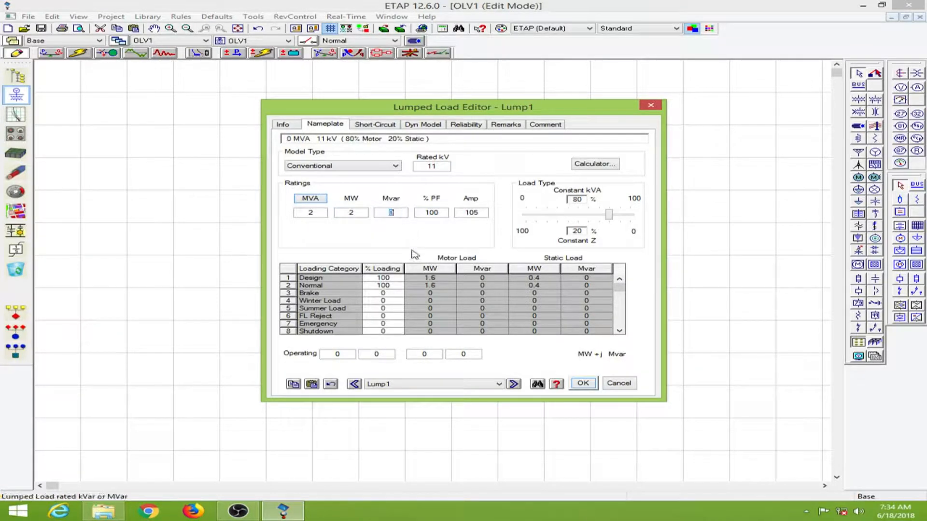
{"action": "type", "text": "0.5"}
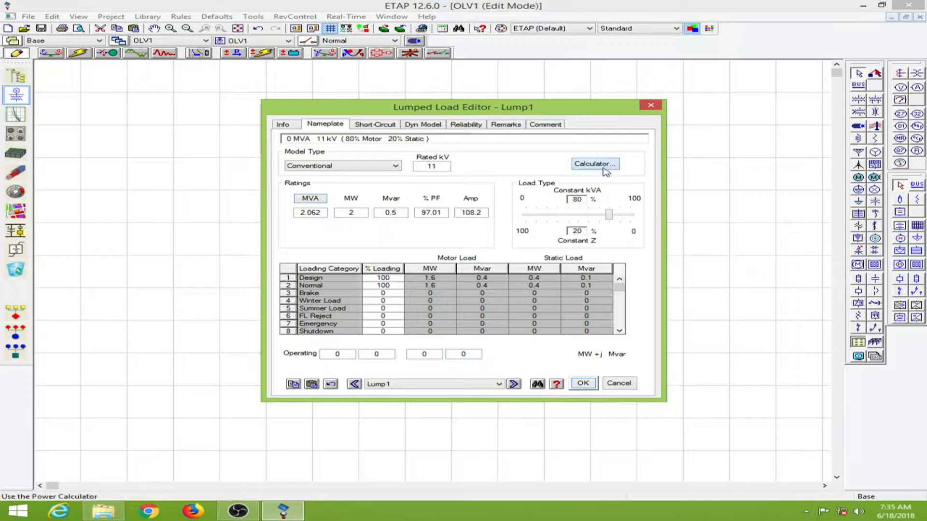
{"action": "left_click", "coordinate": [594, 164]}
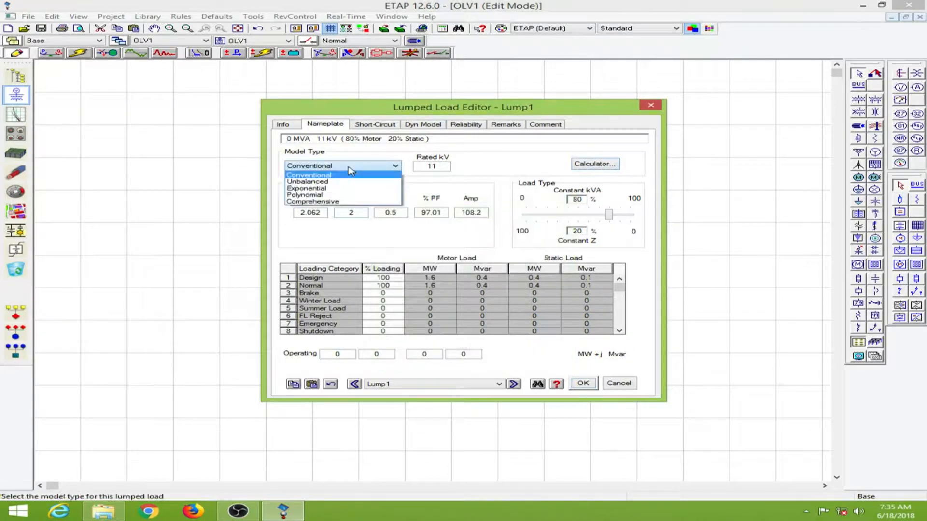
{"action": "mouse_move", "coordinate": [312, 201]}
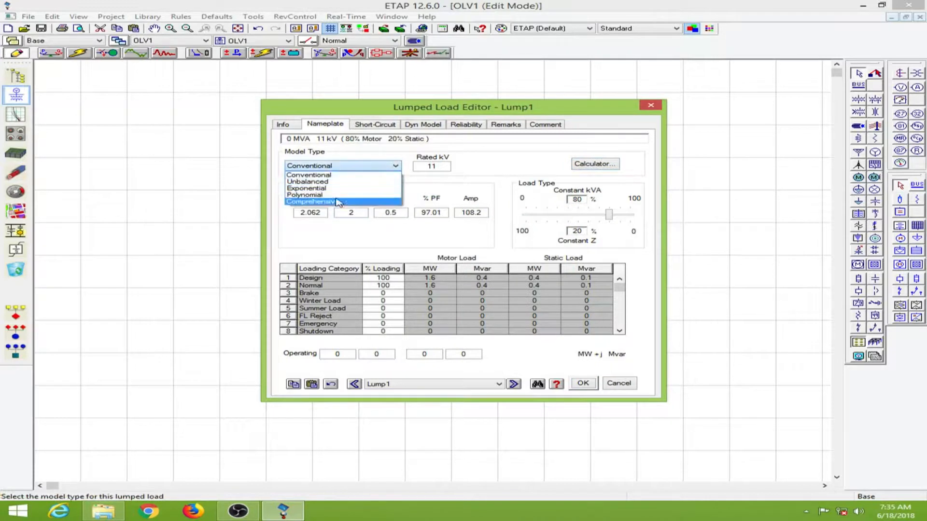
{"action": "left_click", "coordinate": [309, 165]}
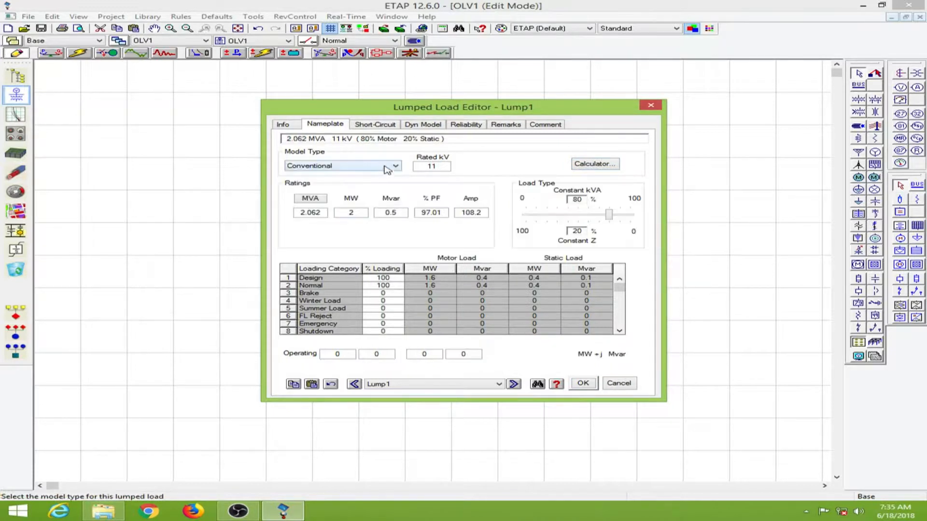
{"action": "mouse_move", "coordinate": [434, 284]}
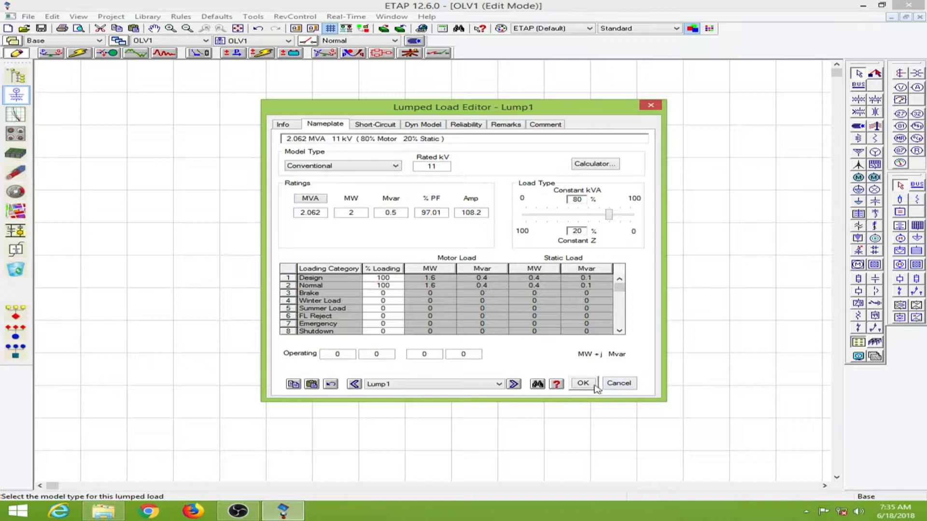
{"action": "left_click", "coordinate": [582, 383]}
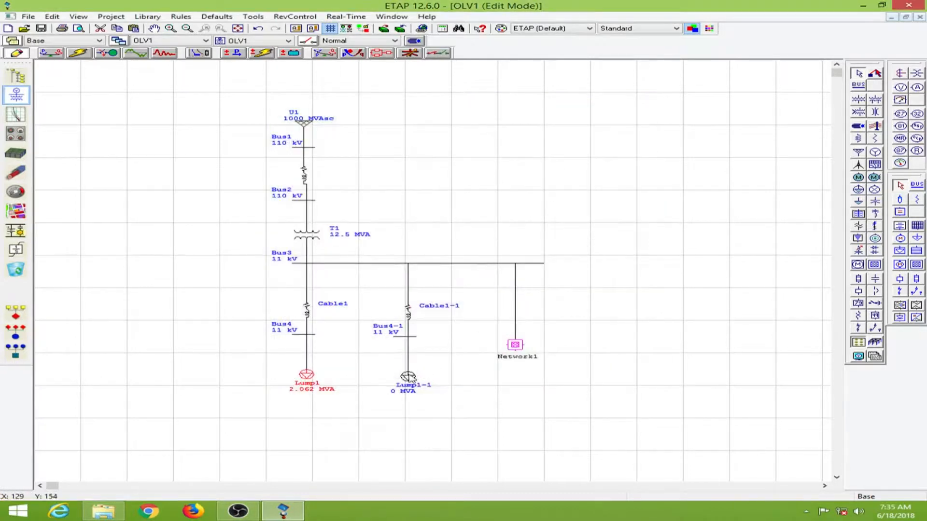
- Set Lump1-1's nameplate to 3 MW and 1 Mvar and confirm with OK
{"action": "double_click", "coordinate": [408, 377]}
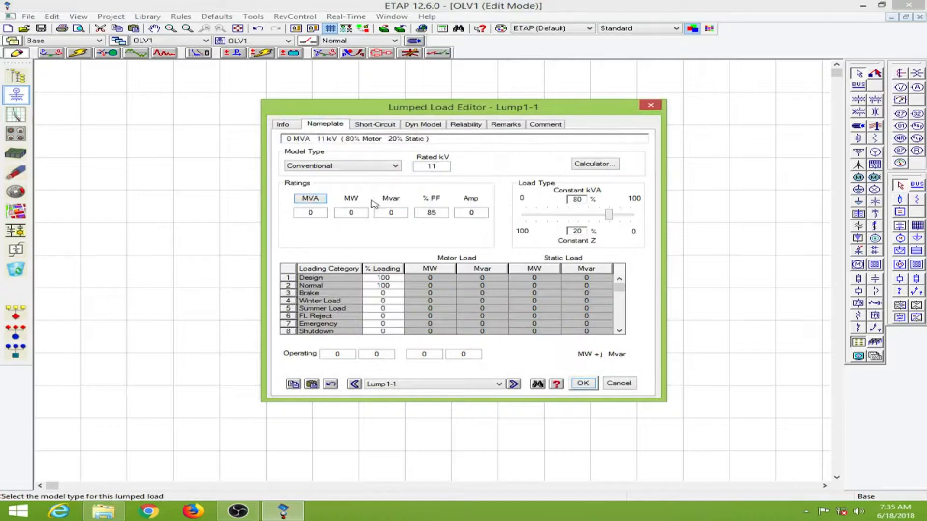
{"action": "left_click", "coordinate": [390, 212]}
{"action": "type", "text": "1"}
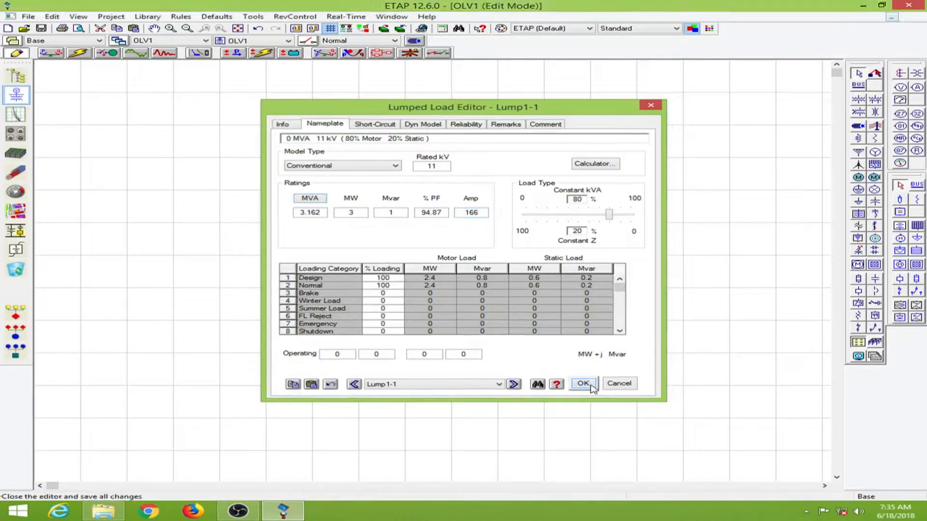
{"action": "left_click", "coordinate": [583, 383]}
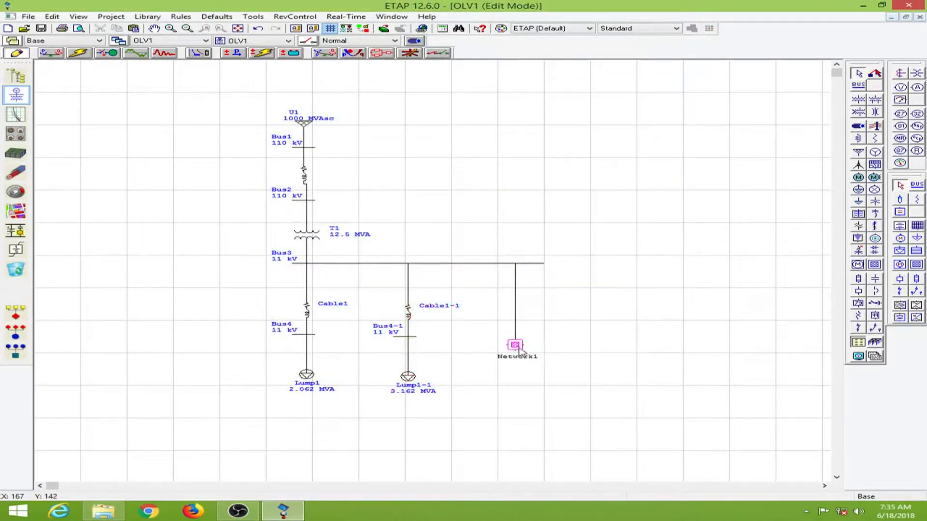
- Set Load1's loading to 1 MW and 0.5 Mvar and confirm the ratings
{"action": "double_click", "coordinate": [515, 346]}
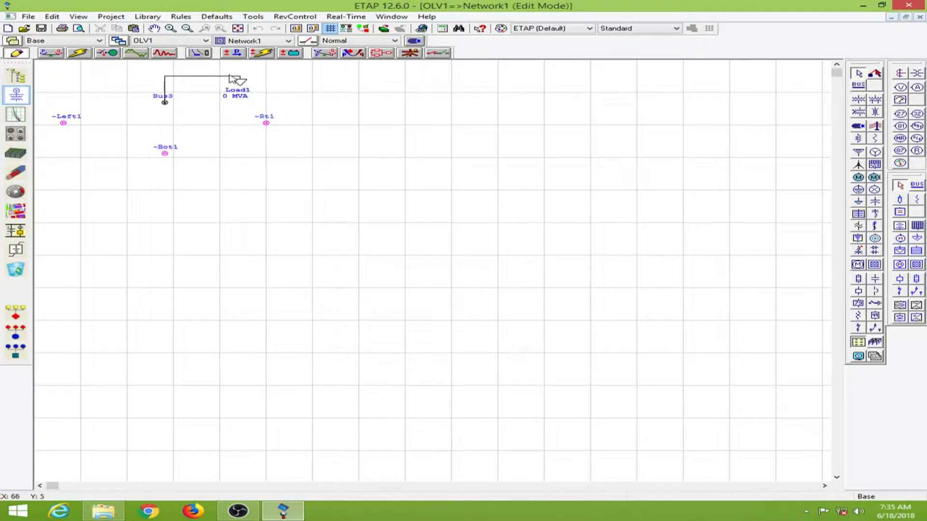
{"action": "double_click", "coordinate": [237, 80]}
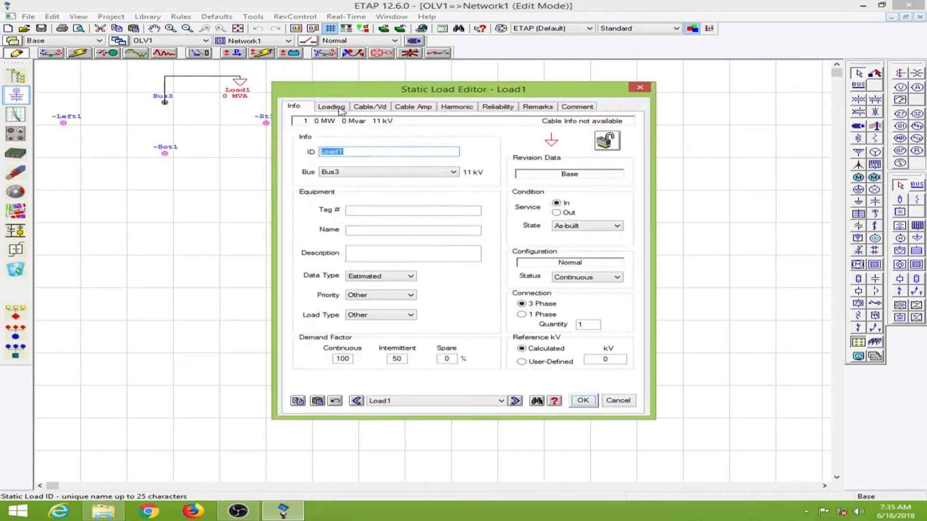
{"action": "left_click", "coordinate": [331, 106]}
{"action": "type", "text": "1"}
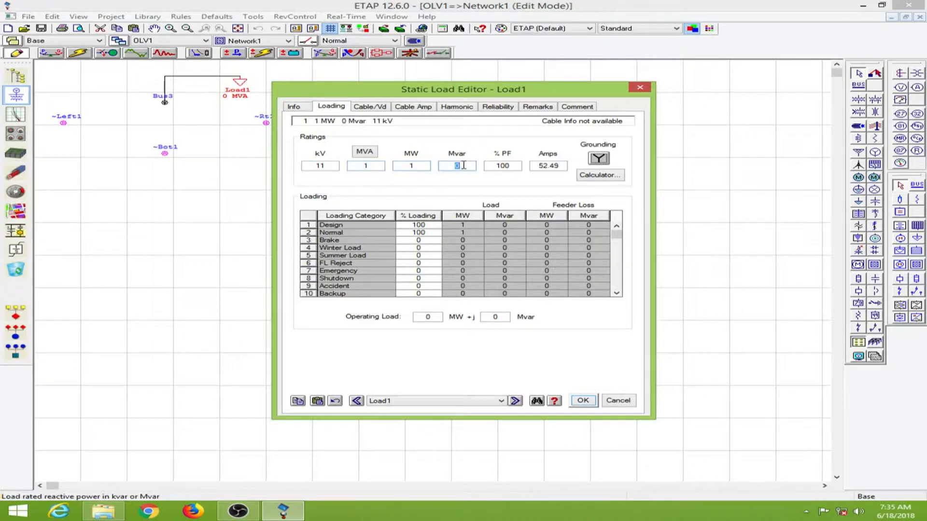
{"action": "type", "text": "0.5"}
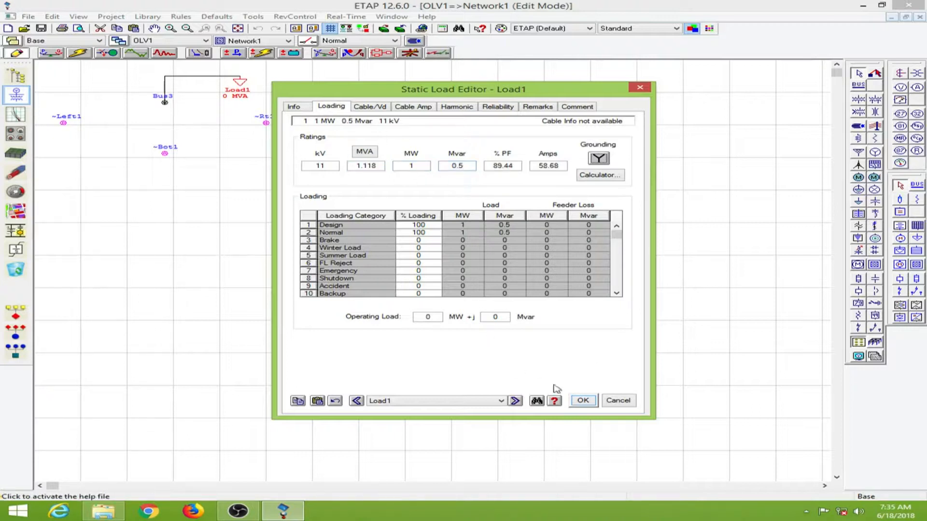
{"action": "left_click", "coordinate": [581, 400]}
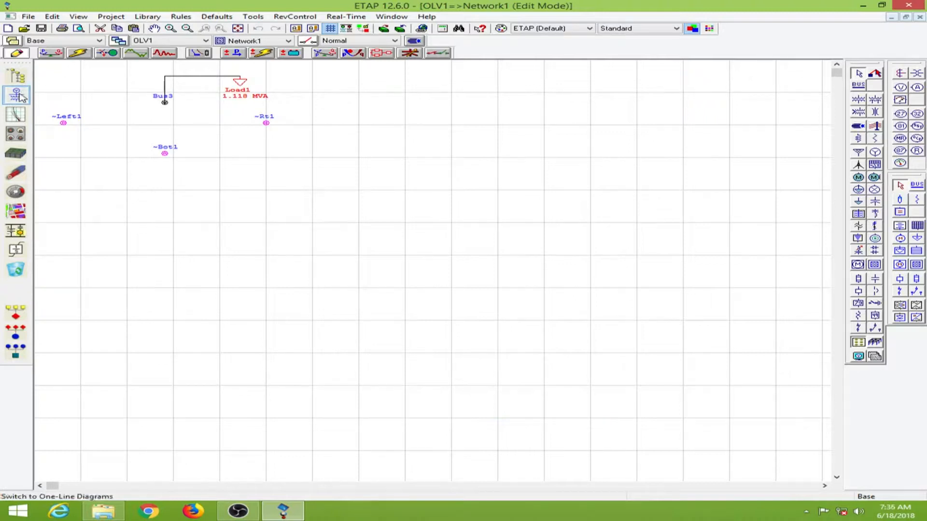
- Return to the main OLV1 one-line diagram showing Network1 and the lumped loads
{"action": "left_click", "coordinate": [391, 16]}
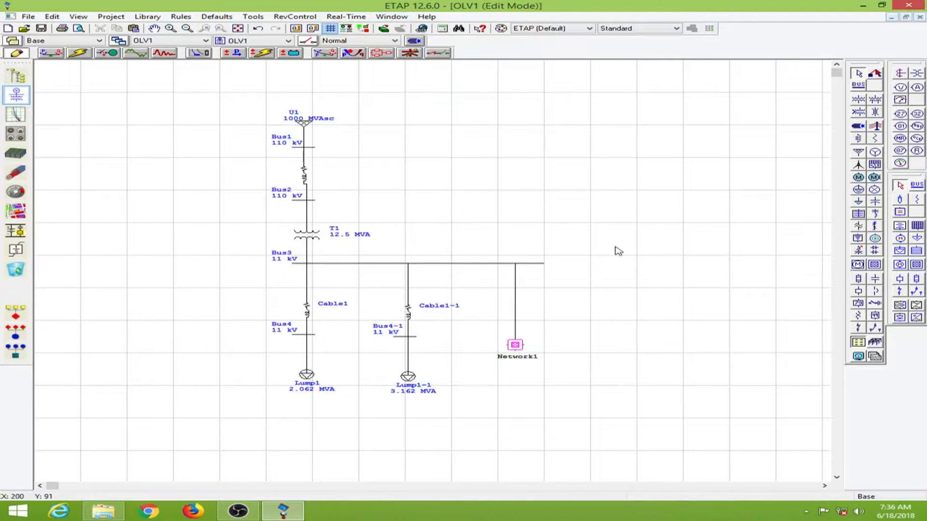
{"action": "mouse_move", "coordinate": [625, 207]}
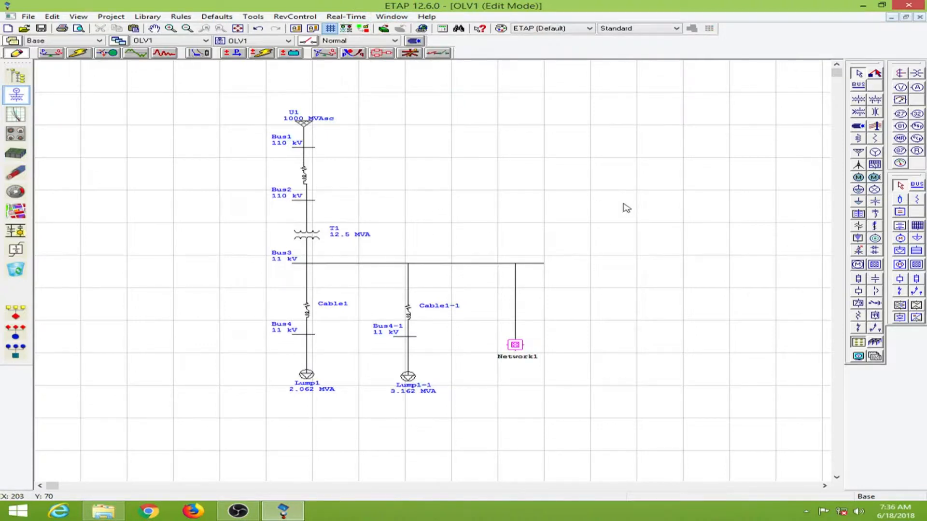
{"action": "mouse_move", "coordinate": [665, 196]}
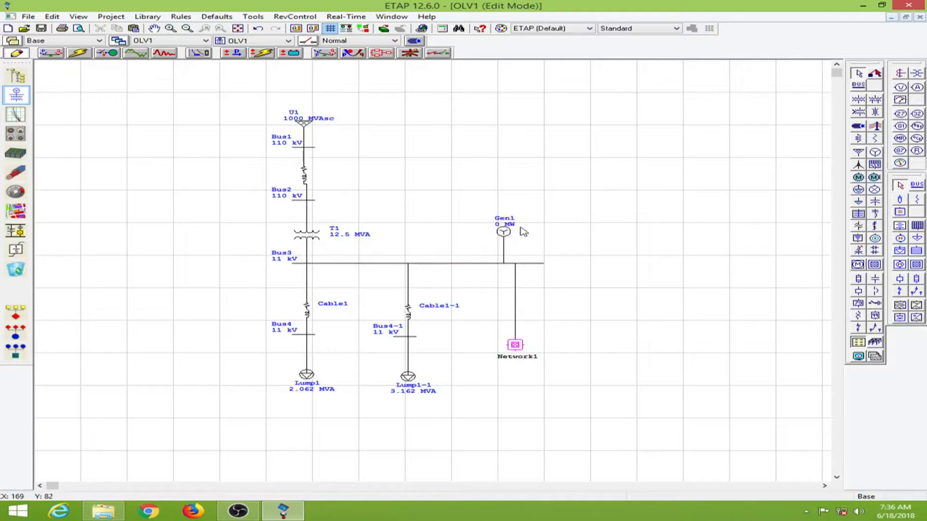
- Open Gen1's Synchronous Generator Editor, try Swing mode, then keep Voltage Control
{"action": "double_click", "coordinate": [504, 231]}
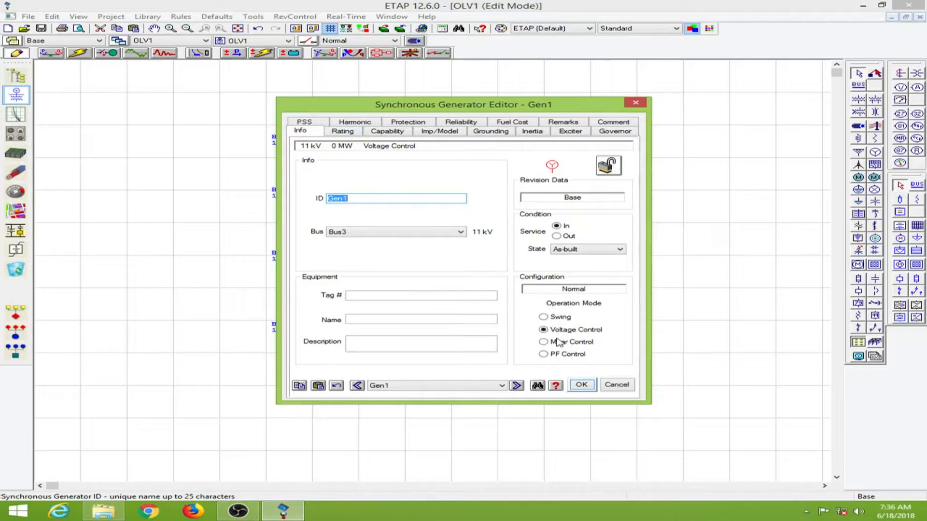
{"action": "mouse_move", "coordinate": [599, 336]}
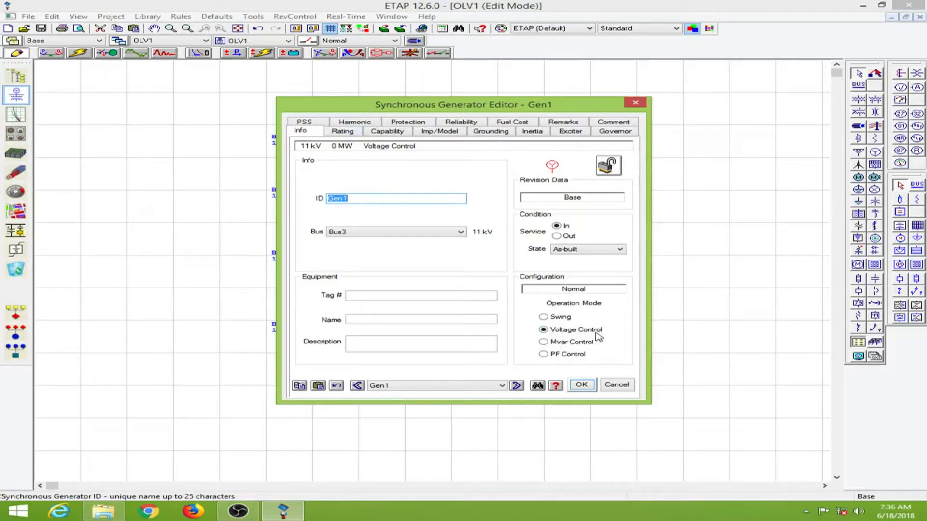
{"action": "left_click", "coordinate": [543, 317]}
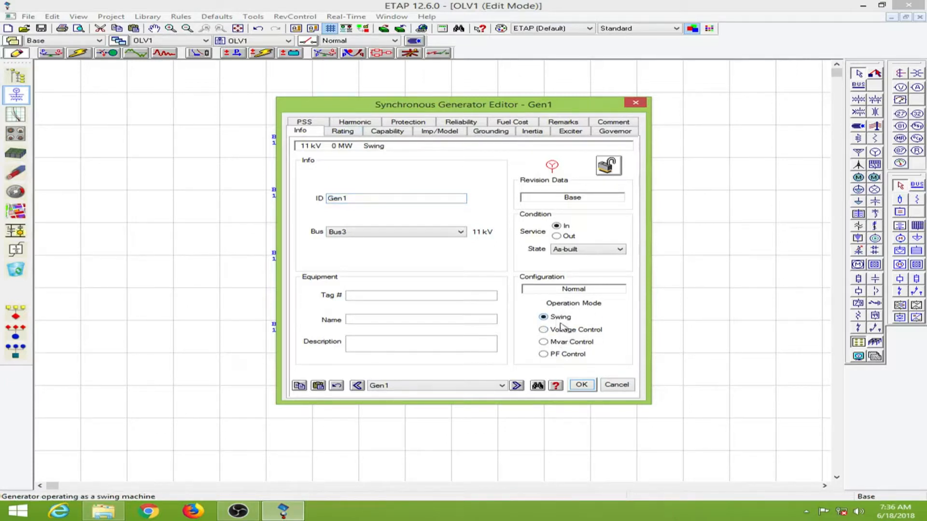
{"action": "left_click", "coordinate": [544, 330]}
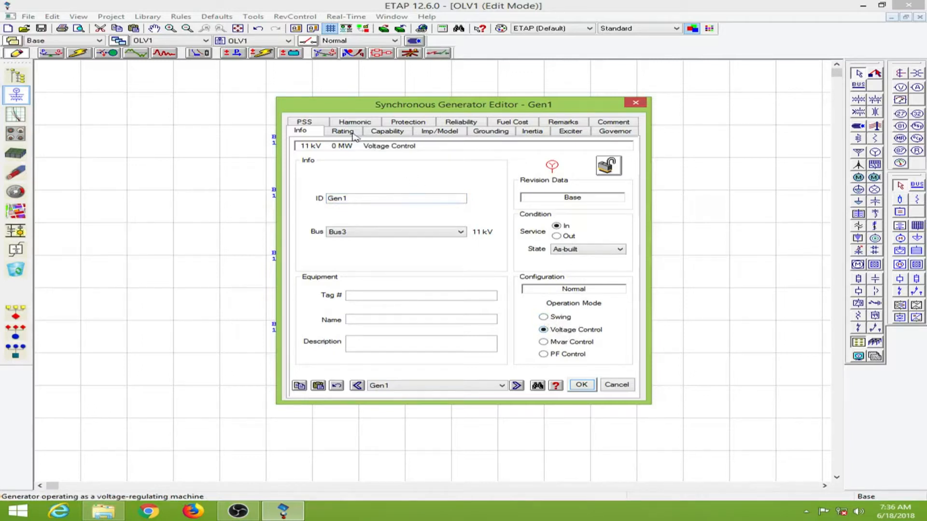
- Rate Gen1 at 2 MW with Mvar limits from the capability curve and review the curve
{"action": "left_click", "coordinate": [342, 131]}
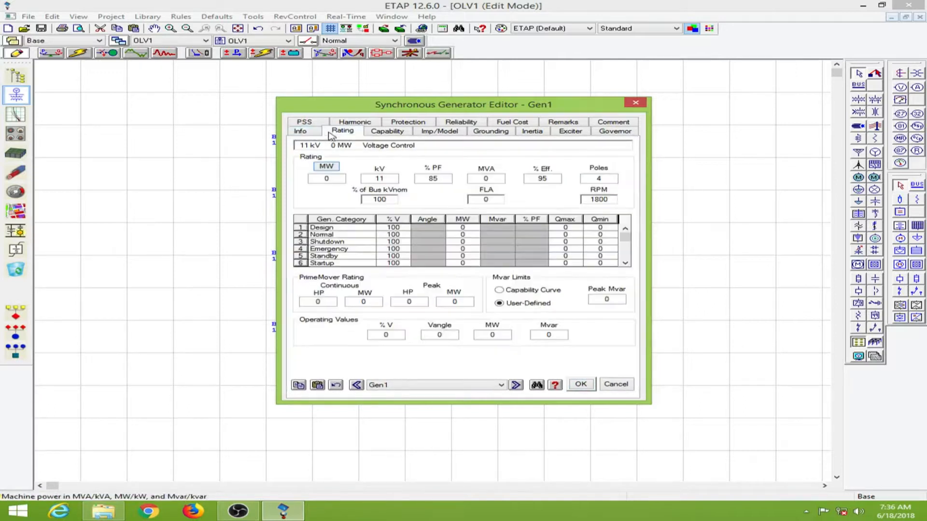
{"action": "left_click", "coordinate": [325, 179]}
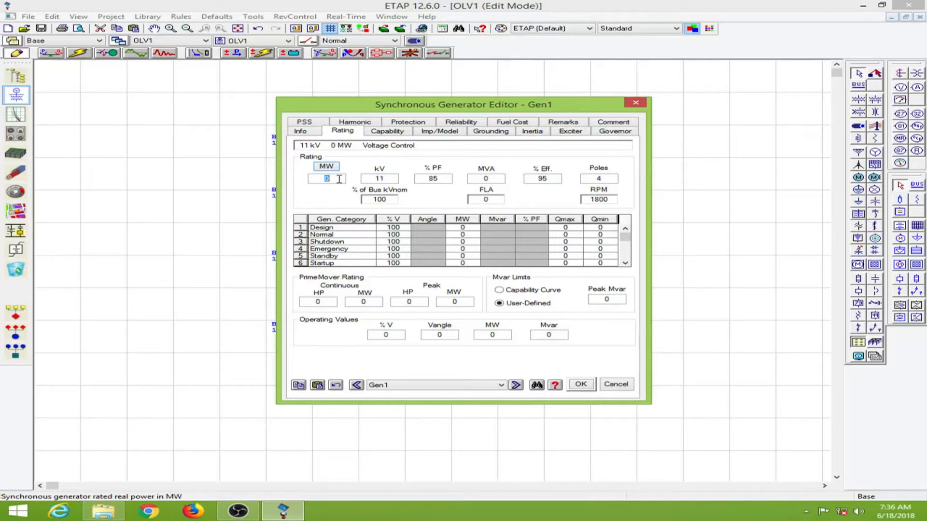
{"action": "type", "text": "2"}
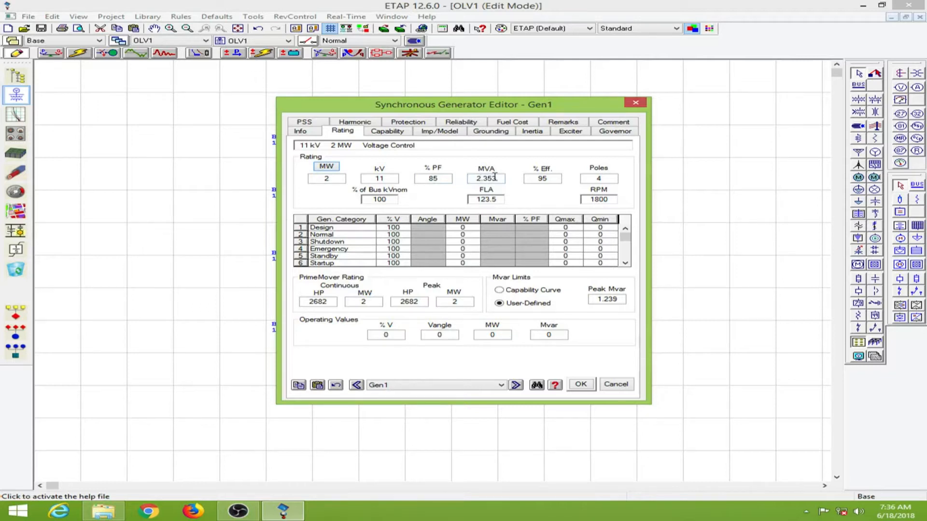
{"action": "mouse_move", "coordinate": [372, 289]}
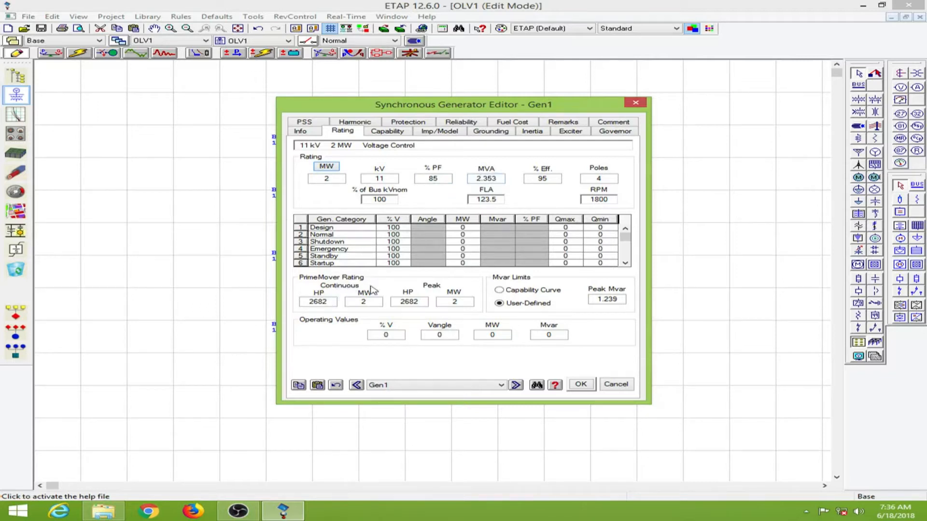
{"action": "left_click", "coordinate": [499, 290]}
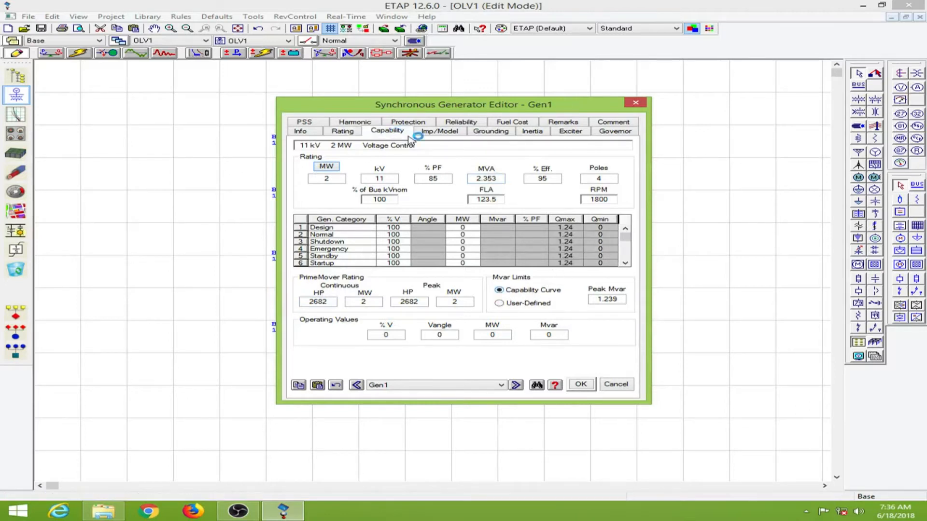
{"action": "left_click", "coordinate": [387, 130]}
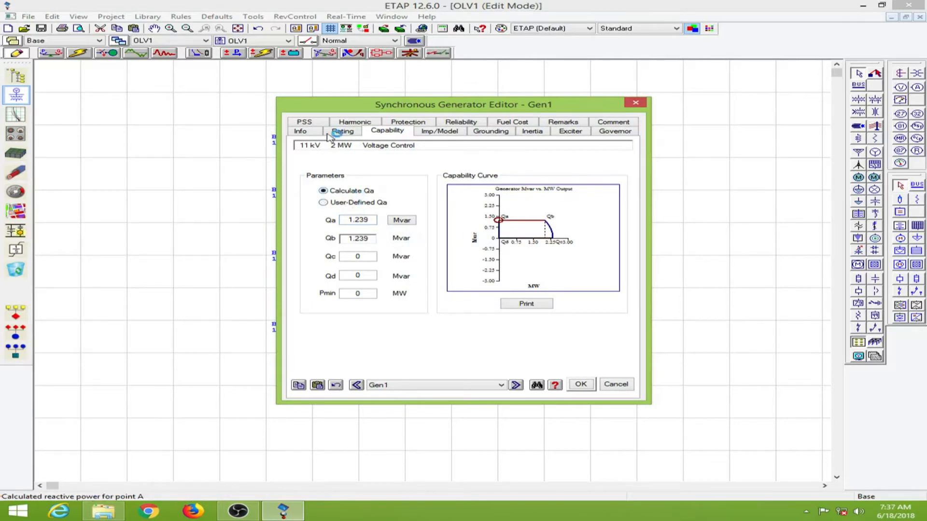
- Set Gen1's Design and Normal MW output to 1.5 and recheck the capability curve
{"action": "left_click", "coordinate": [342, 130]}
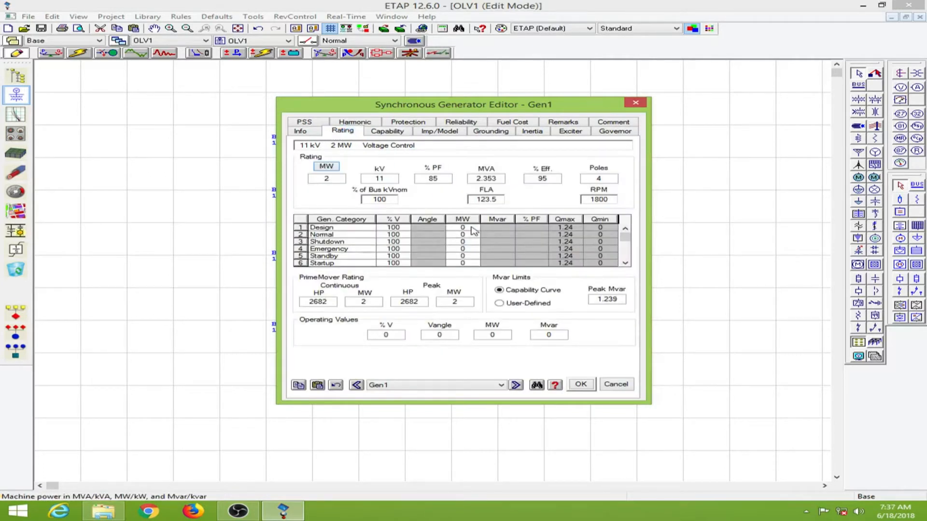
{"action": "left_click", "coordinate": [462, 228]}
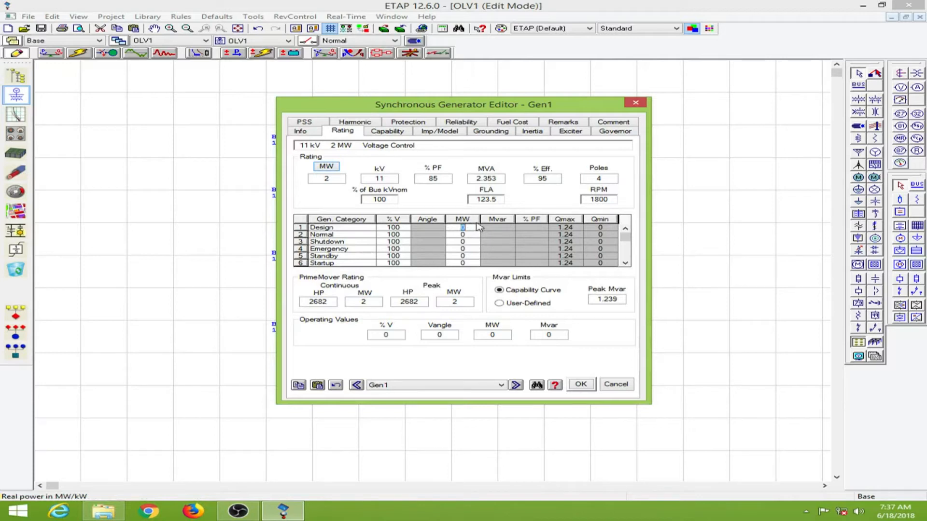
{"action": "type", "text": "1.5"}
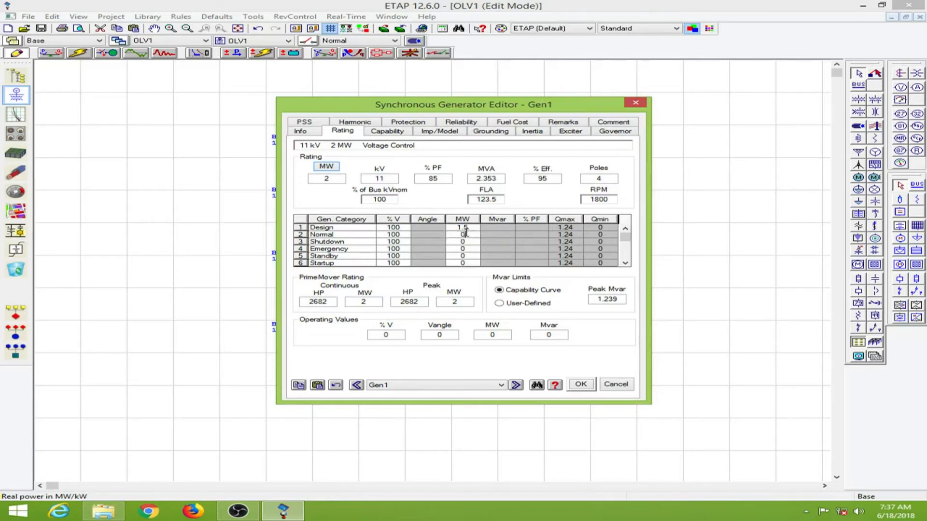
{"action": "type", "text": "1.5"}
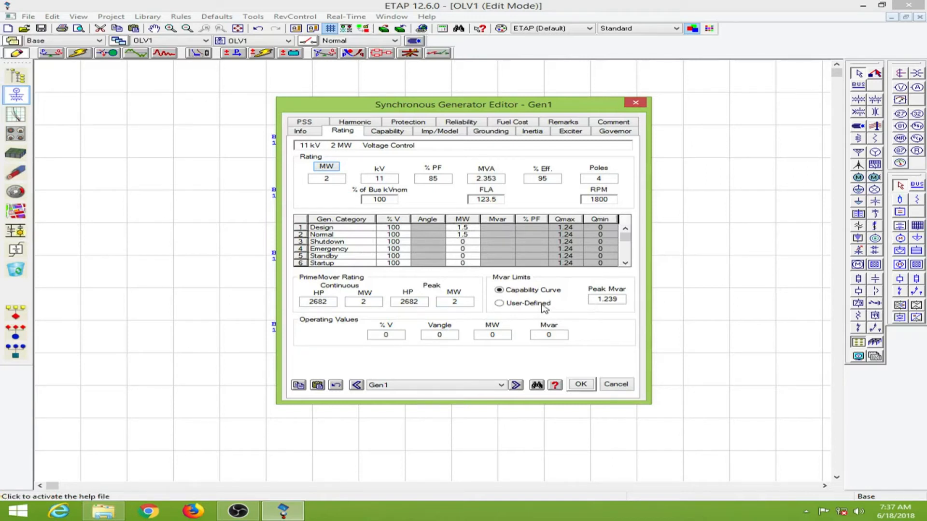
{"action": "left_click", "coordinate": [388, 131]}
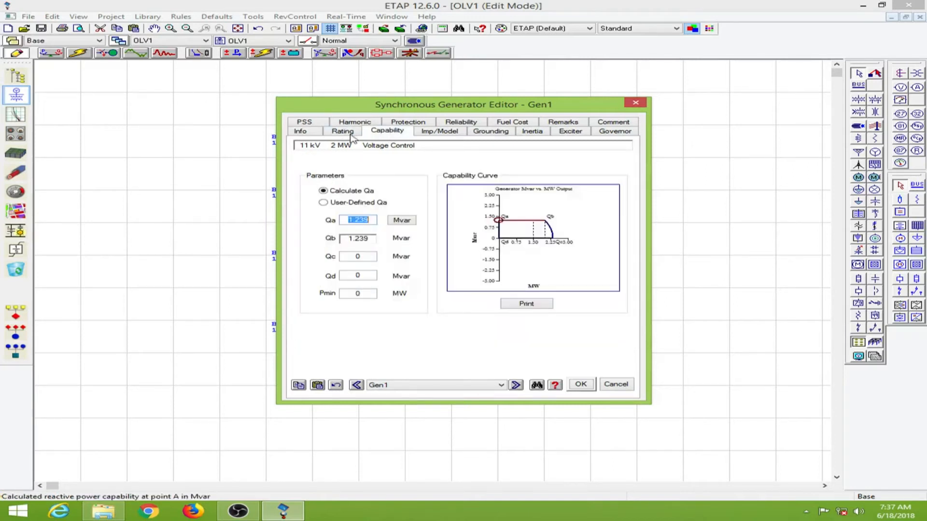
{"action": "left_click", "coordinate": [342, 130]}
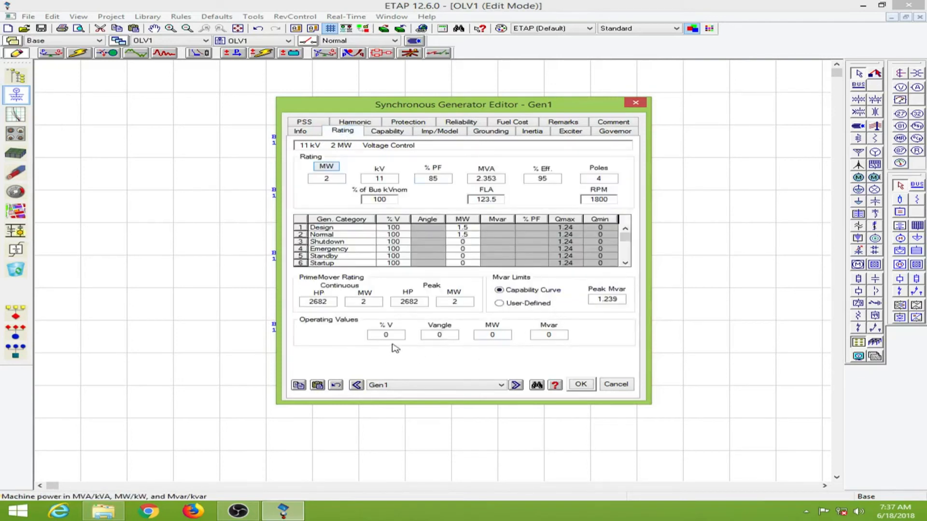
{"action": "mouse_move", "coordinate": [571, 351]}
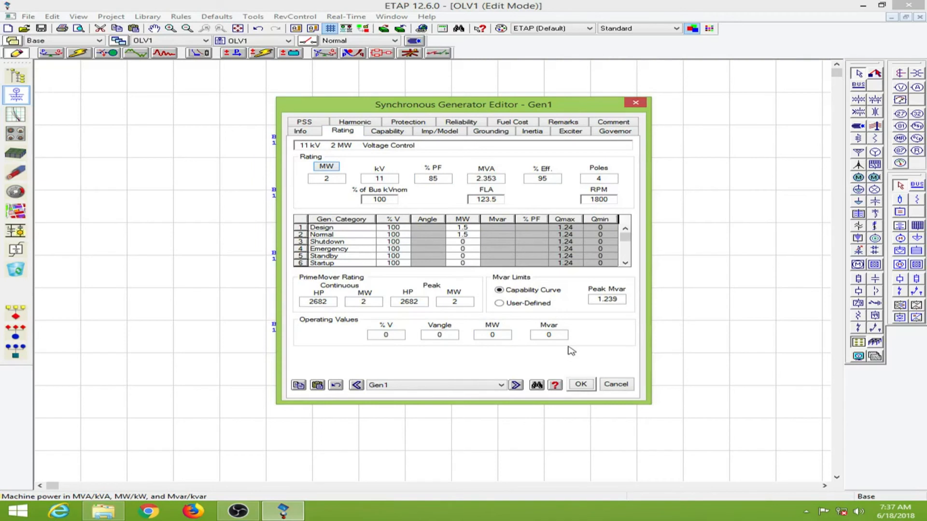
{"action": "mouse_move", "coordinate": [455, 348]}
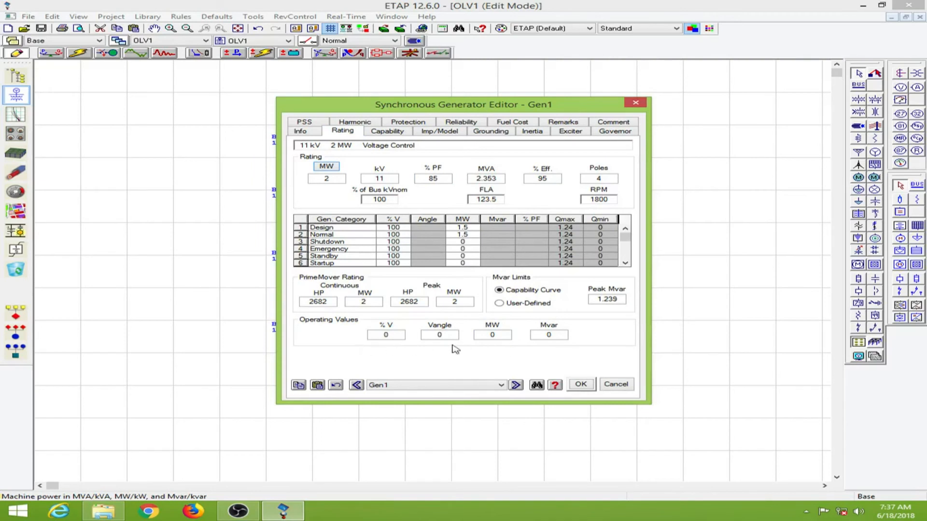